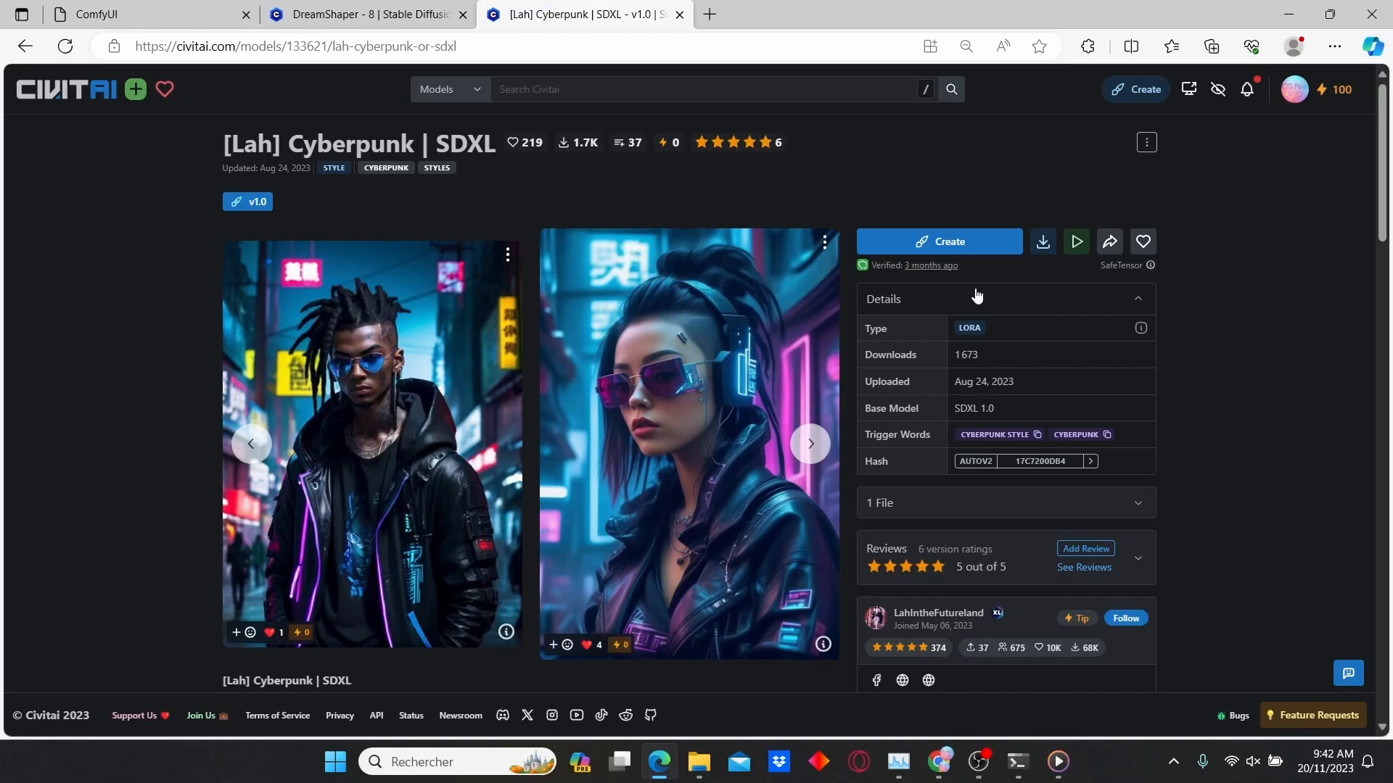
Navigate from ComfyUI_windows_portable into ComfyUI, models, then the loras folder
click(364, 15)
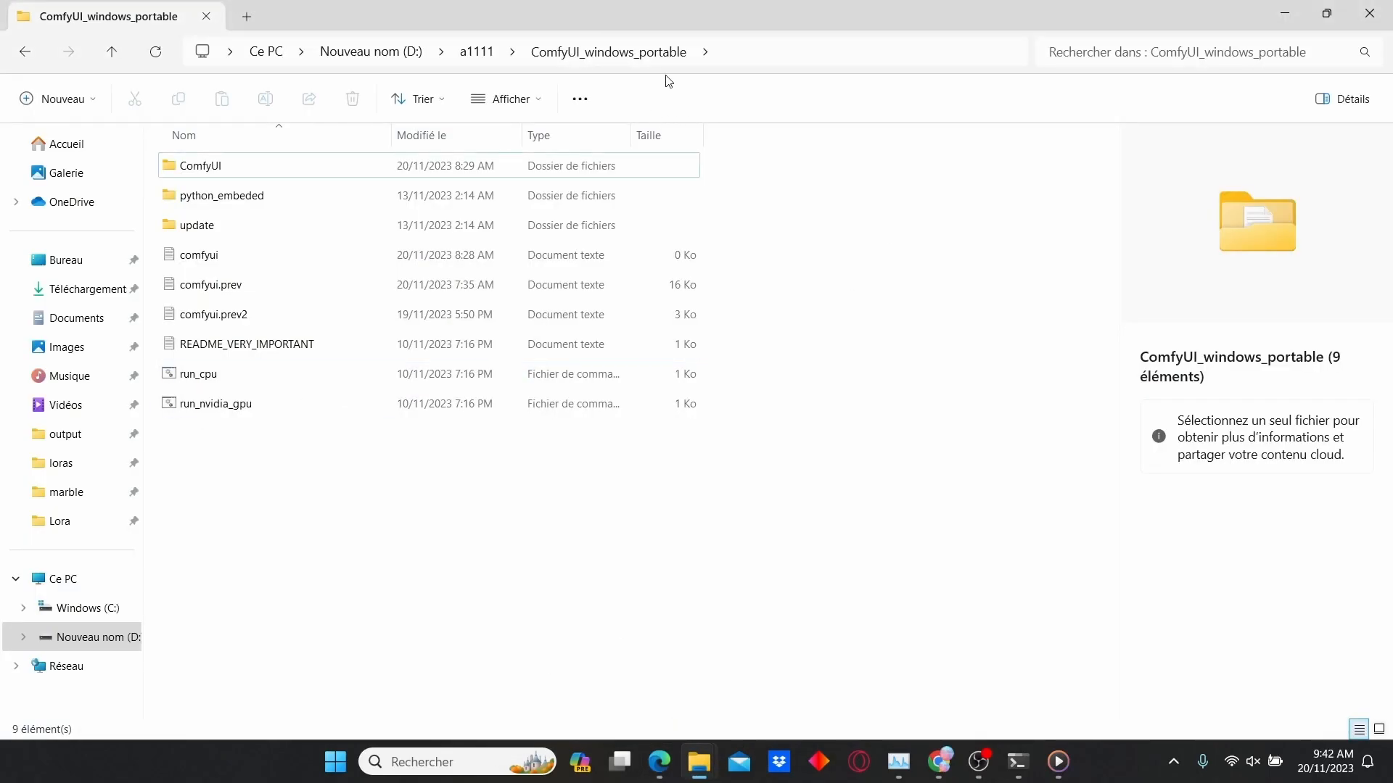
double_click(200, 165)
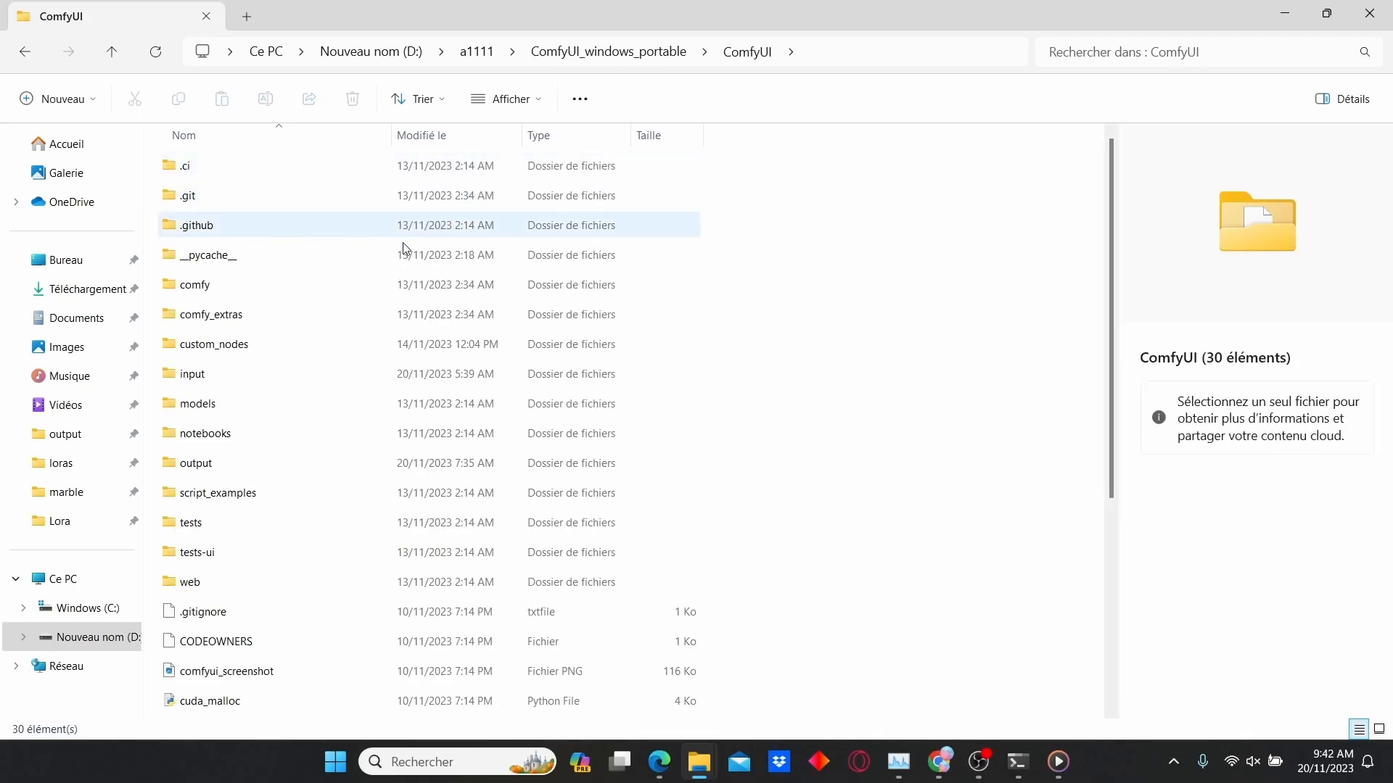
double_click(197, 402)
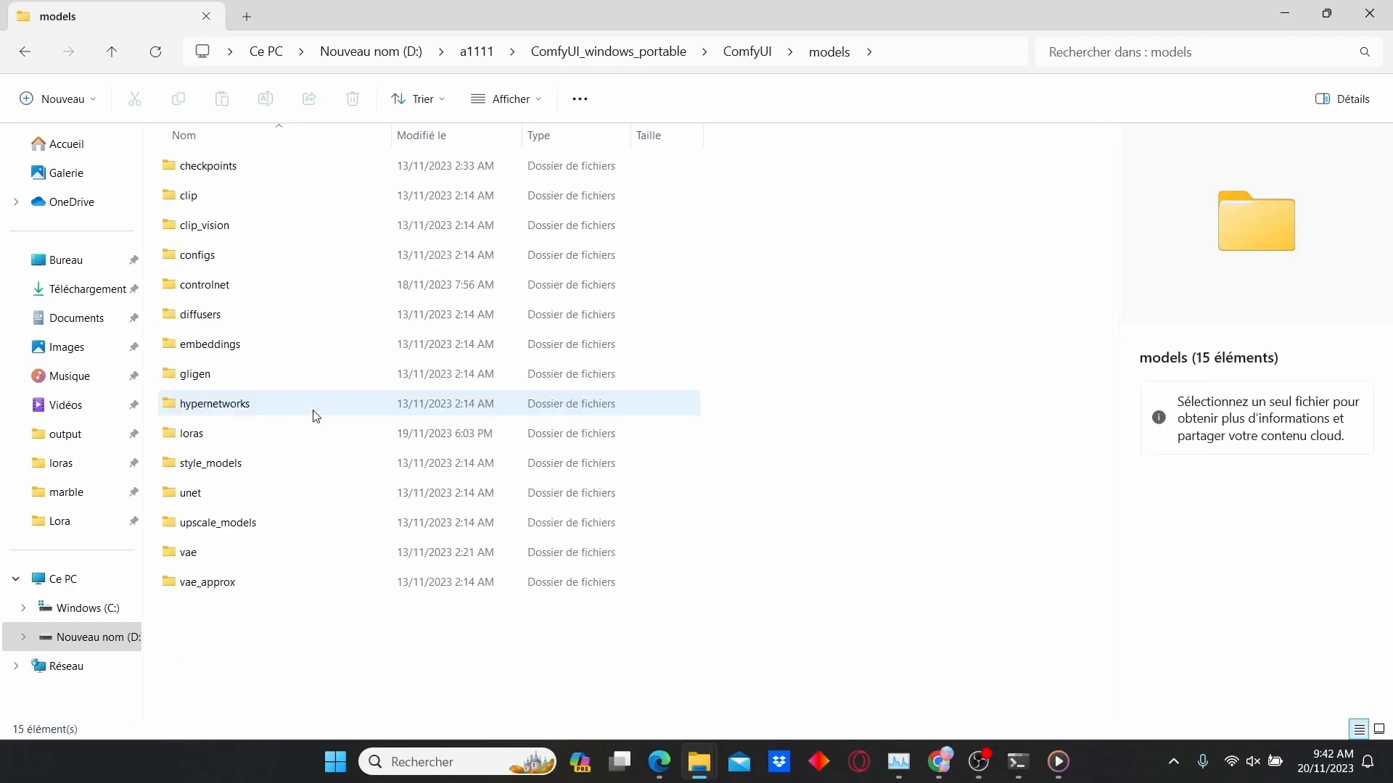
double_click(208, 165)
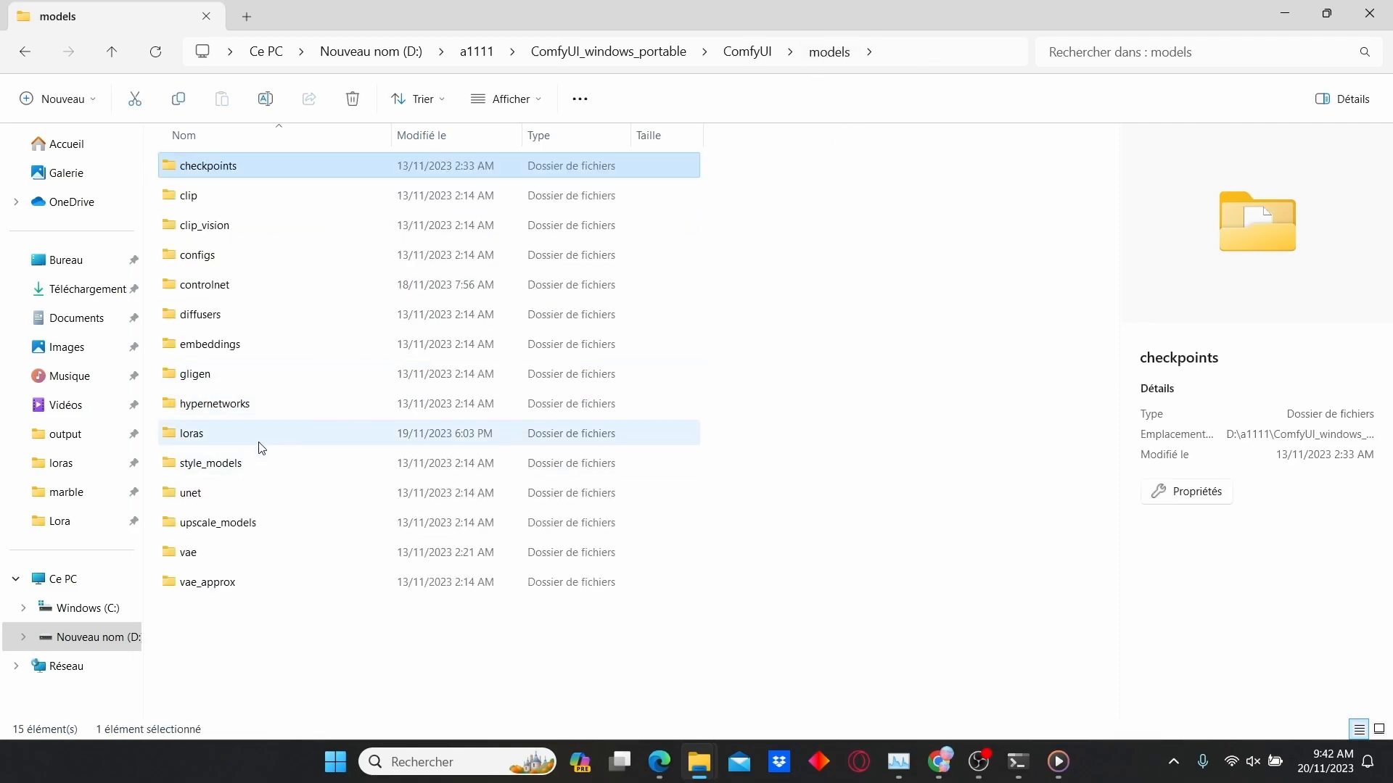
double_click(191, 432)
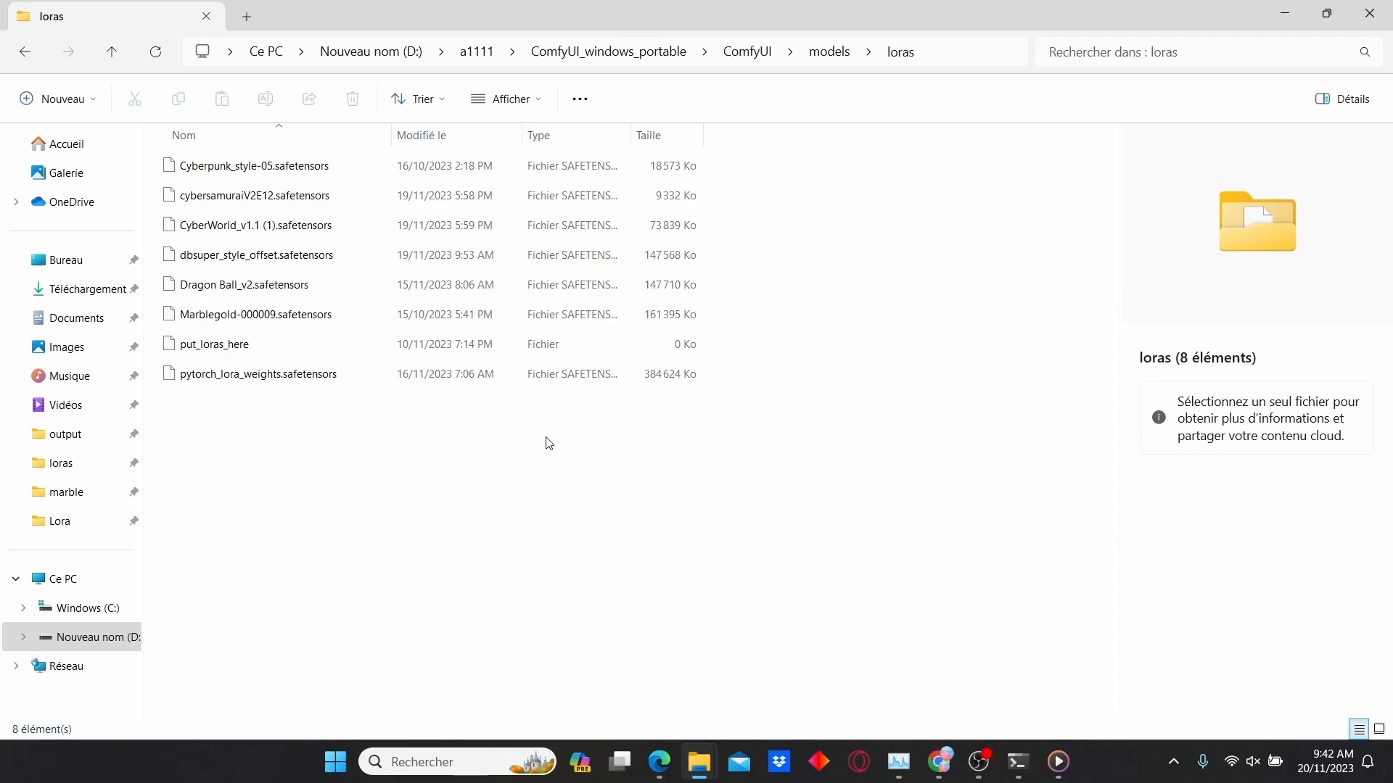
mouse_move(948, 60)
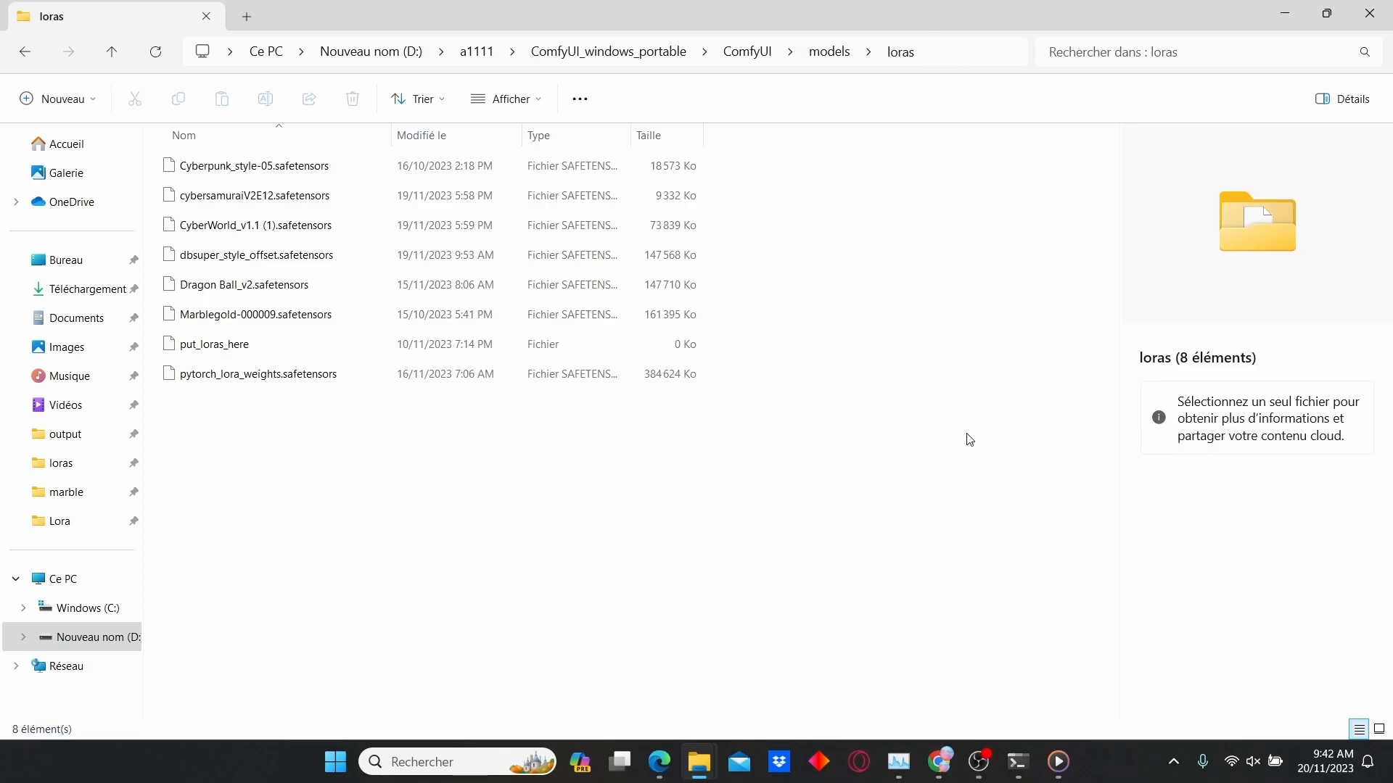
mouse_move(974, 567)
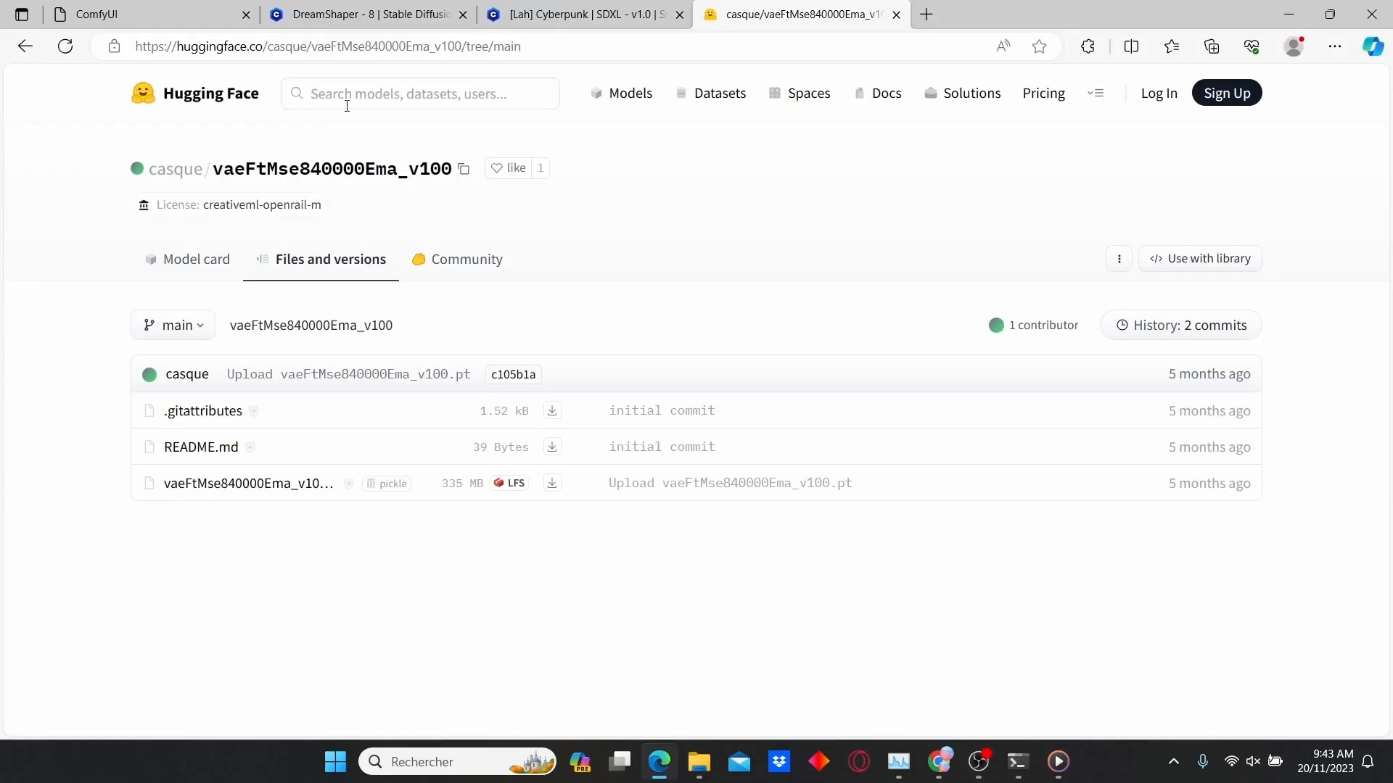
mouse_move(220, 524)
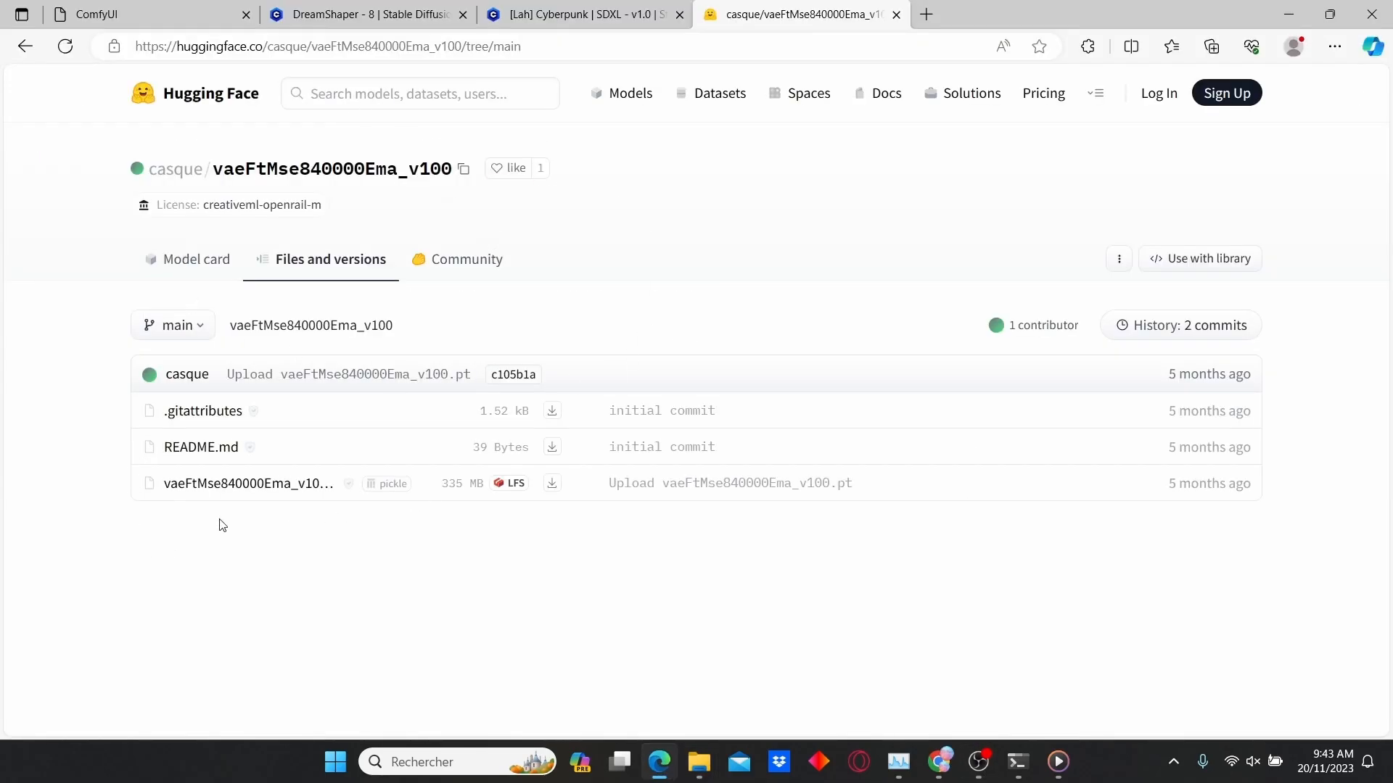
mouse_move(699, 762)
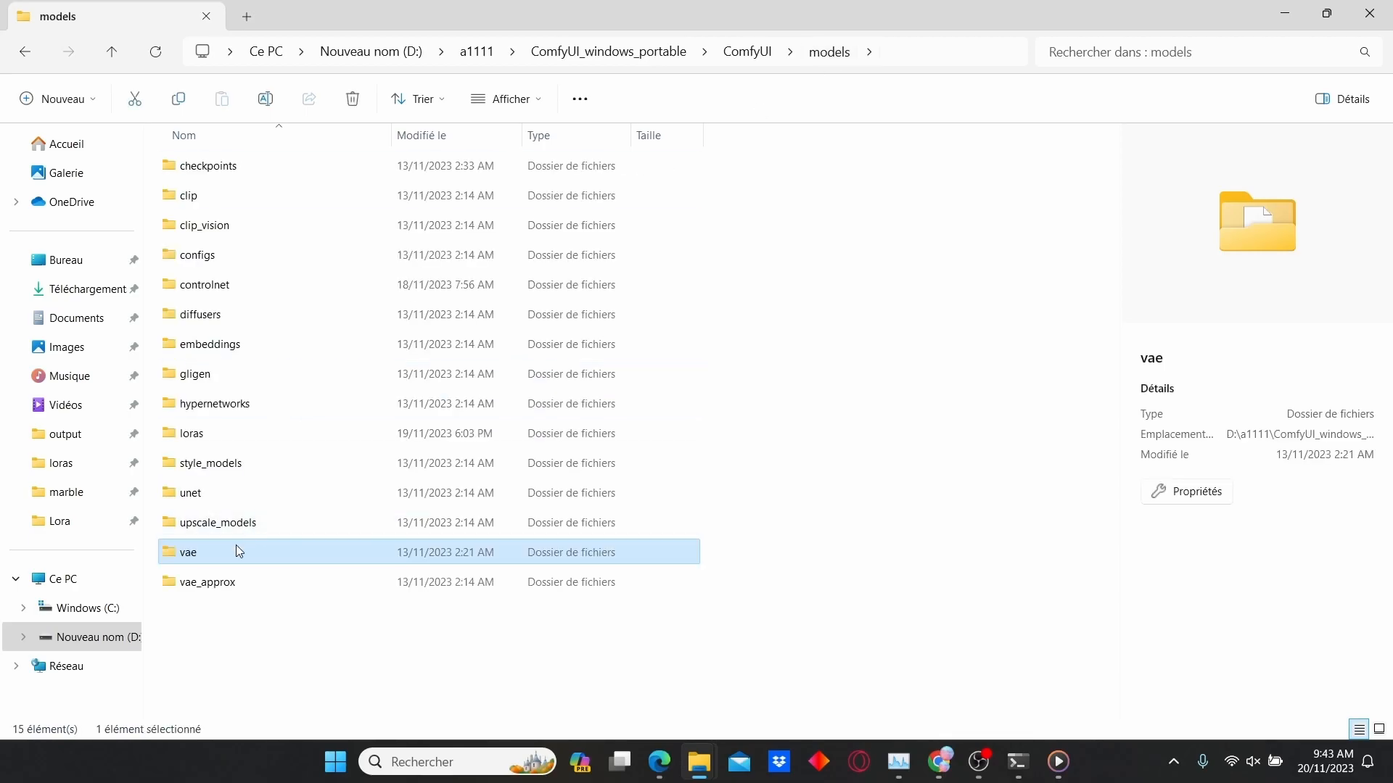
Enter the vae folder in the ComfyUI models directory
double_click(189, 551)
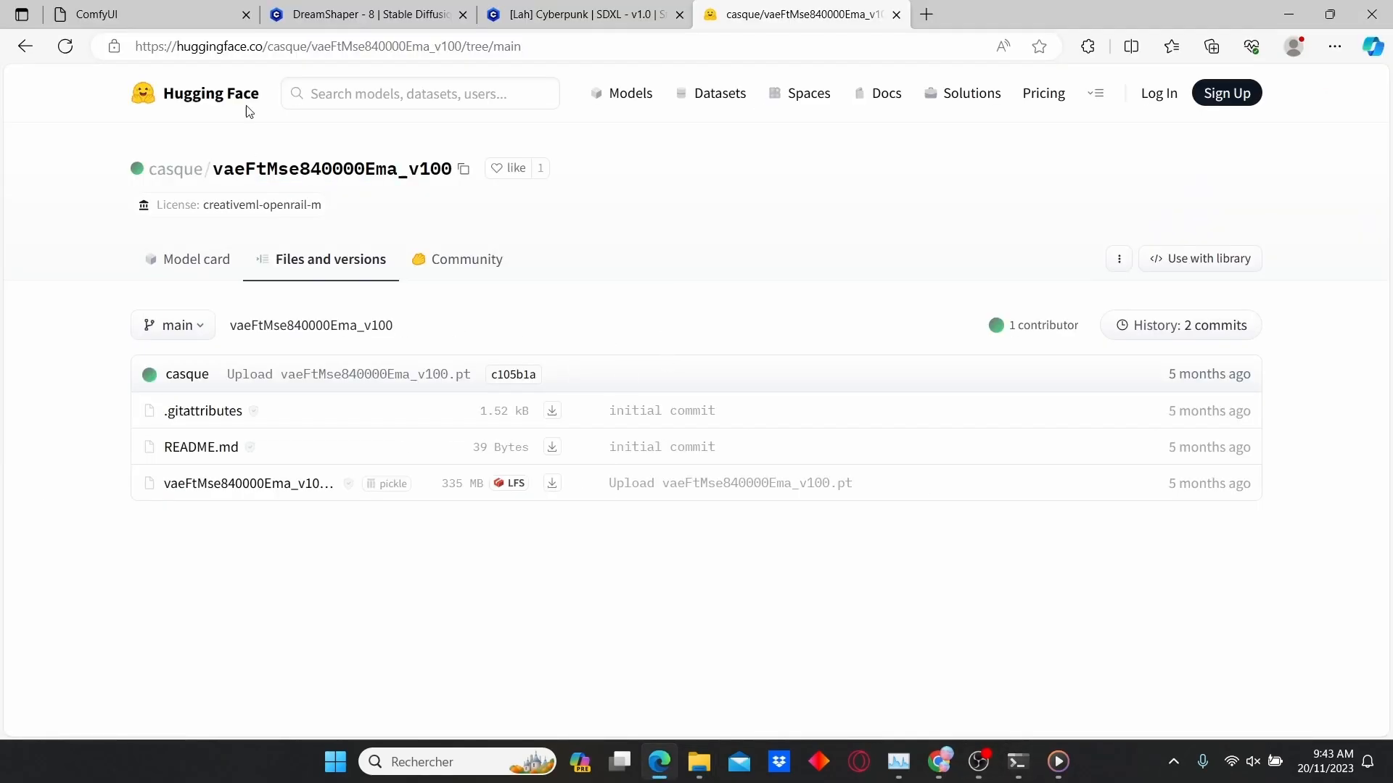
mouse_move(779, 668)
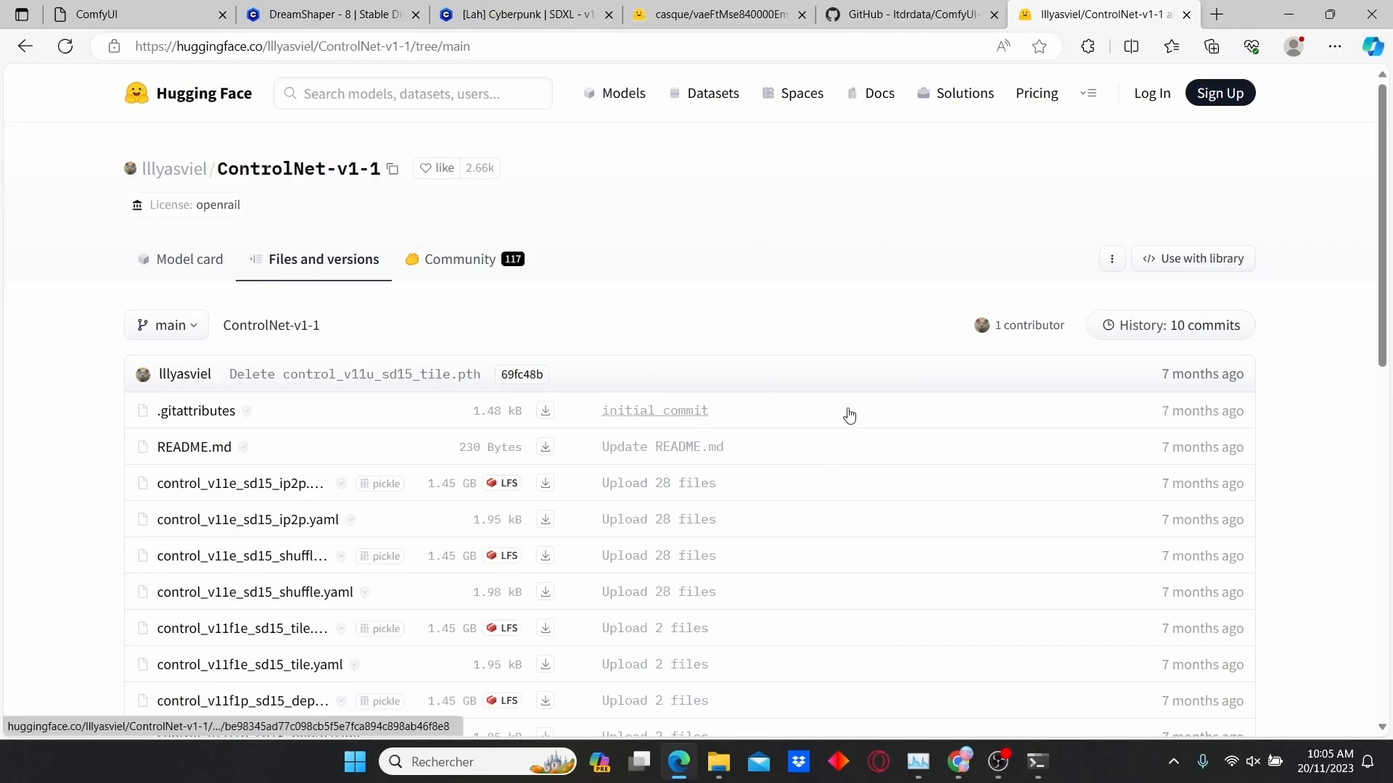
mouse_move(377, 454)
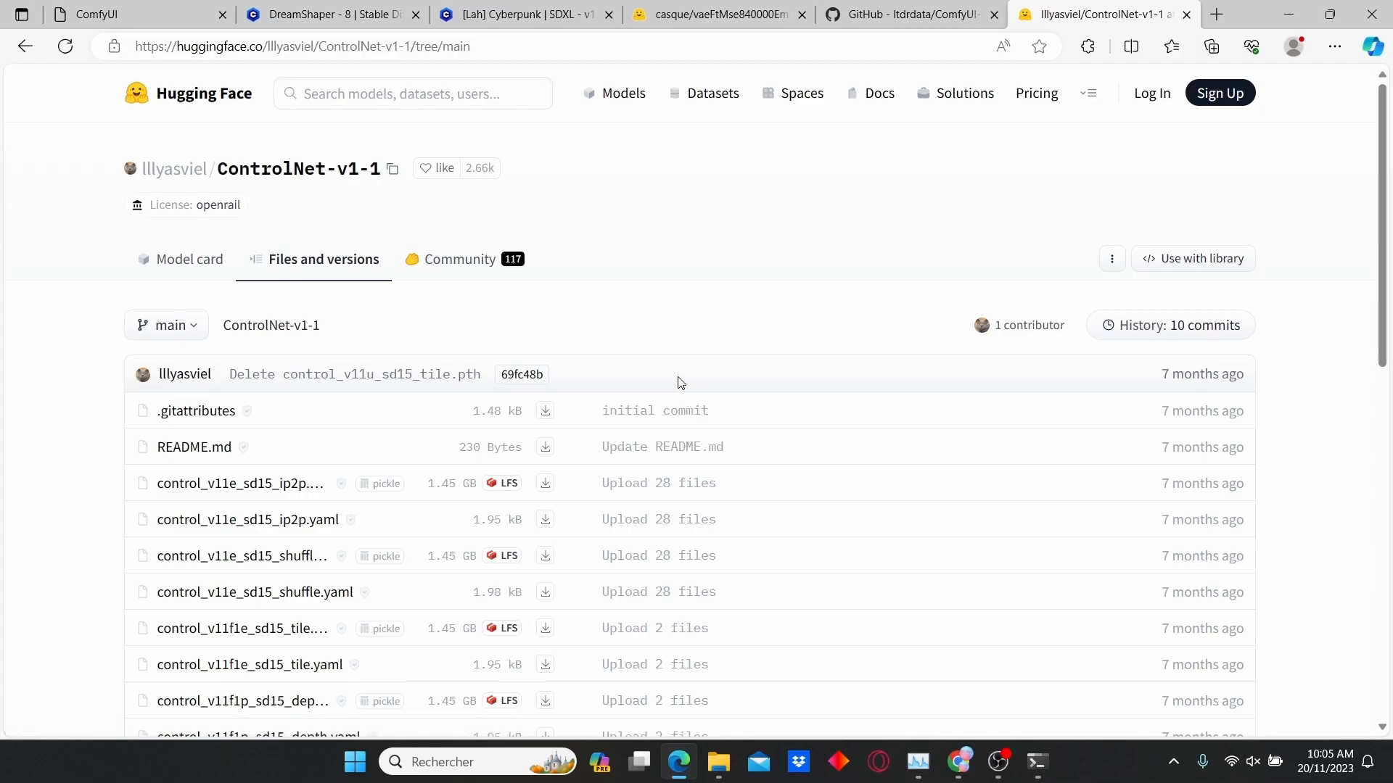
Scroll the ControlNet-v1-1 file list down to the openpose and softedge models
scroll(down, 3)
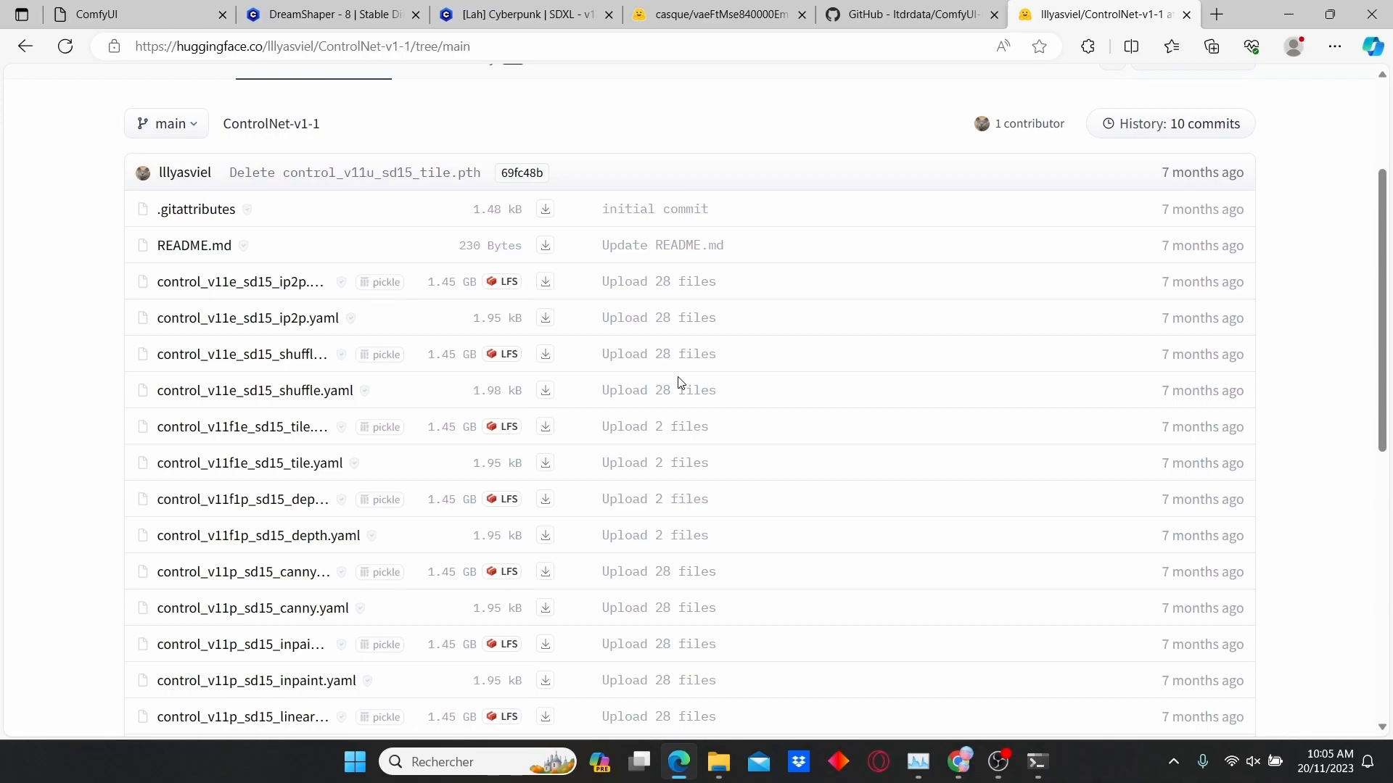
scroll(down, 3)
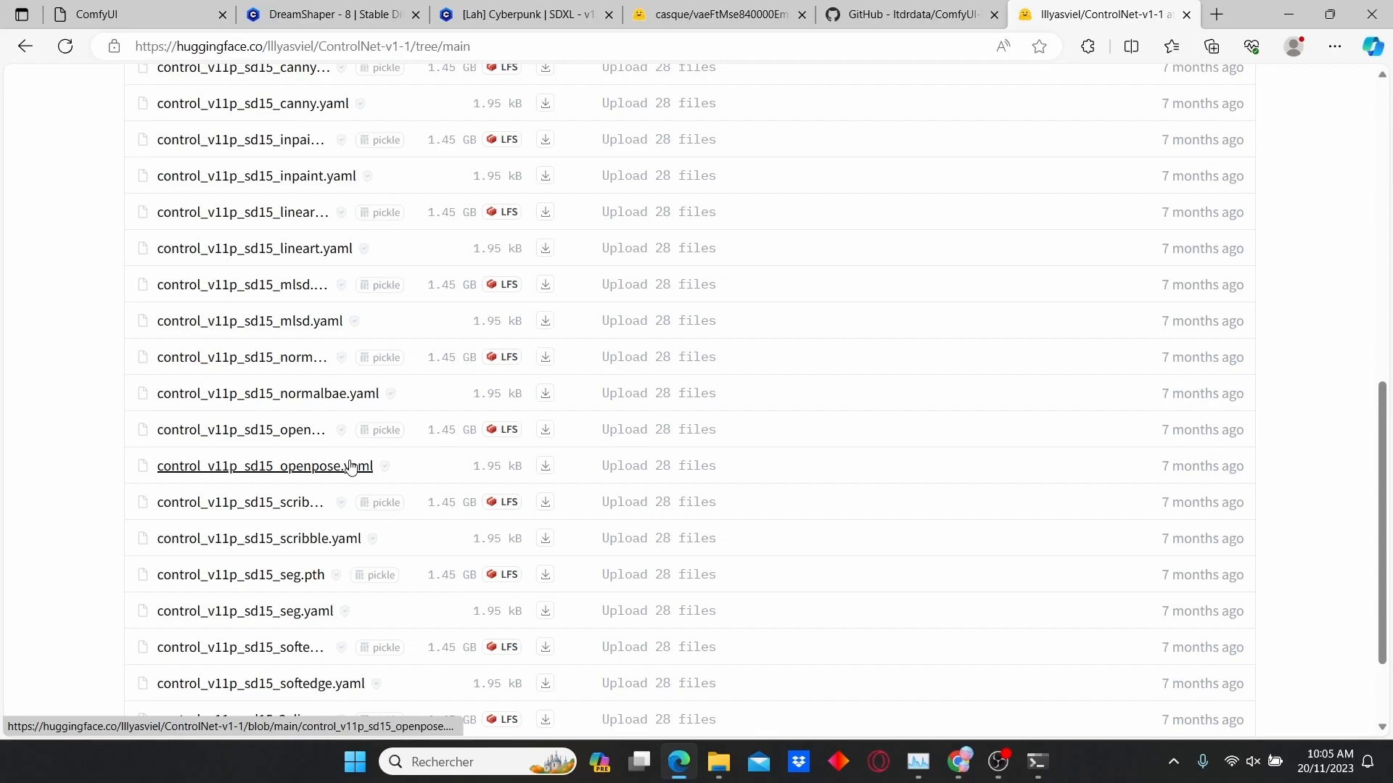
scroll(down, 3)
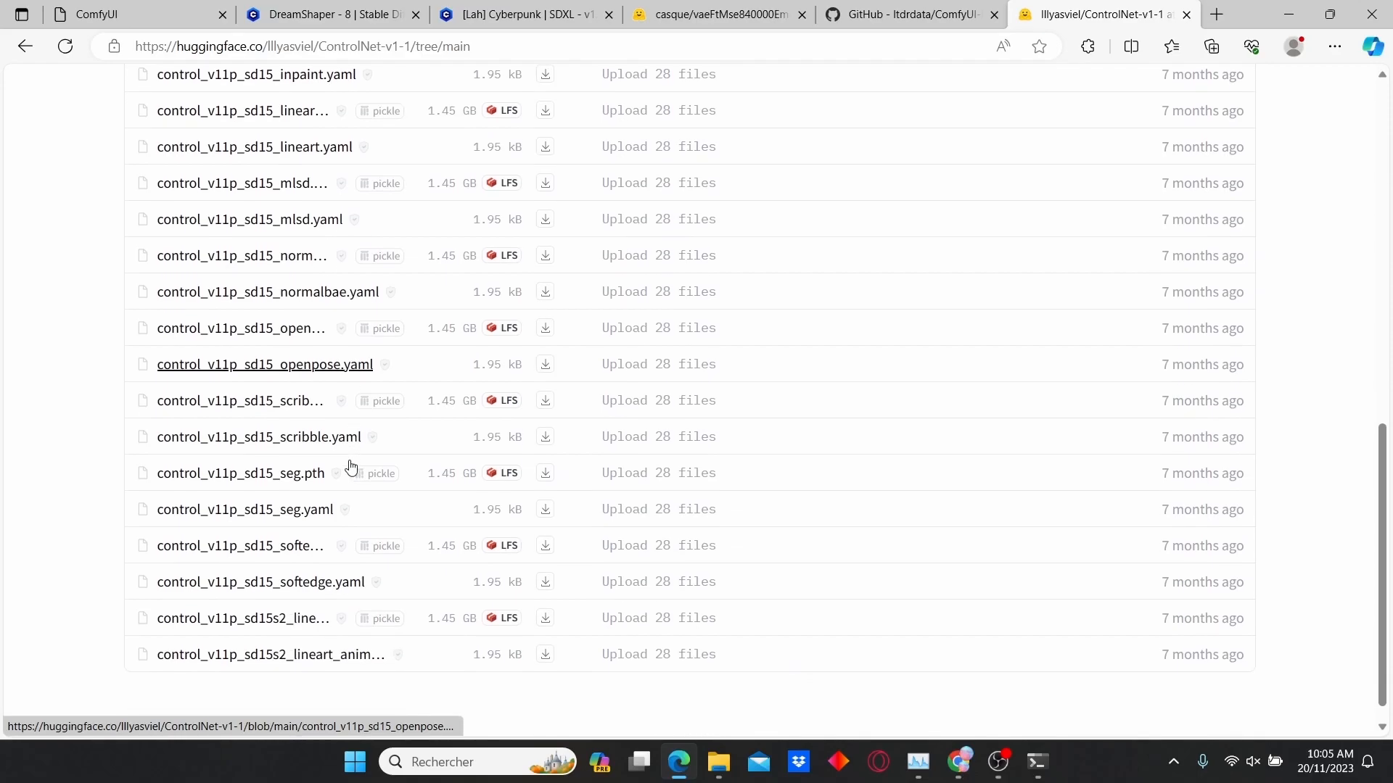
mouse_move(280, 547)
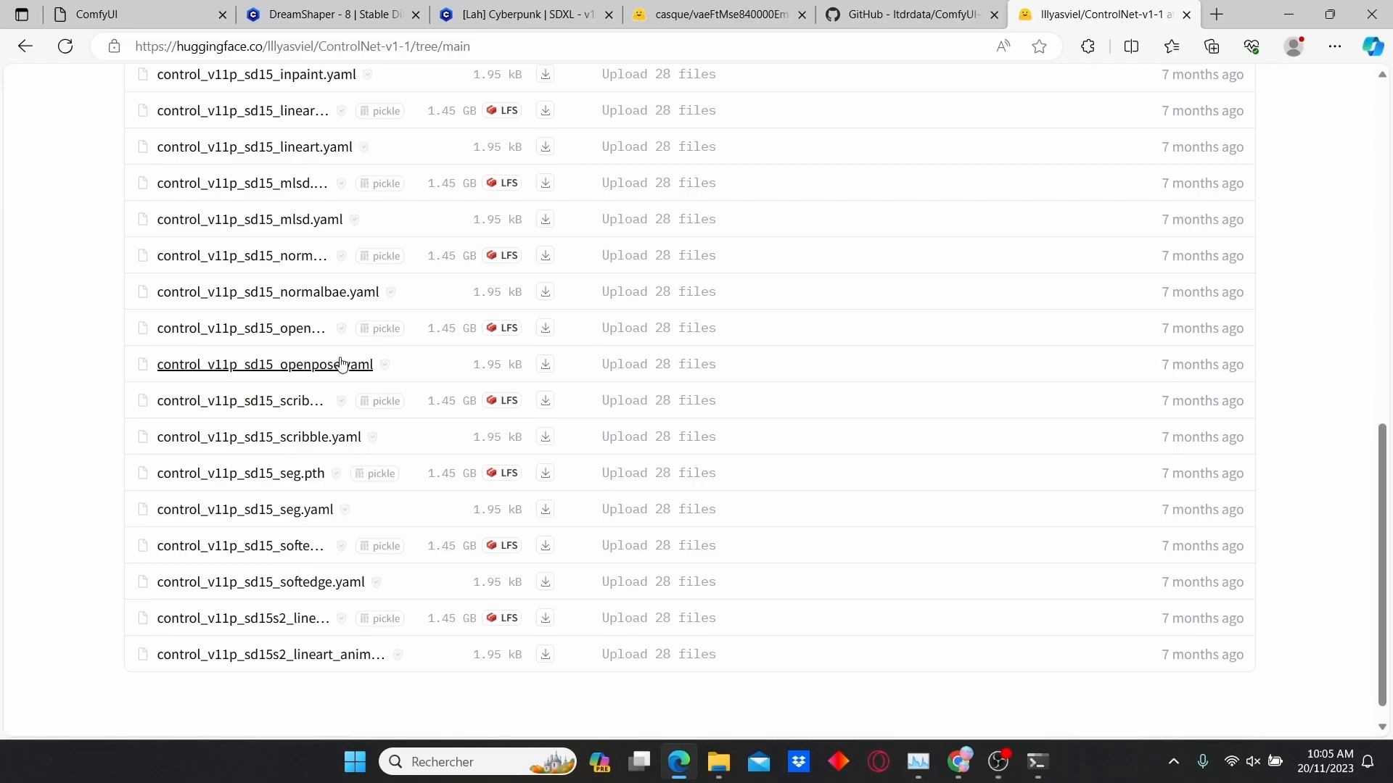
mouse_move(383, 328)
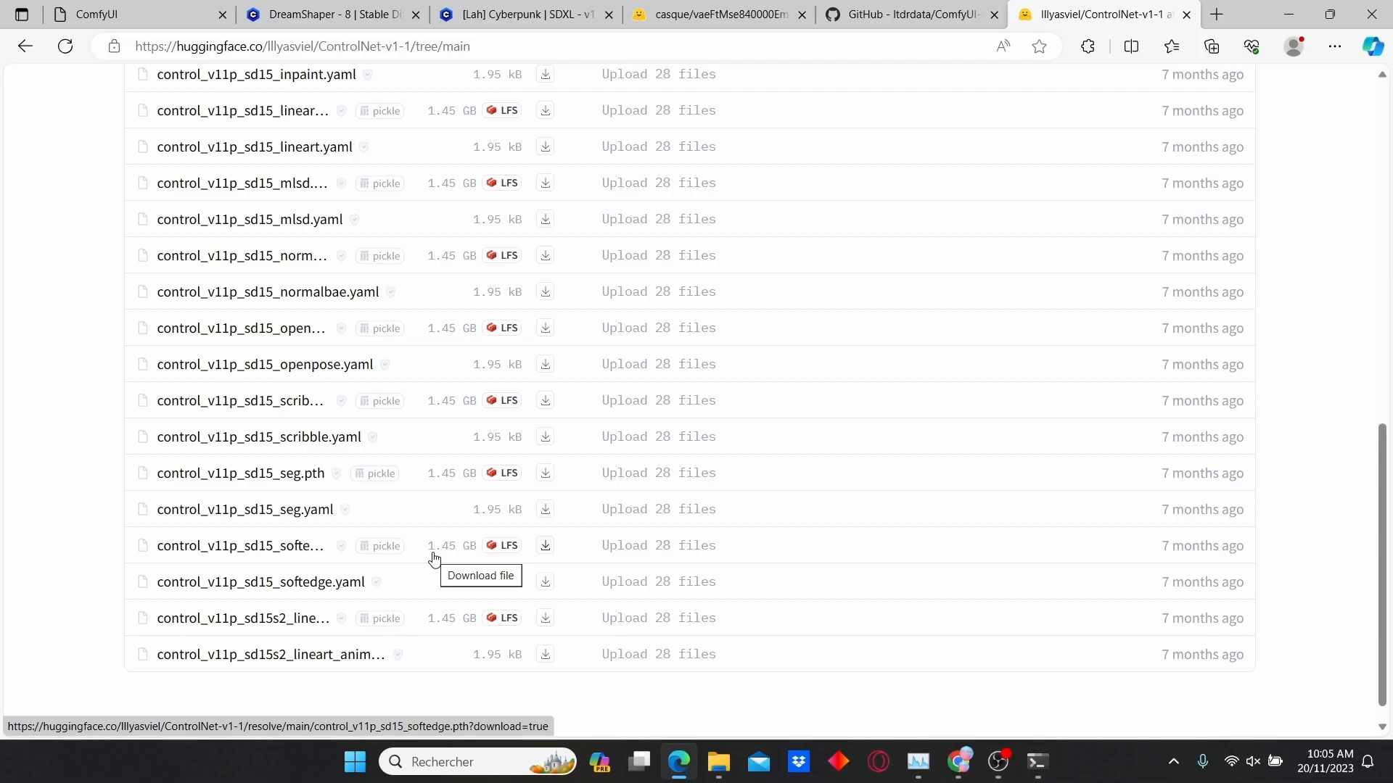
mouse_move(518, 560)
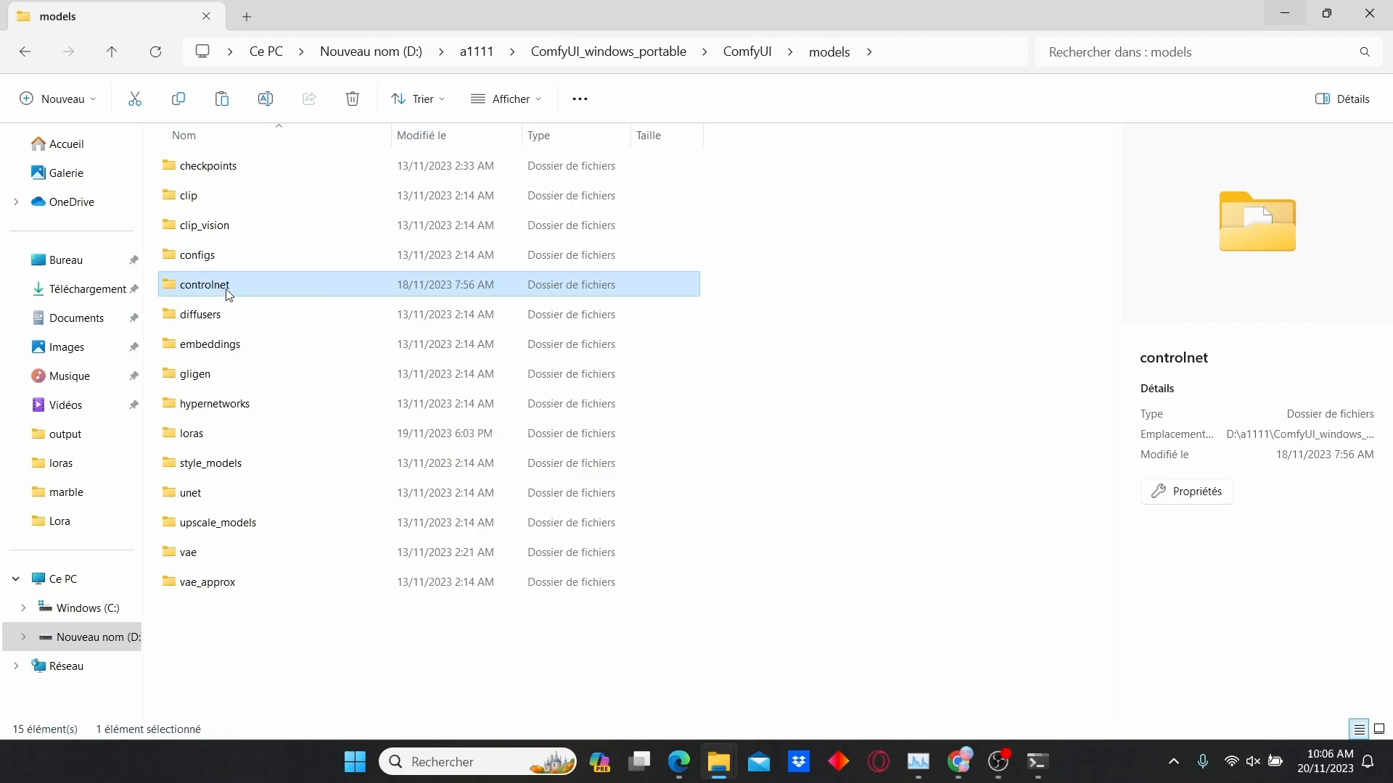
Enter the controlnet folder in the ComfyUI models directory
double_click(205, 285)
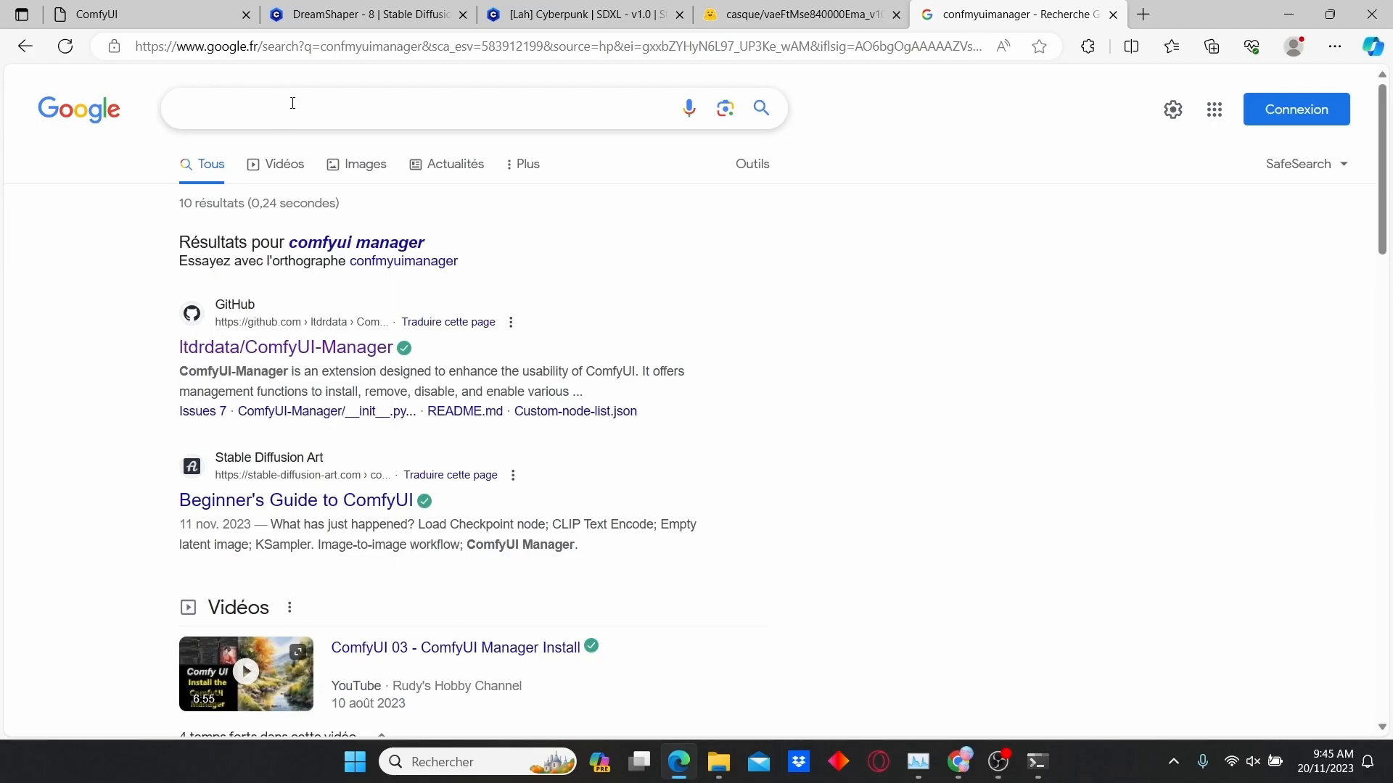
Search Google for comfyui manager and go to the ltdrdata/ComfyUI-Manager repository
text(comfy)
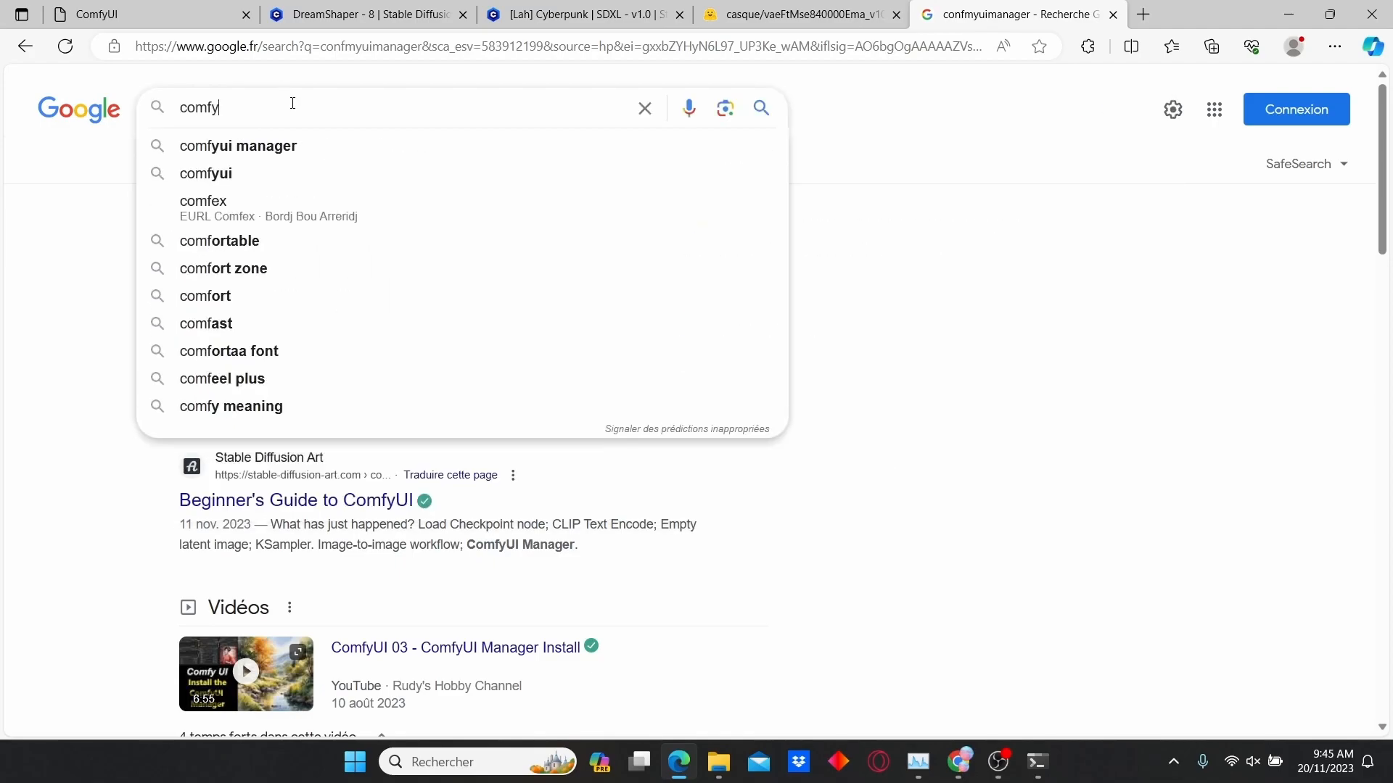
click(238, 145)
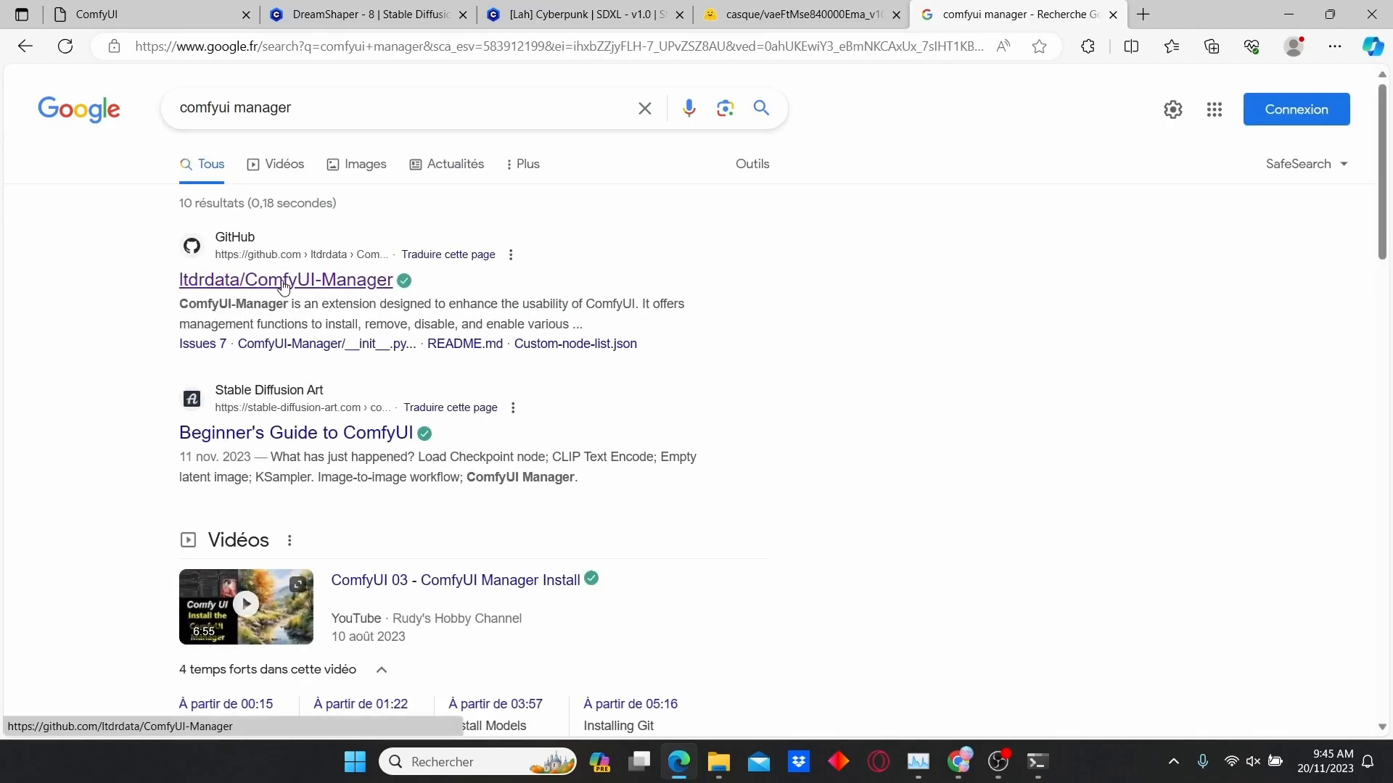
click(283, 280)
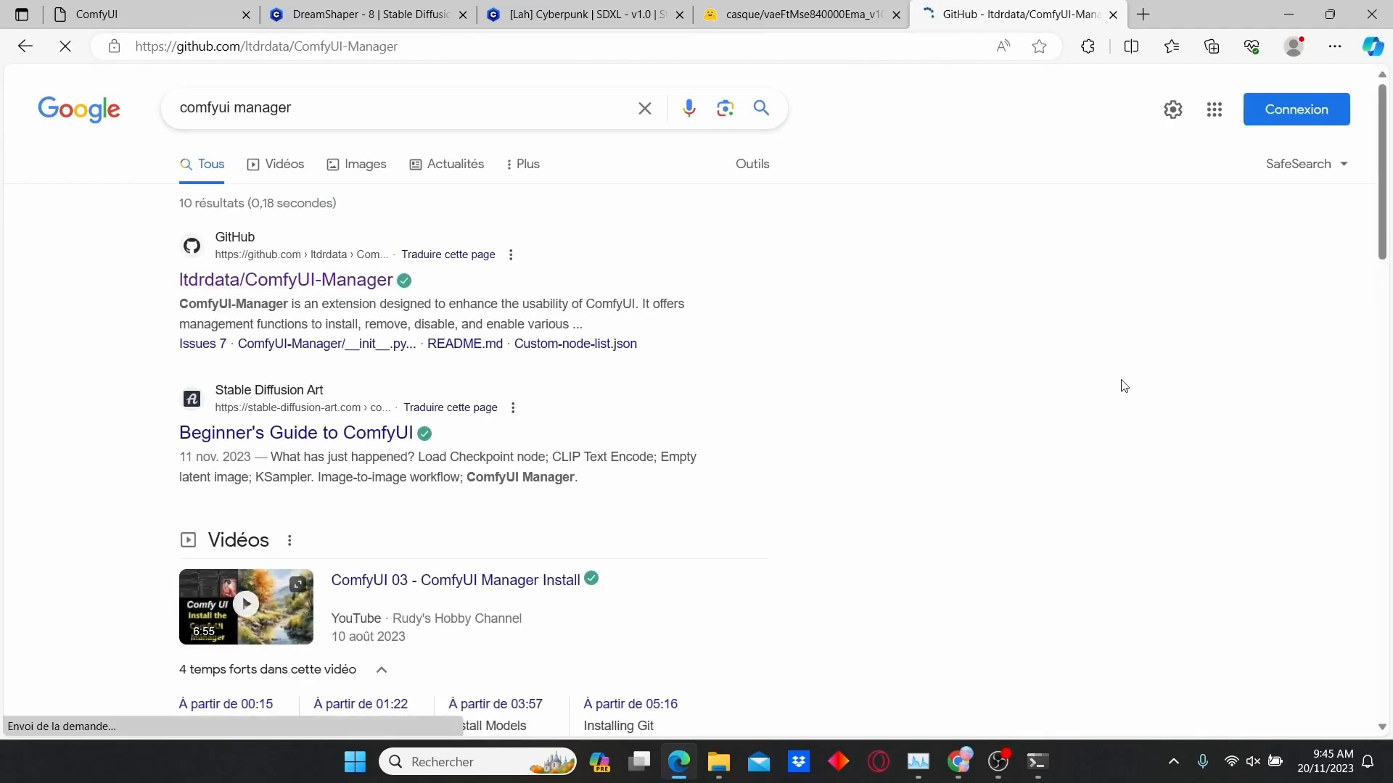
click(284, 279)
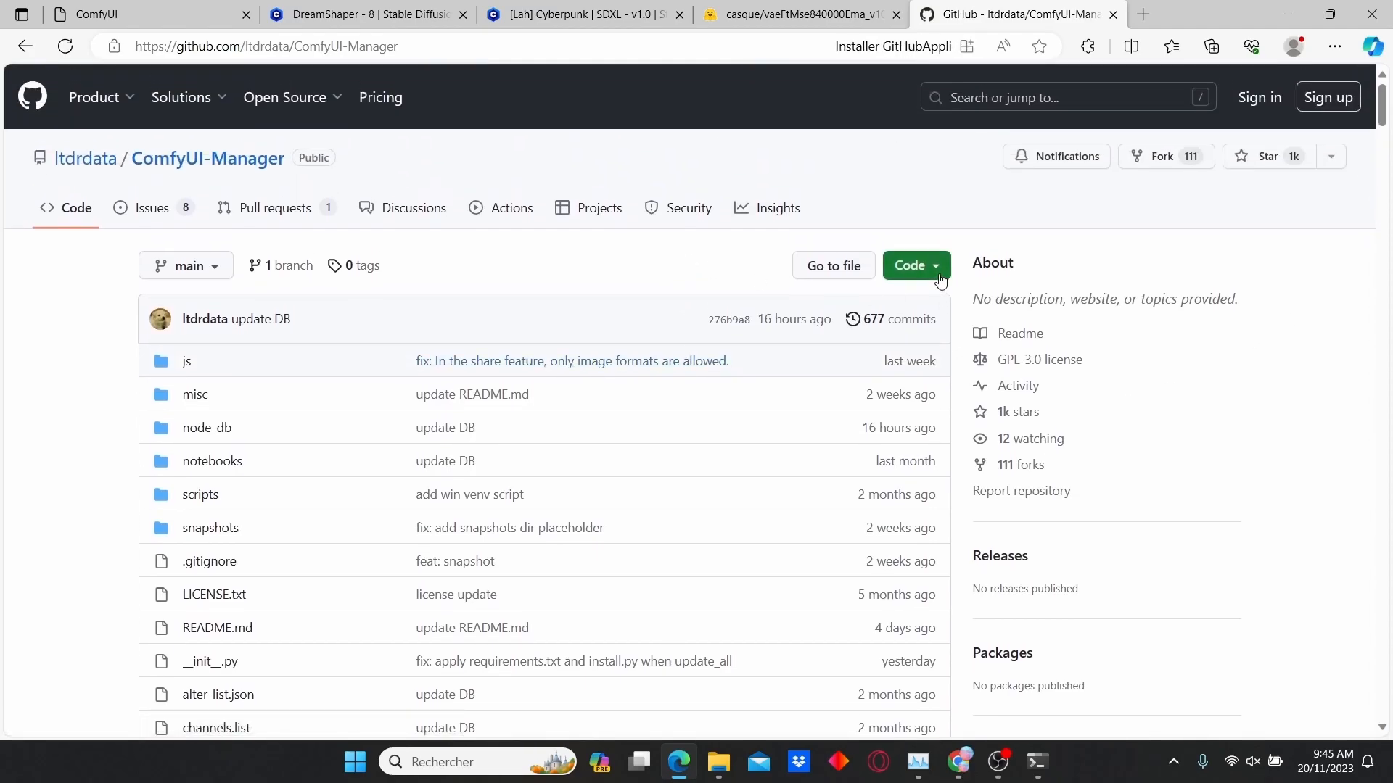
Copy the repository's HTTPS clone address from the Code menu
click(910, 264)
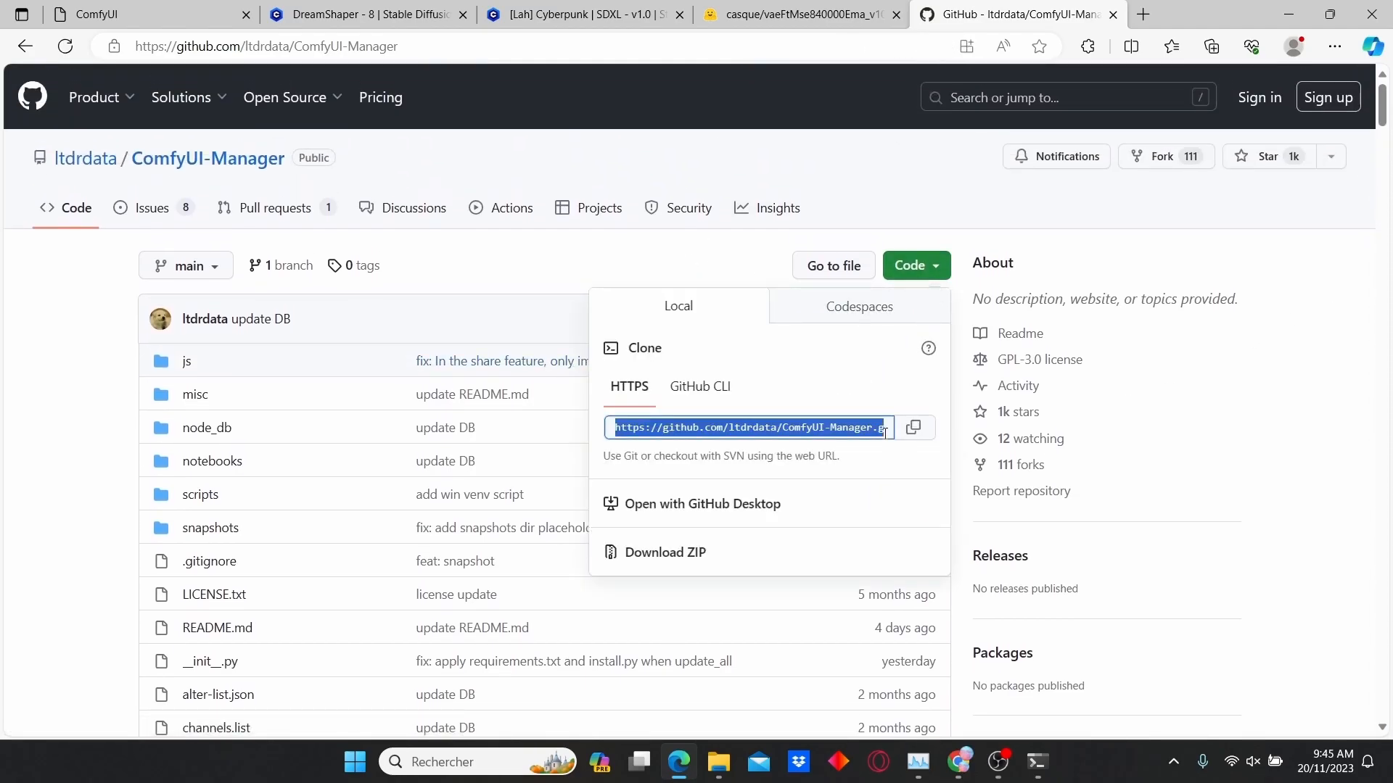
click(914, 427)
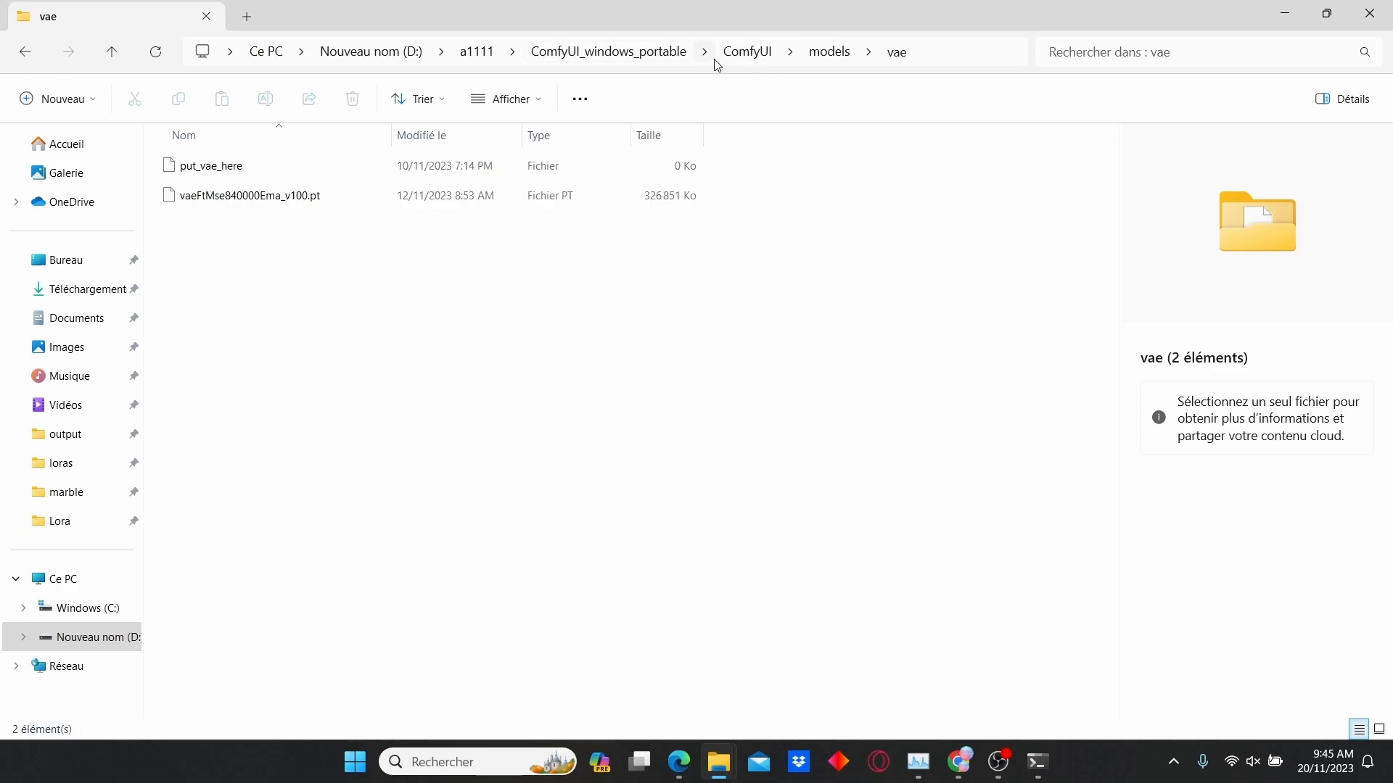
Go to the ComfyUI custom_nodes folder and start a command prompt there via cmd
click(746, 51)
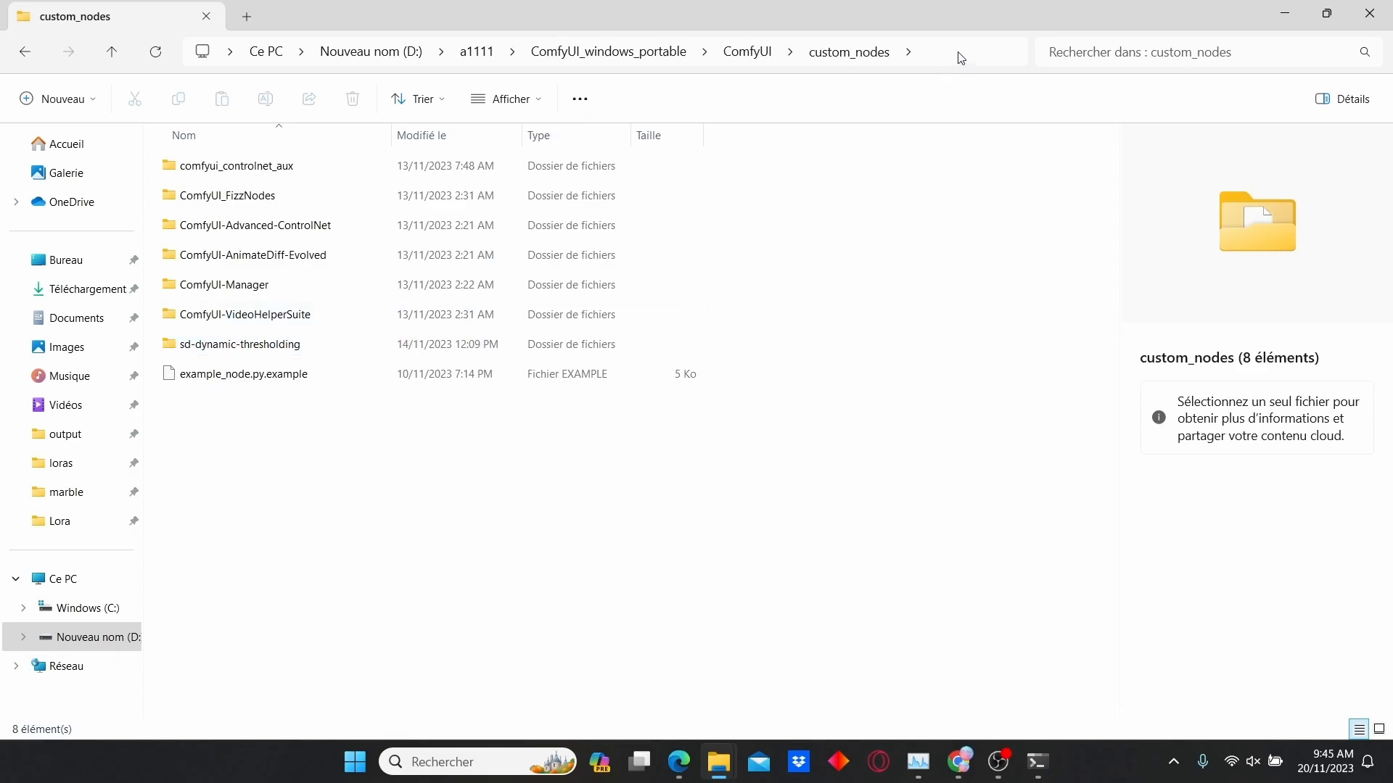
text(cmd)
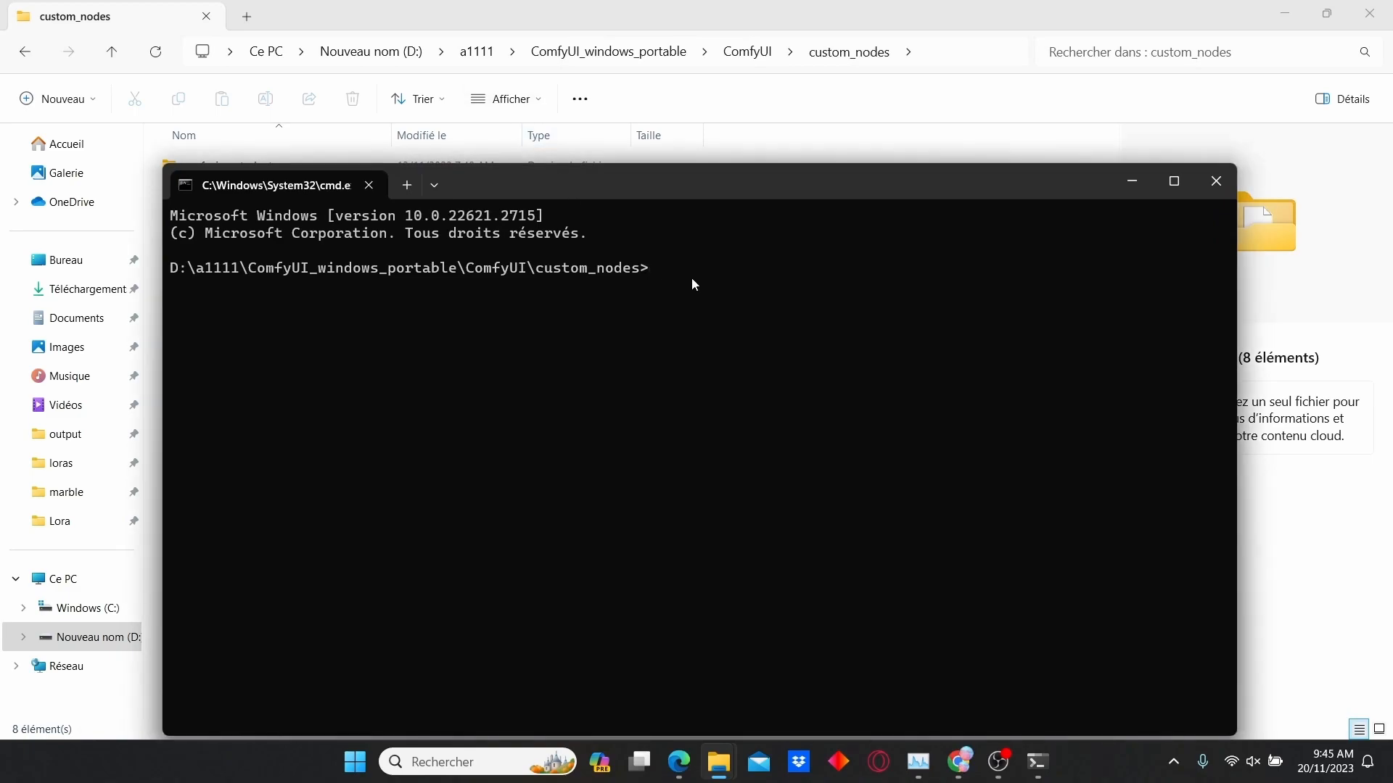
text(g)
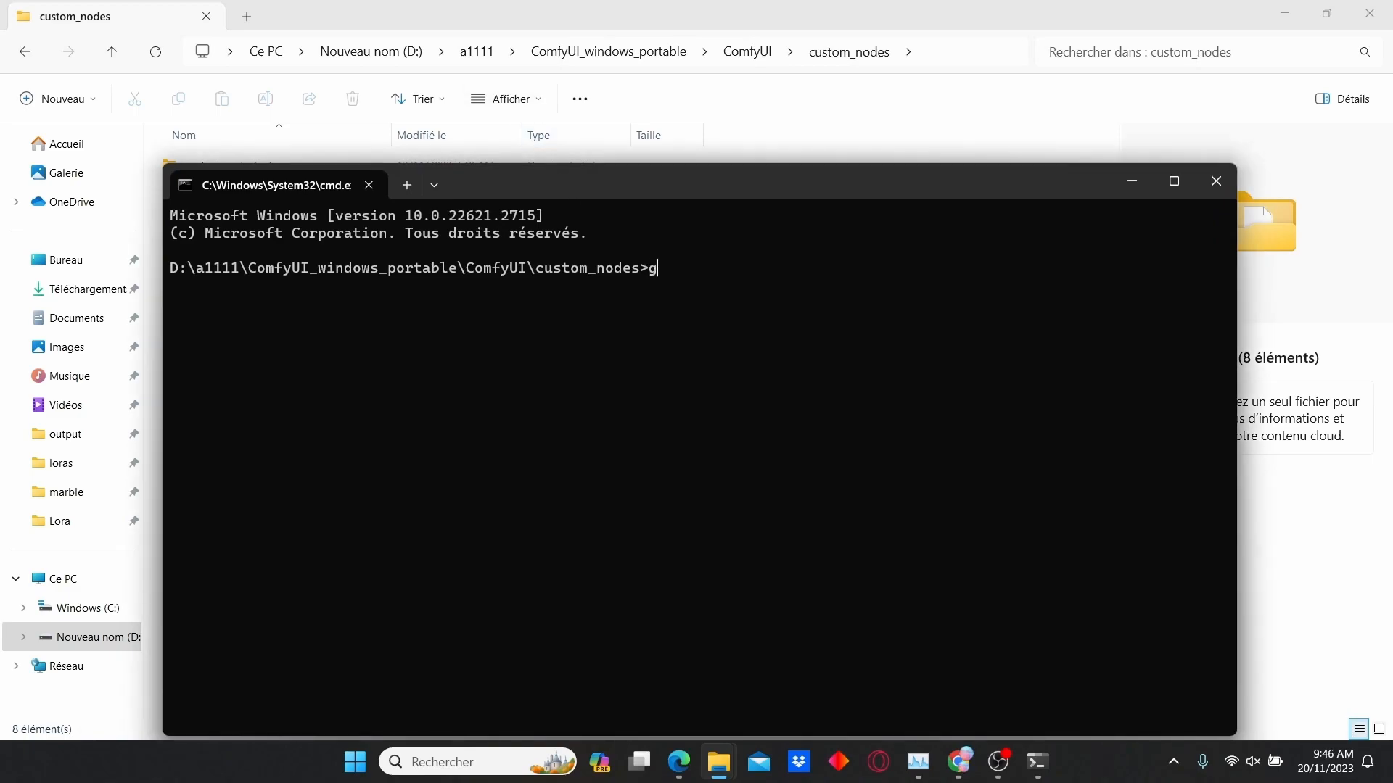
text(it clone)
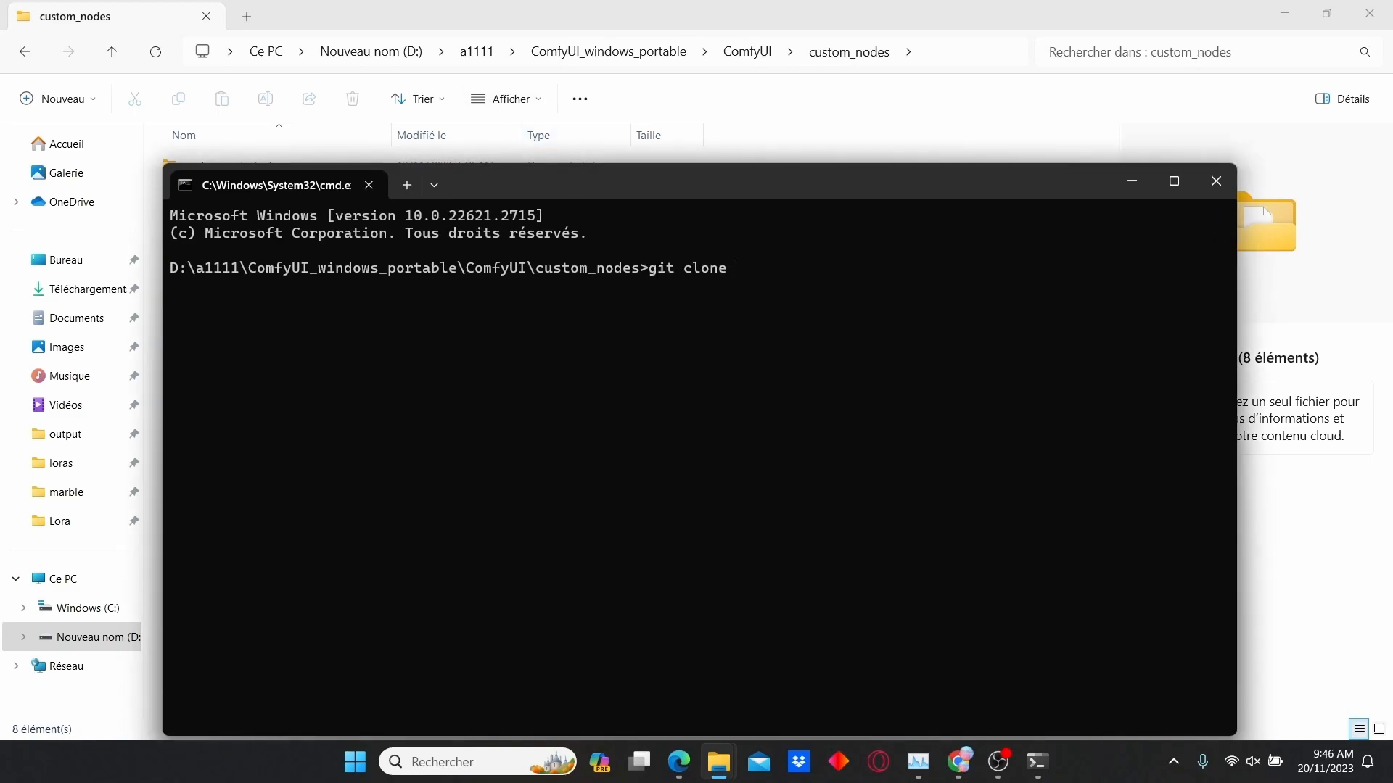
text(https://github.com/ltdrdata/ComfyUI-Manager.git)
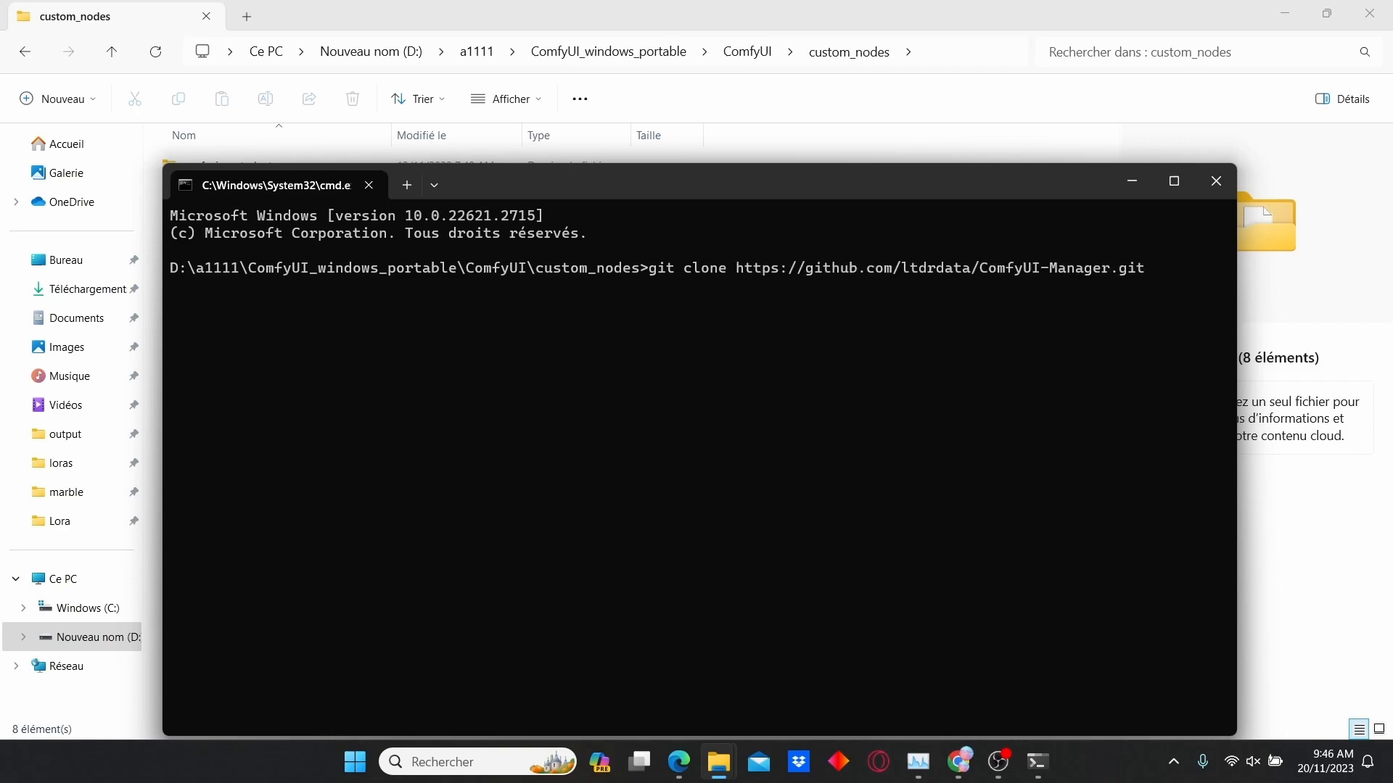
mouse_move(1128, 319)
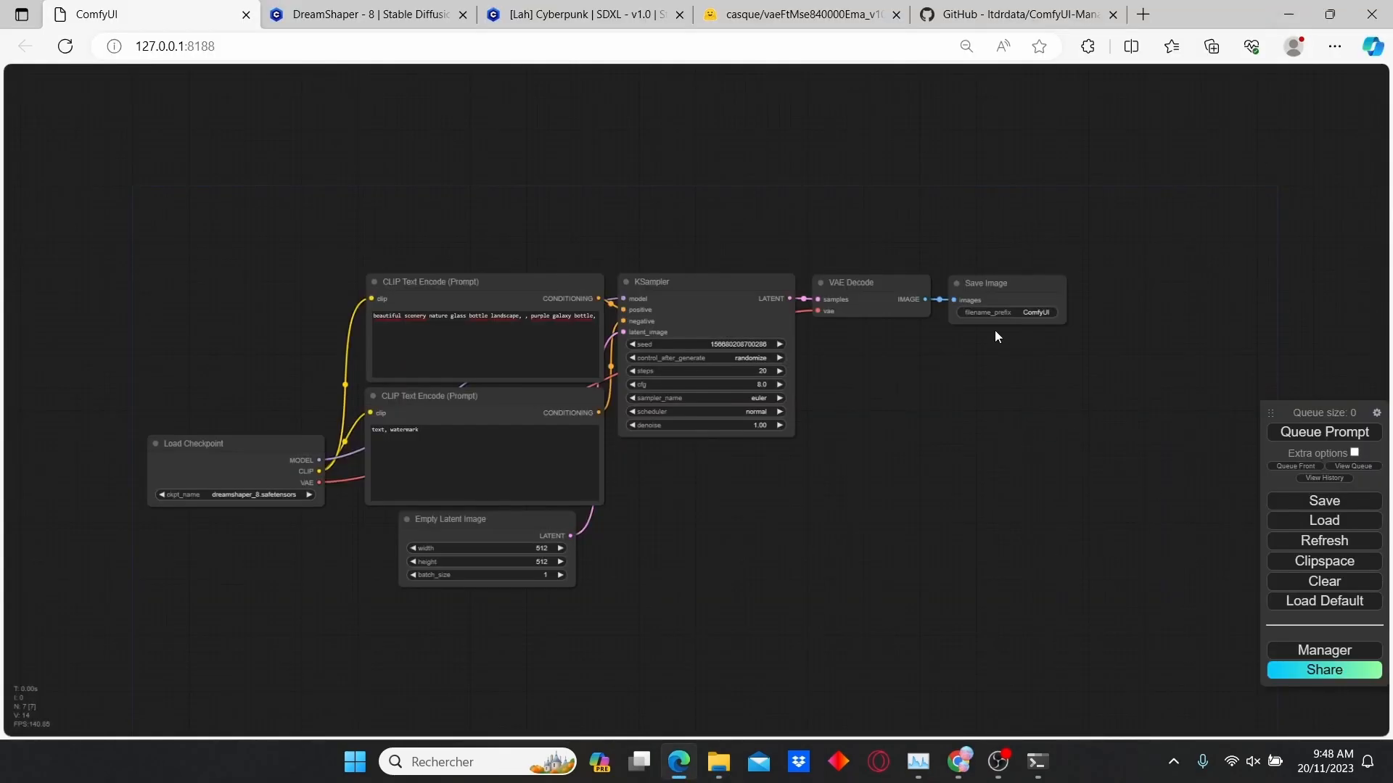
mouse_move(1153, 426)
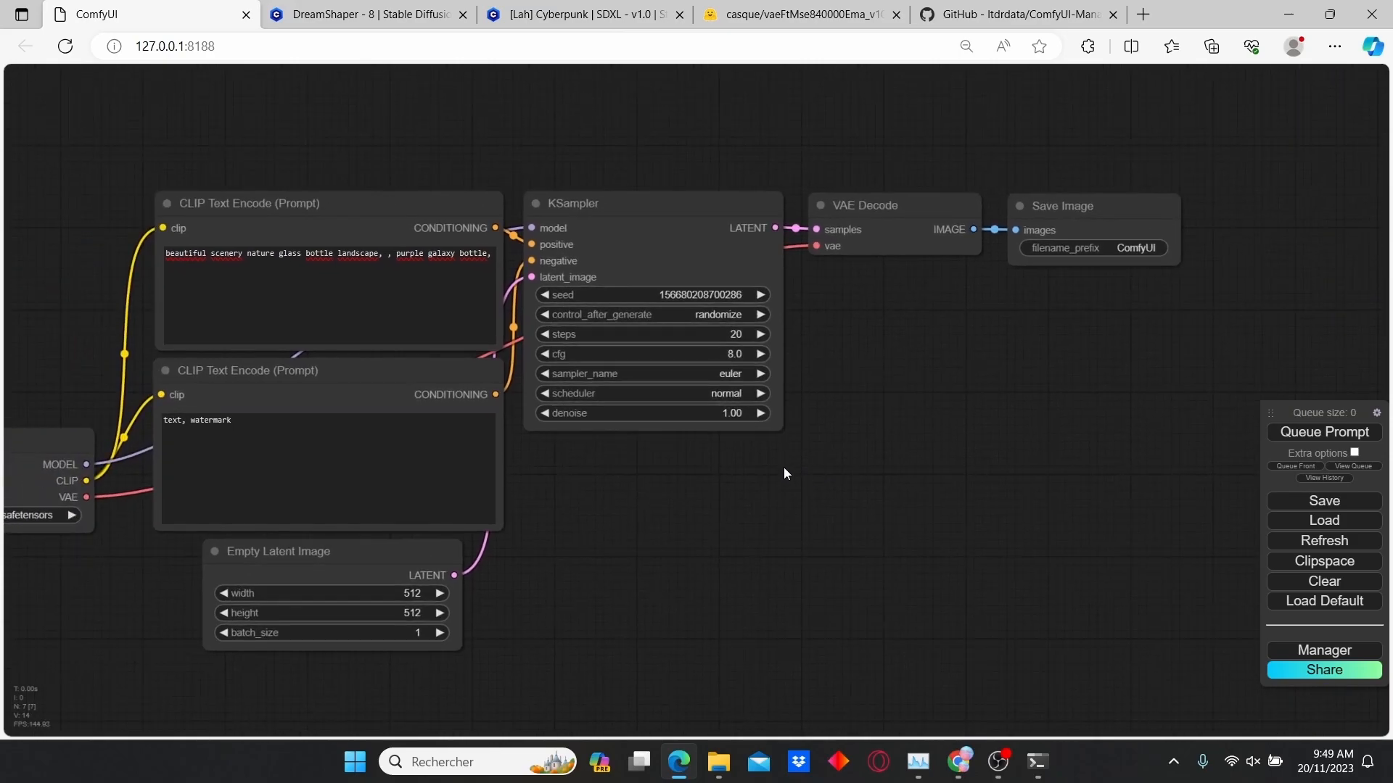
Bring up the ComfyUI Manager from the side panel
click(1324, 650)
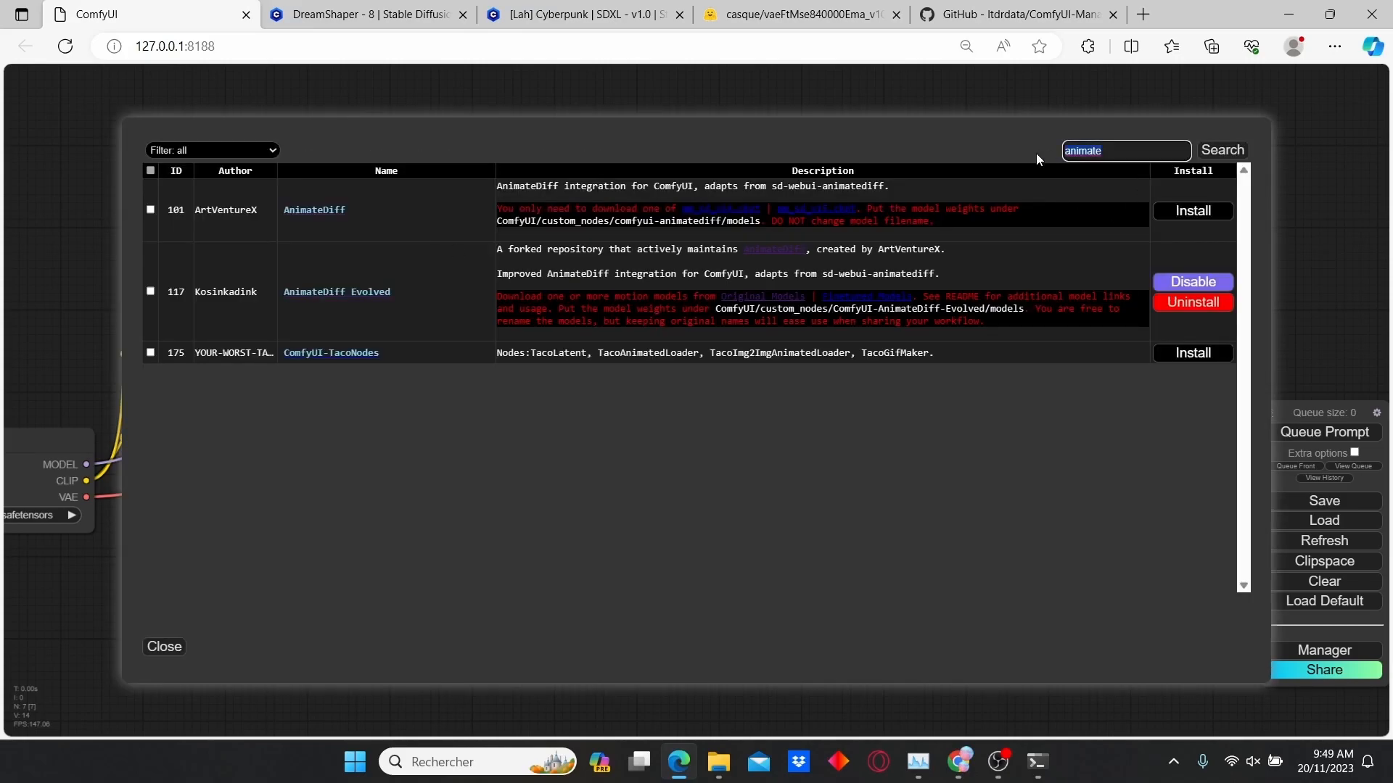
Search controlnet and fizznodes to confirm Advanced-ControlNet, the preprocessors and FizzNodes are installed
text(controlnet)
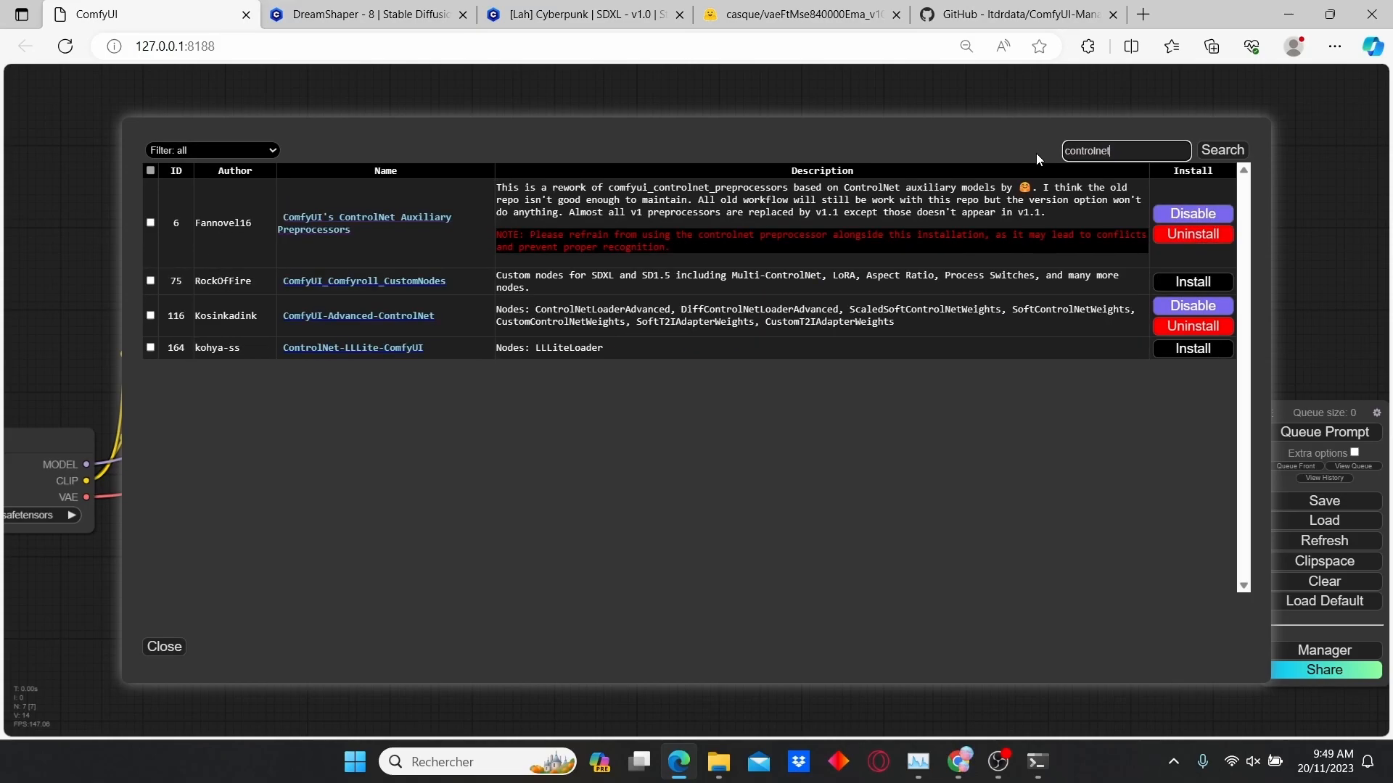
mouse_move(370, 242)
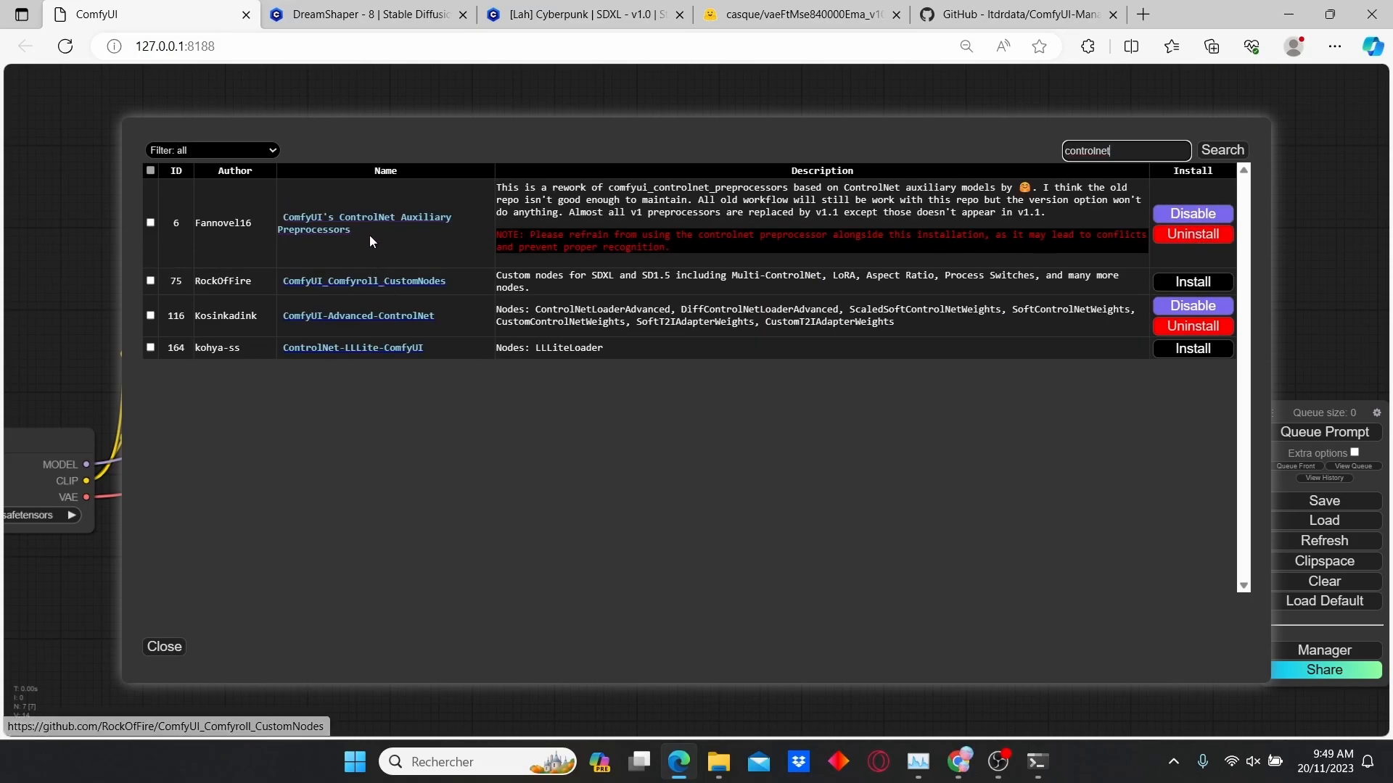
mouse_move(286, 244)
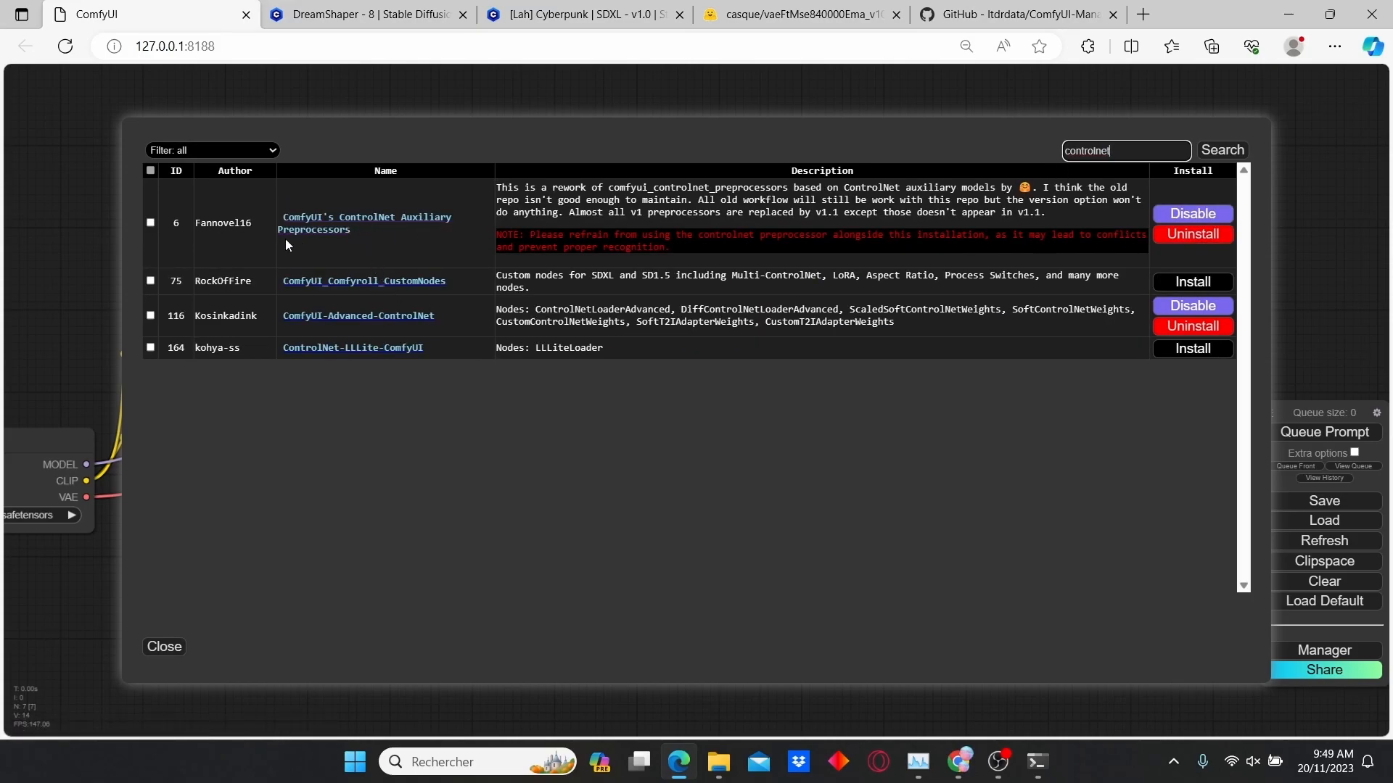
mouse_move(270, 335)
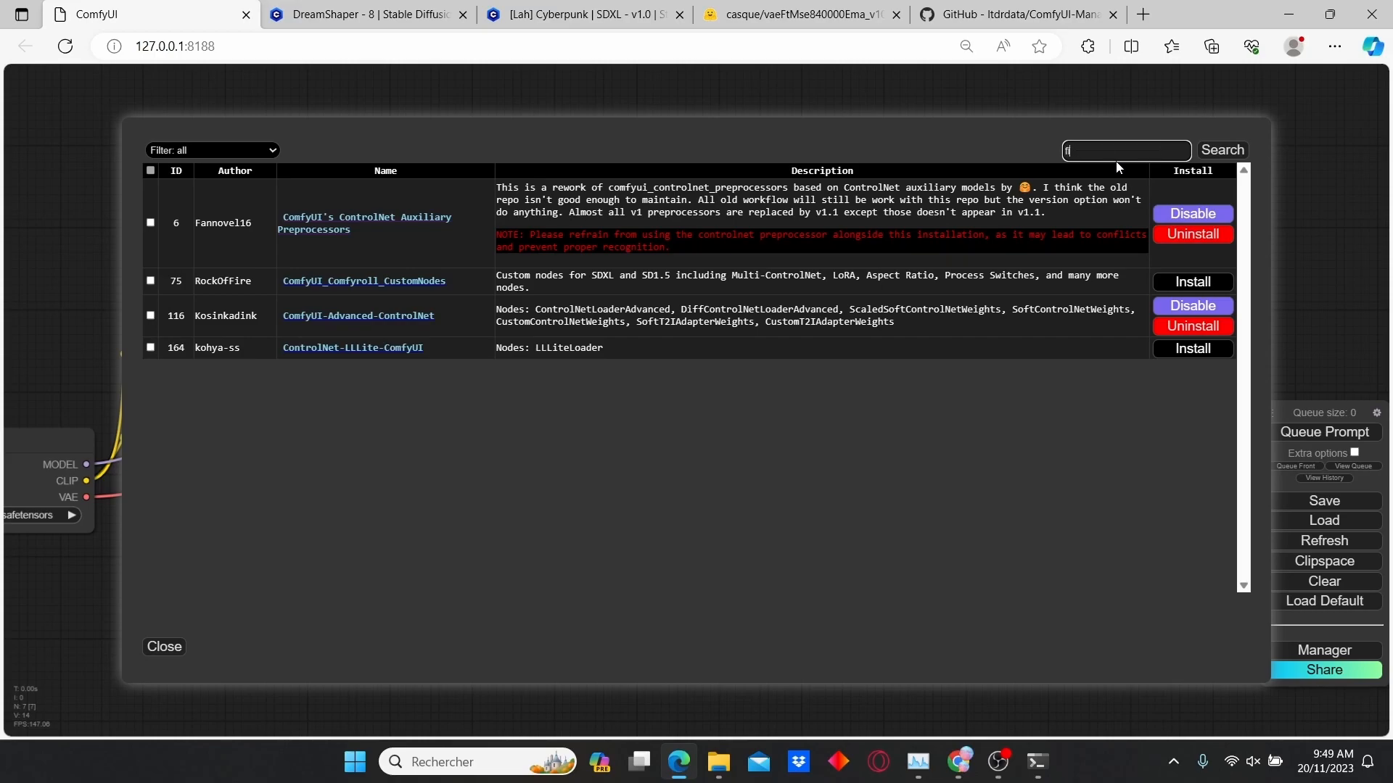
text(fizznodes)
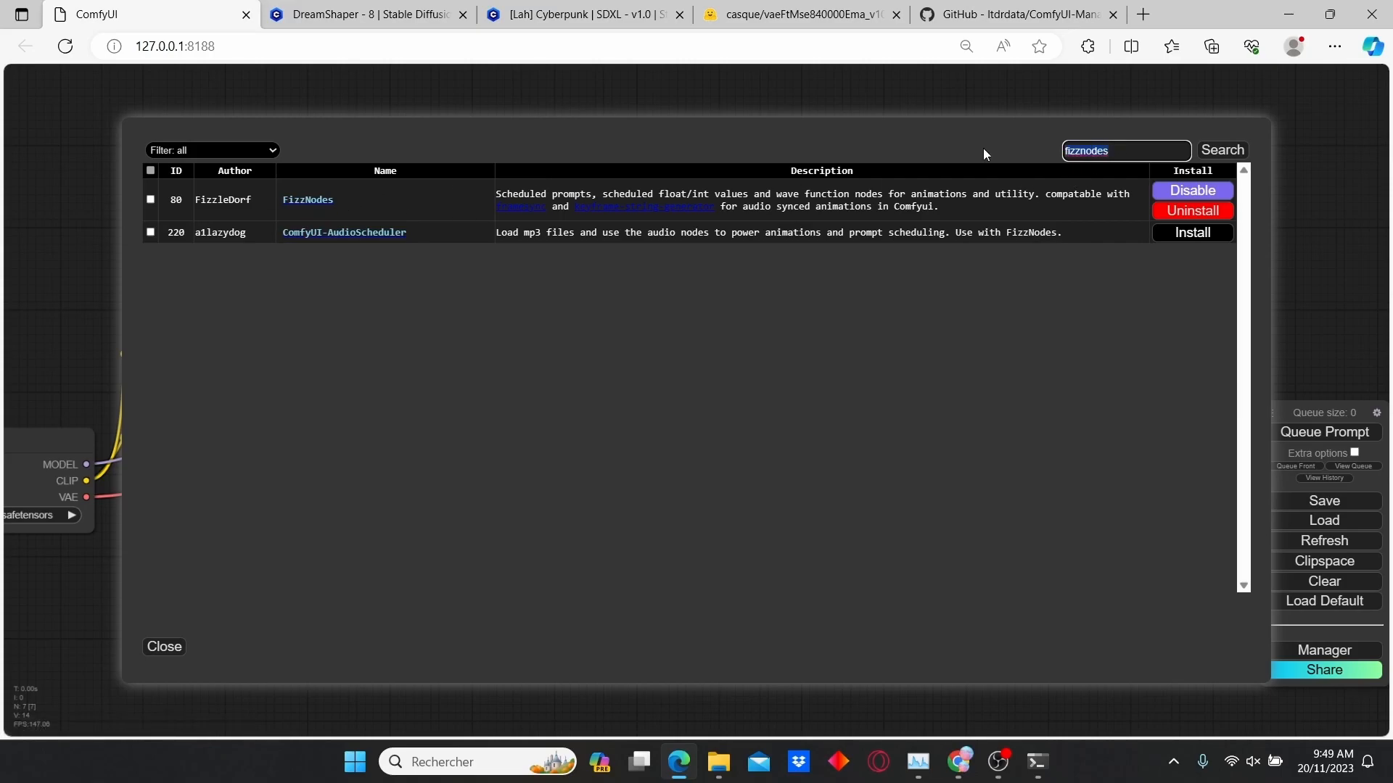
Search animate to confirm AnimateDiff Evolved is installed
click(1124, 149)
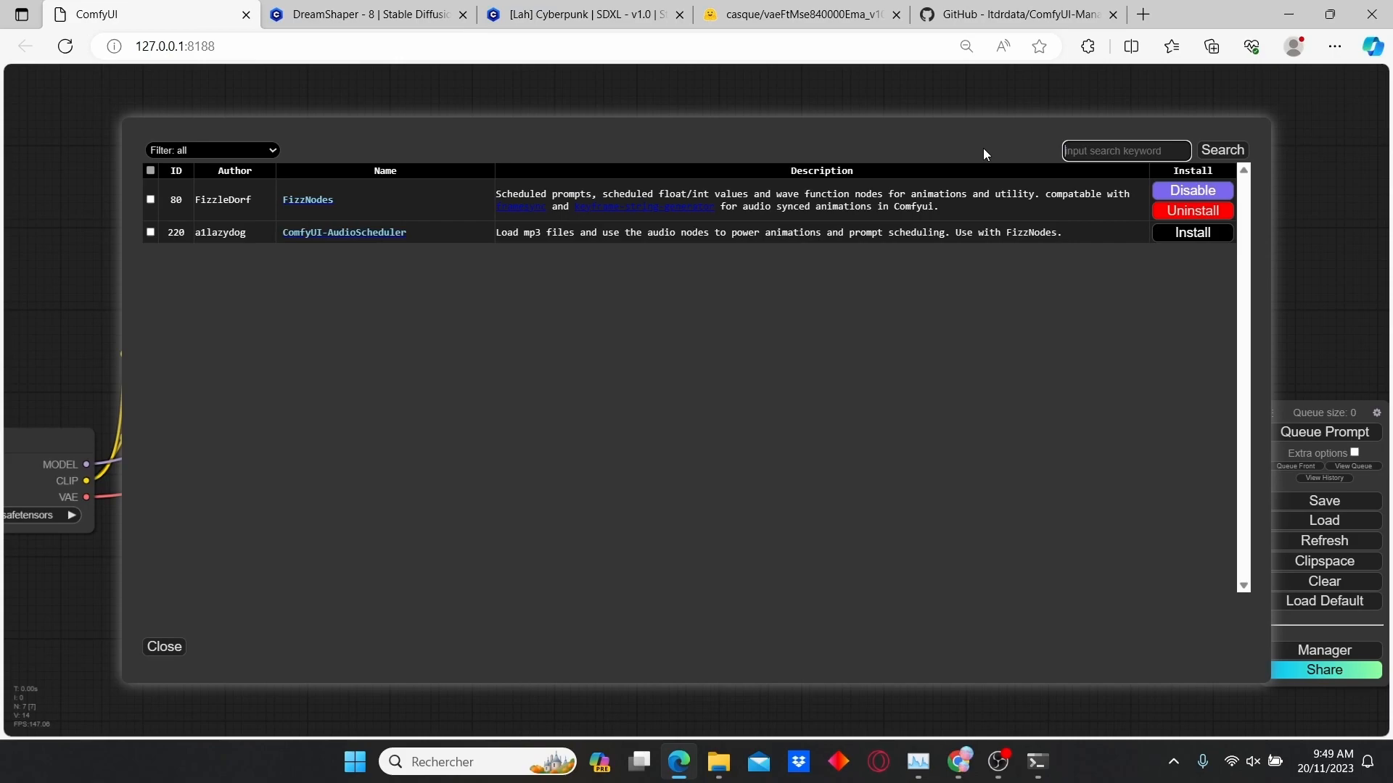
text(animtediff)
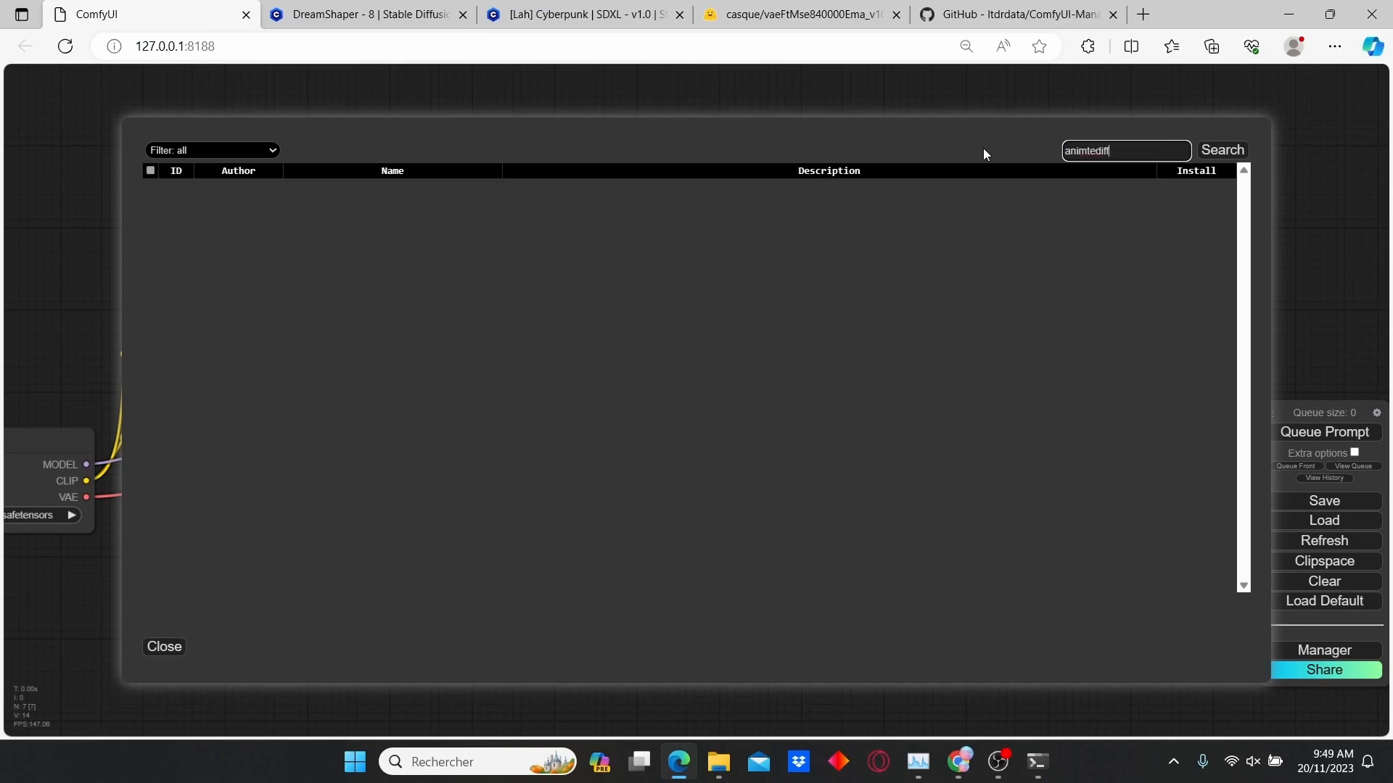
key(BackSpace)
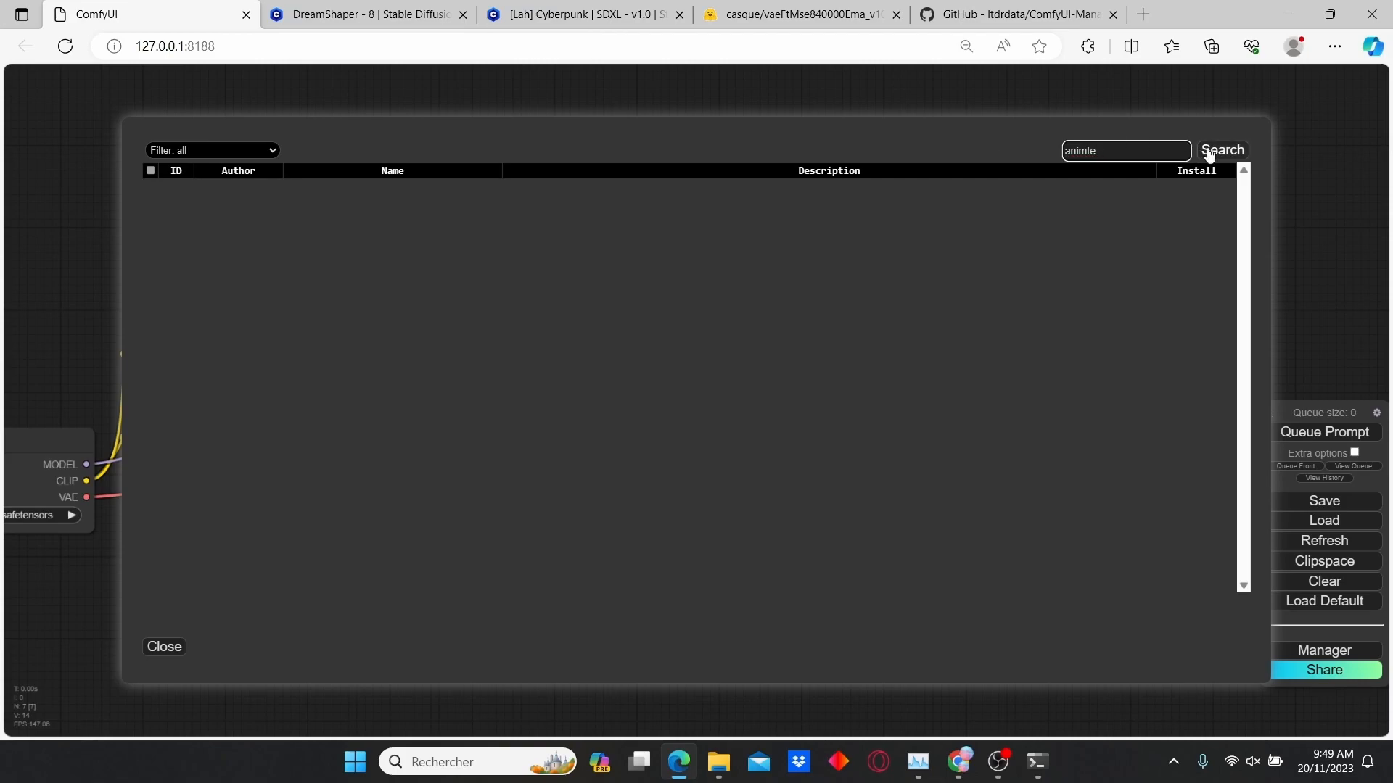
text(animate)
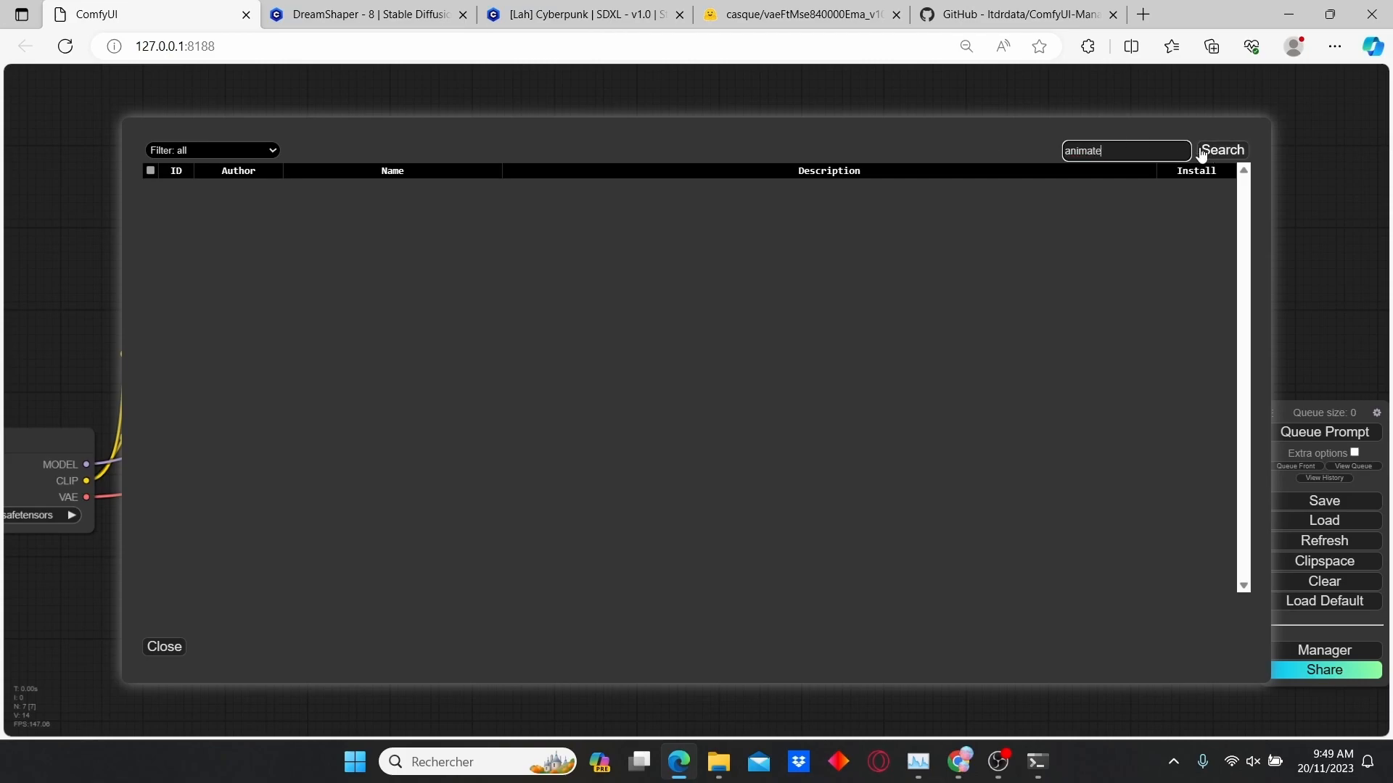
click(1220, 150)
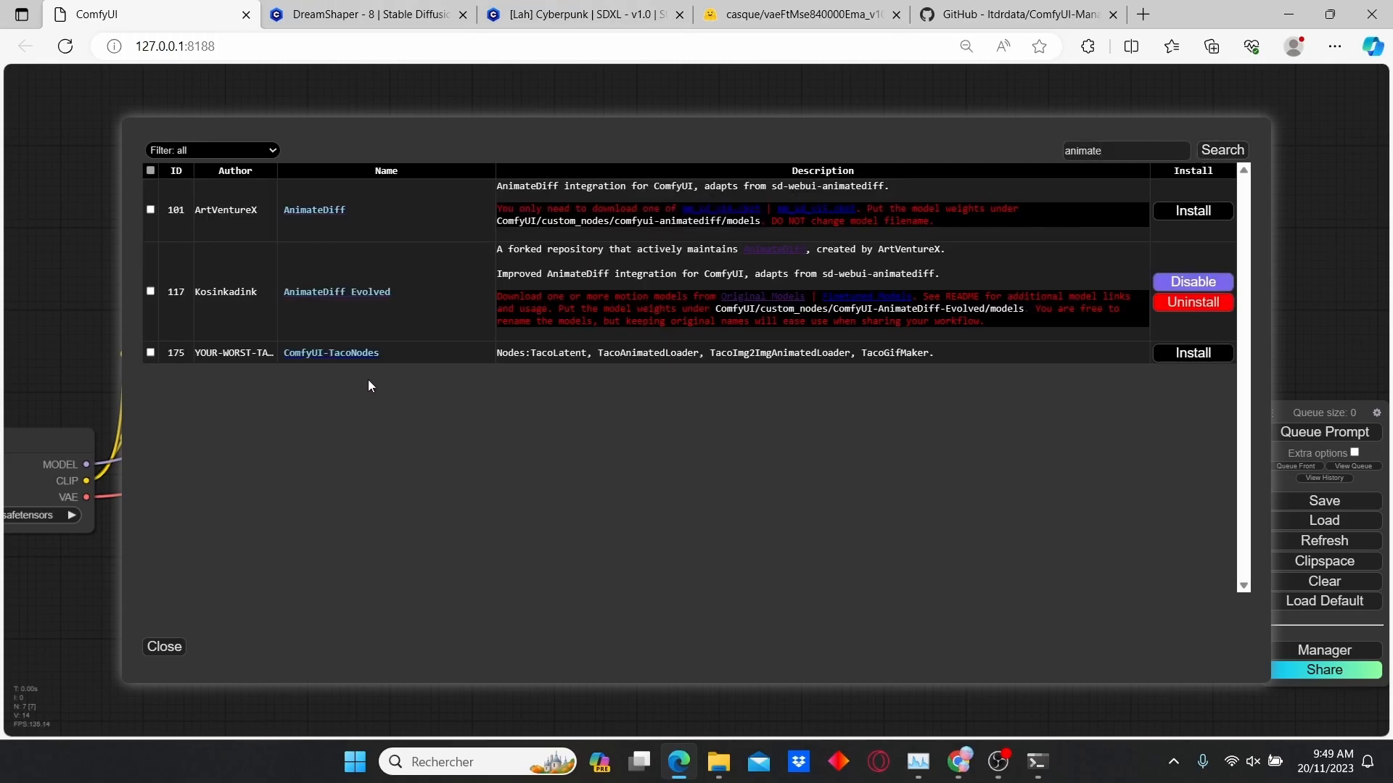
mouse_move(367, 302)
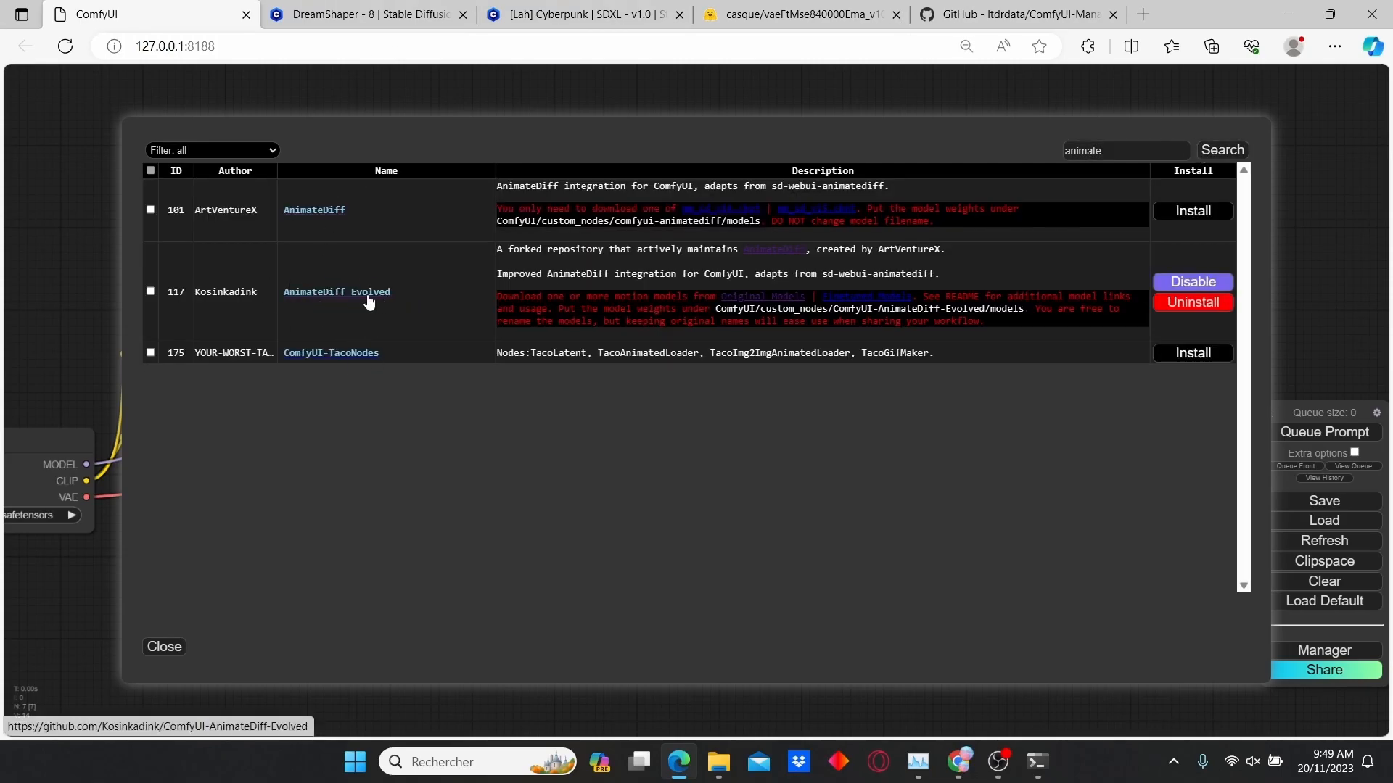
mouse_move(1080, 579)
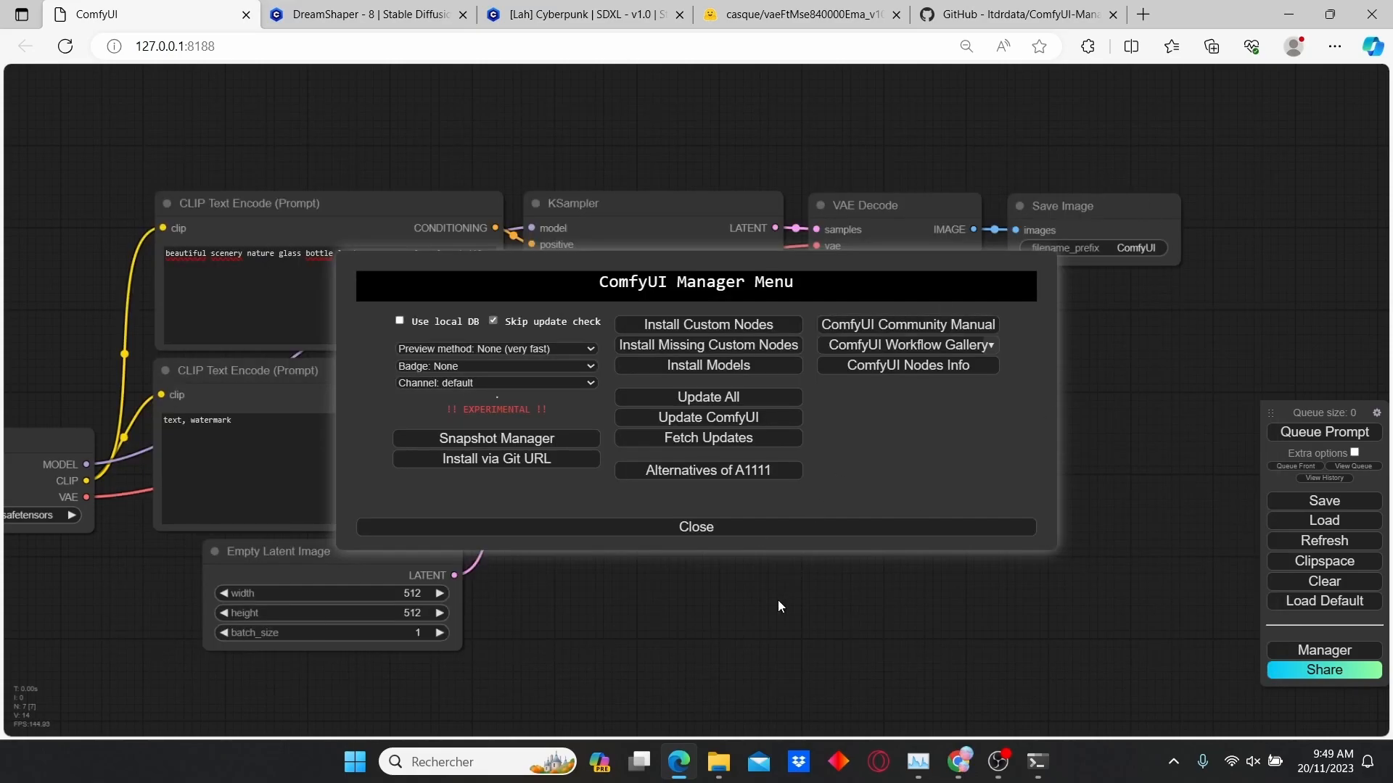
Close the Manager menu to return to the canvas for loading the workflow
click(695, 525)
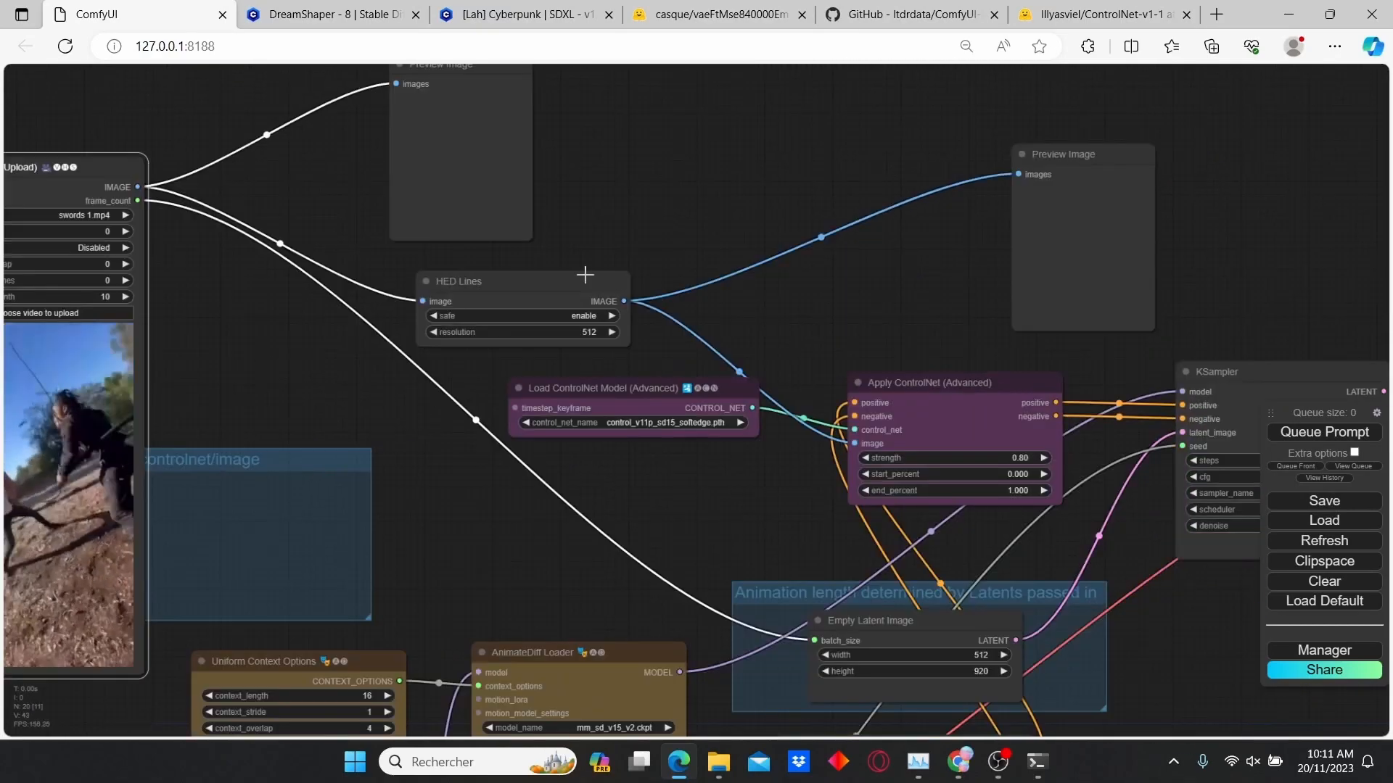
drag(585, 275, 754, 347)
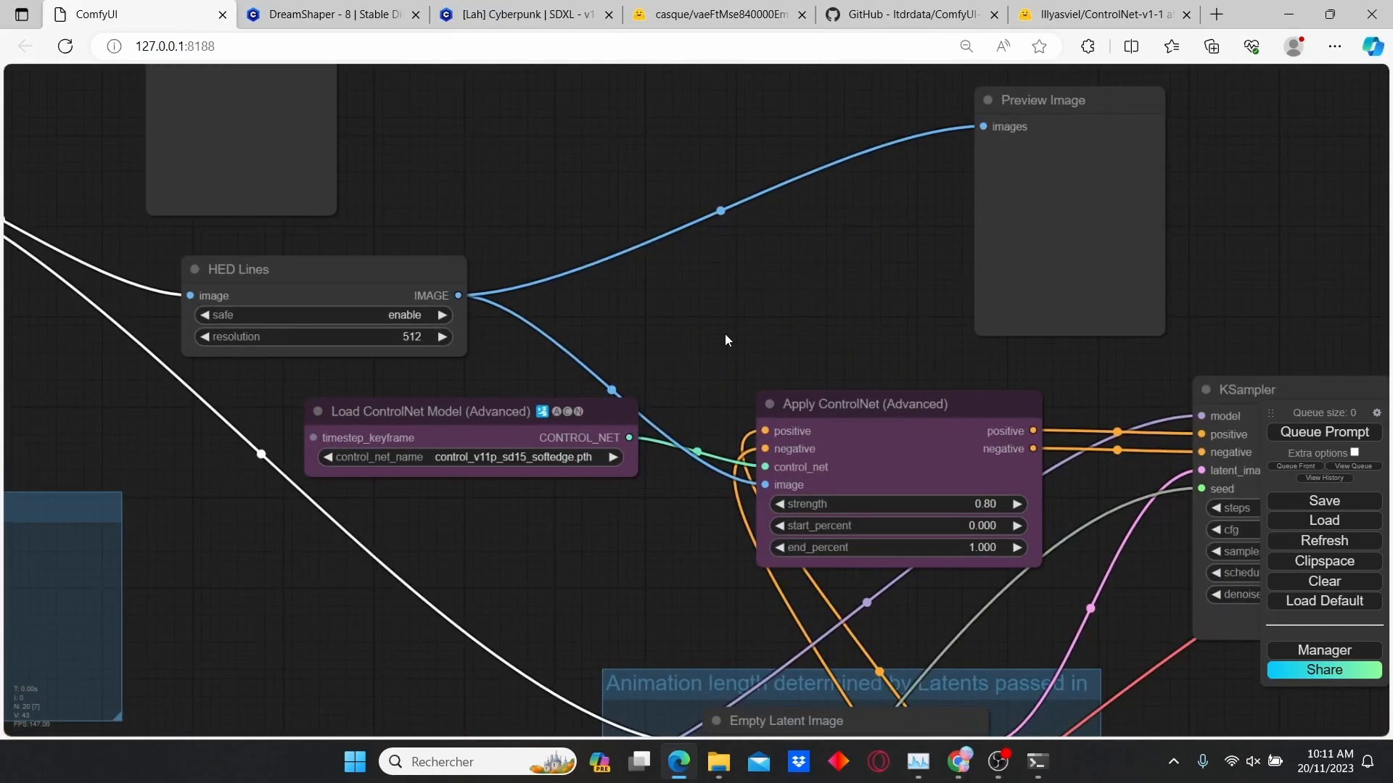
mouse_move(885, 331)
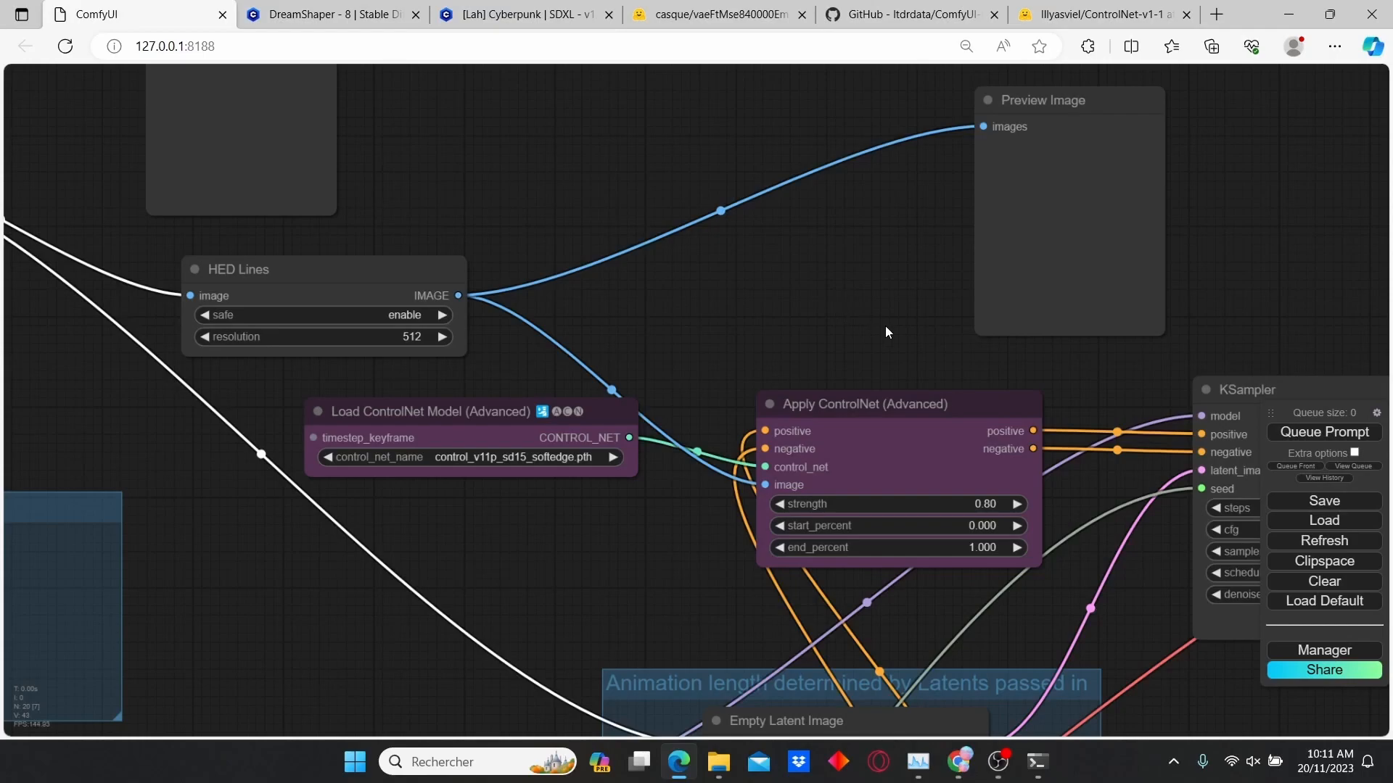
drag(885, 332, 860, 285)
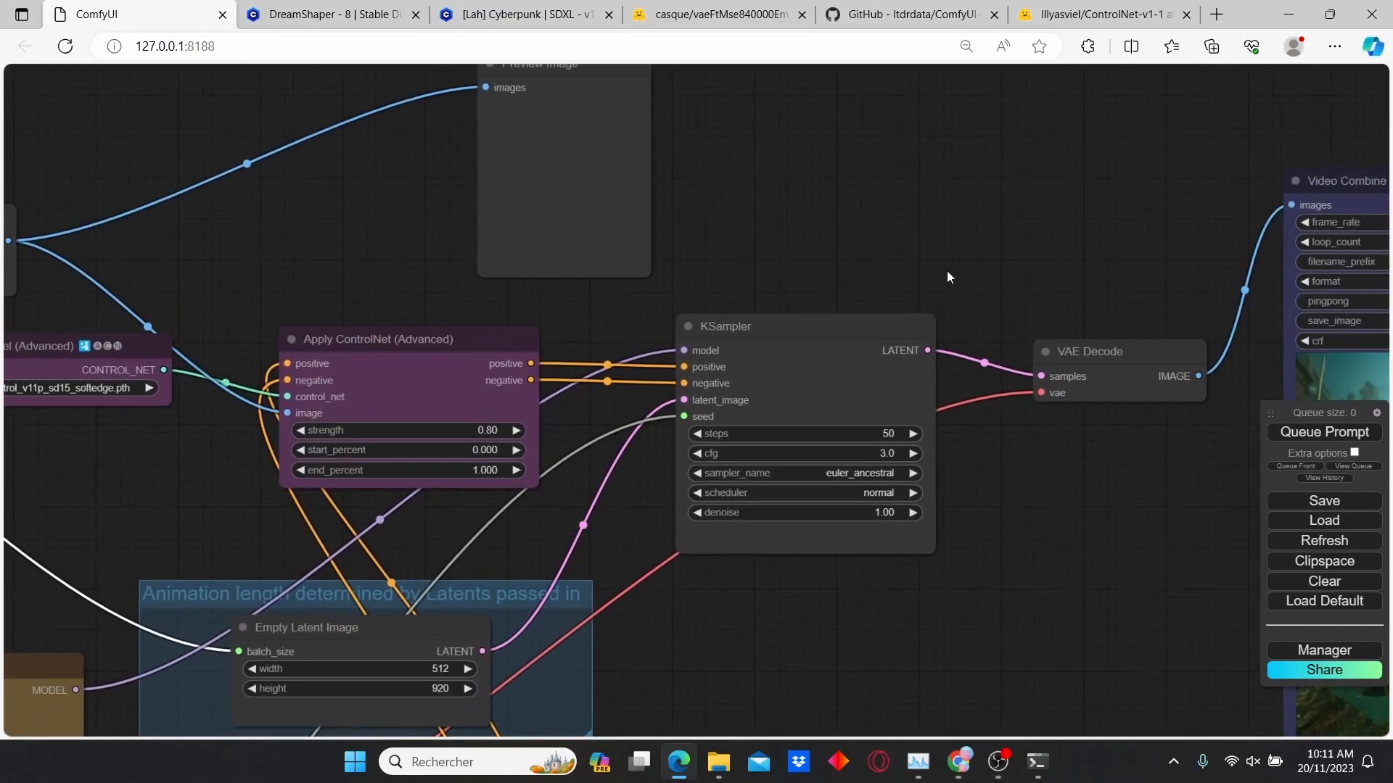
drag(802, 327, 844, 324)
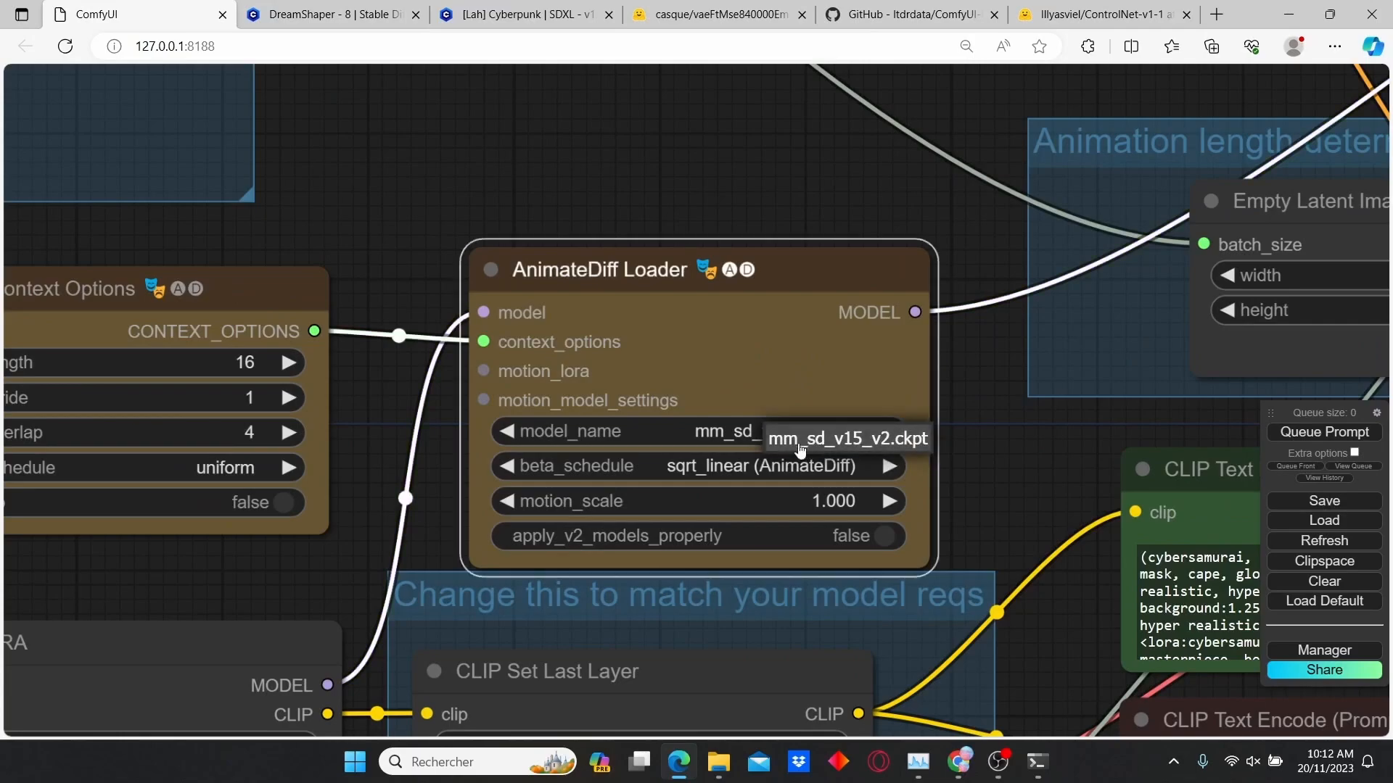
mouse_move(825, 450)
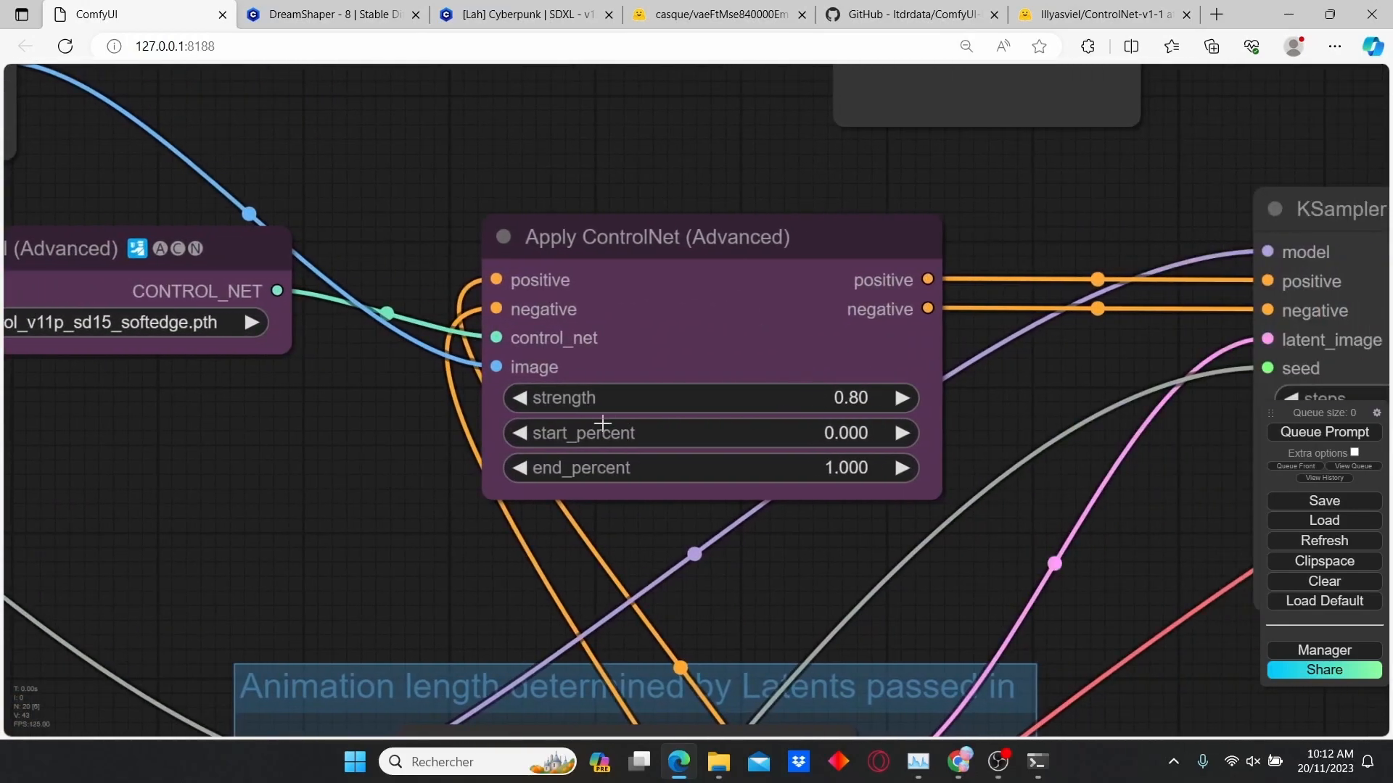
mouse_move(842, 402)
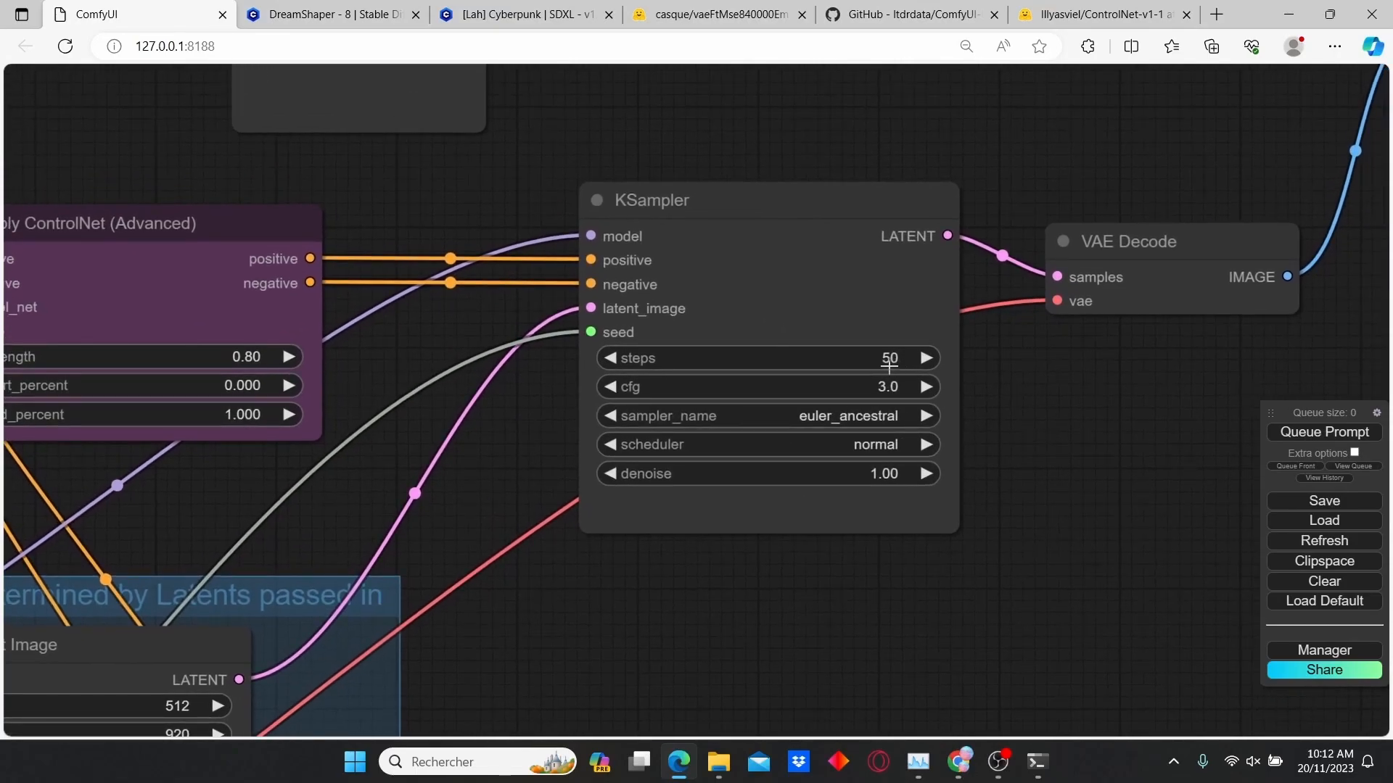
mouse_move(801, 392)
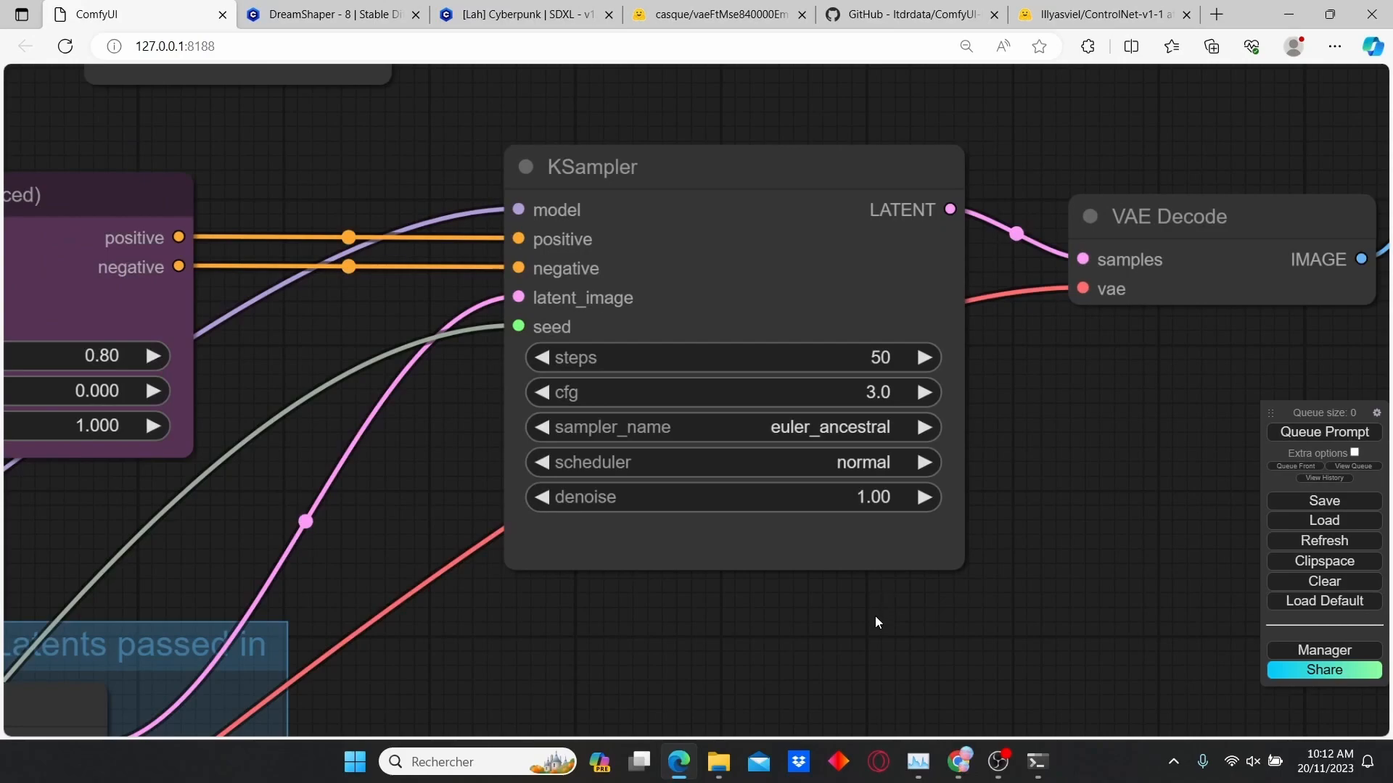
scroll(down, 3)
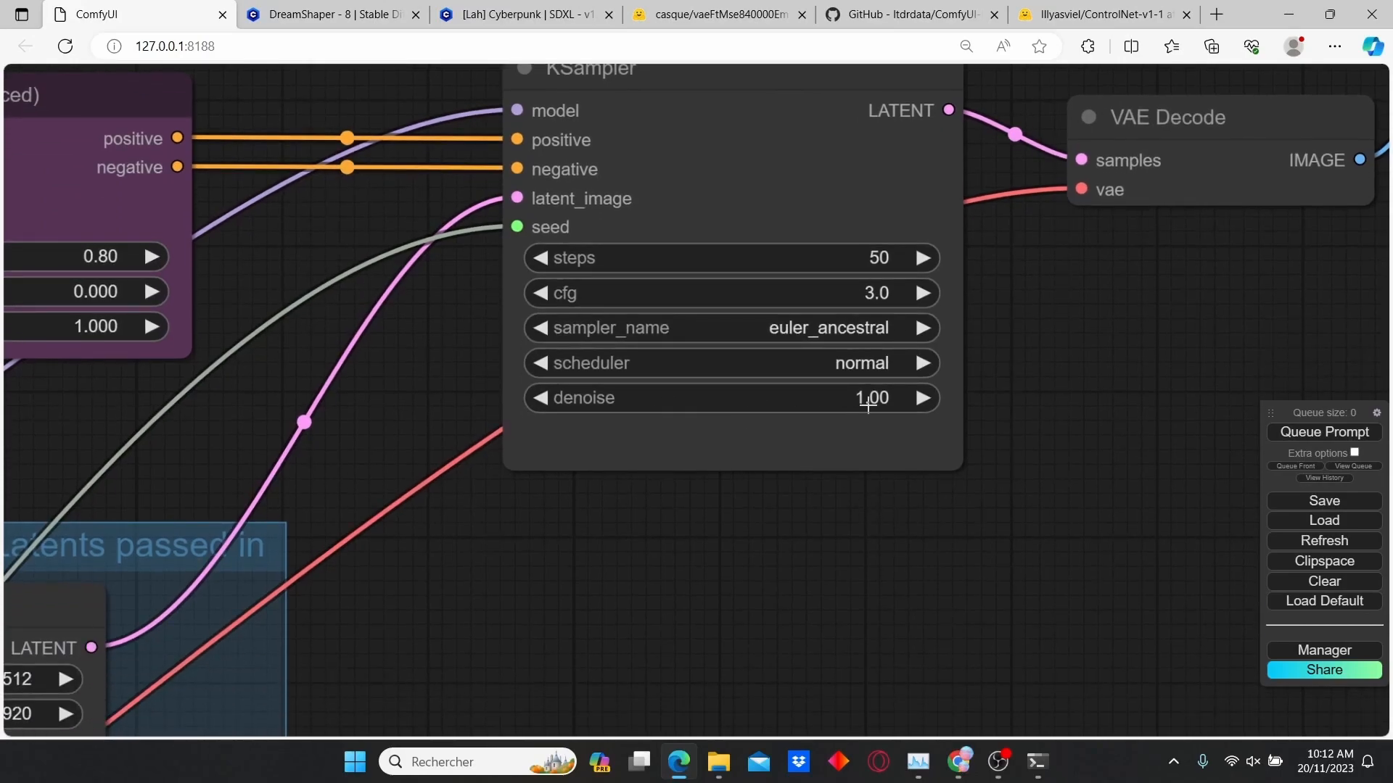
scroll(down, 3)
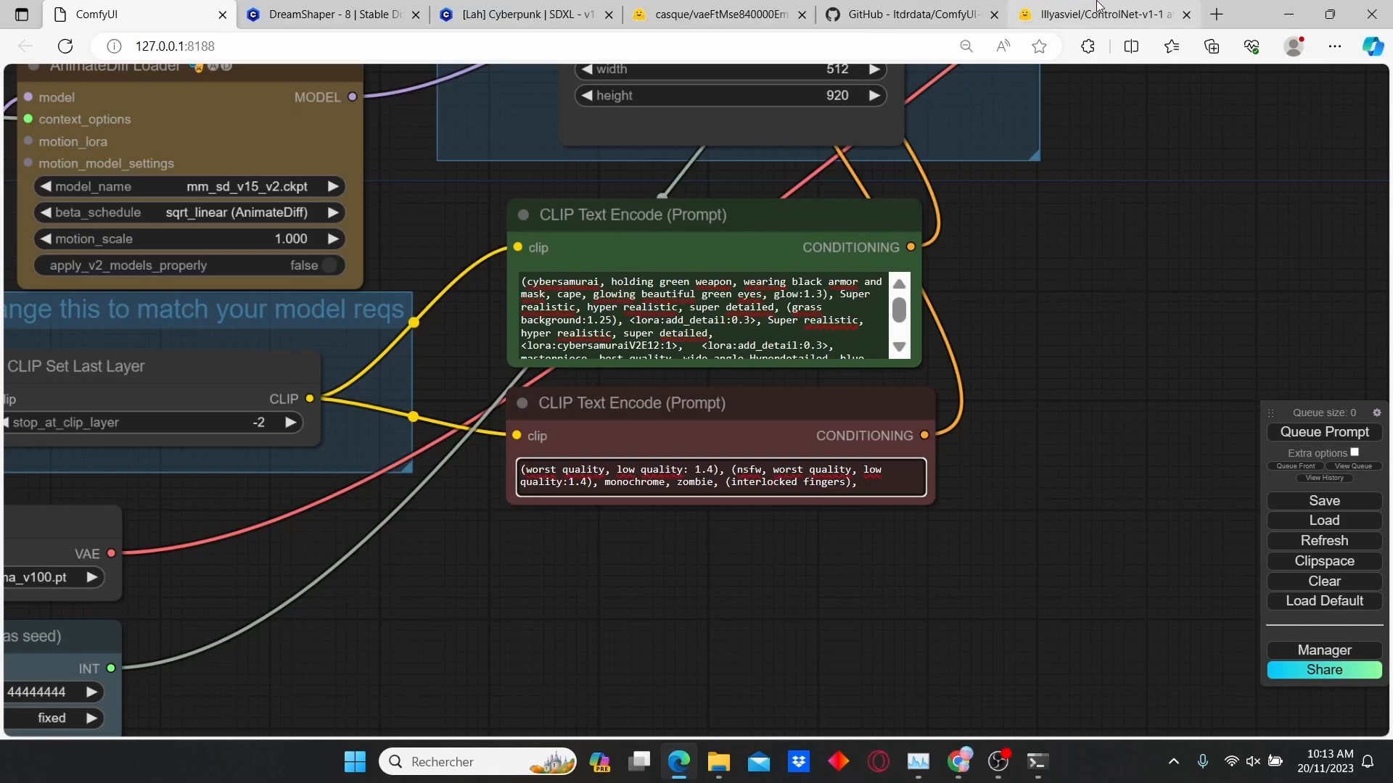
Paste the Civitai cyberpunk image's prompt and negative prompt into the positive and negative encoders
click(523, 15)
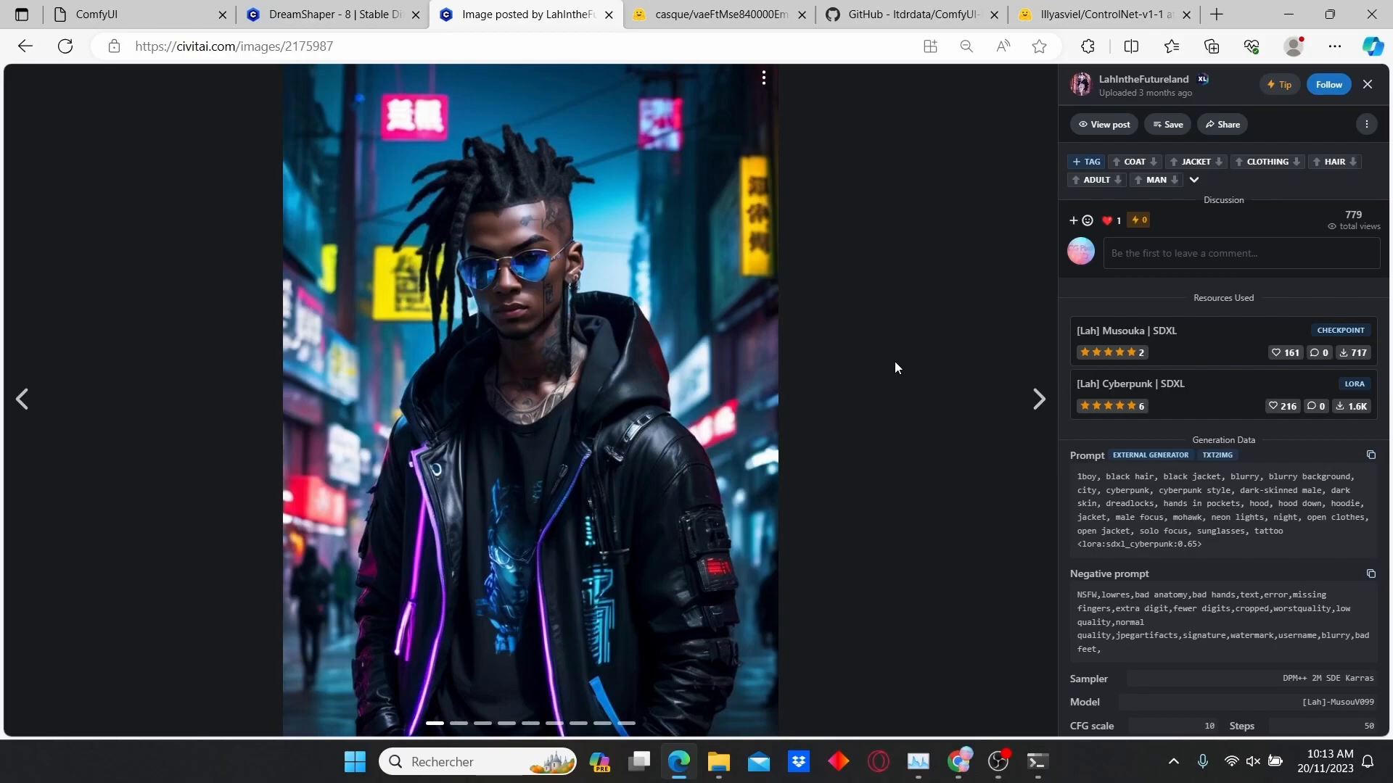
mouse_move(1071, 350)
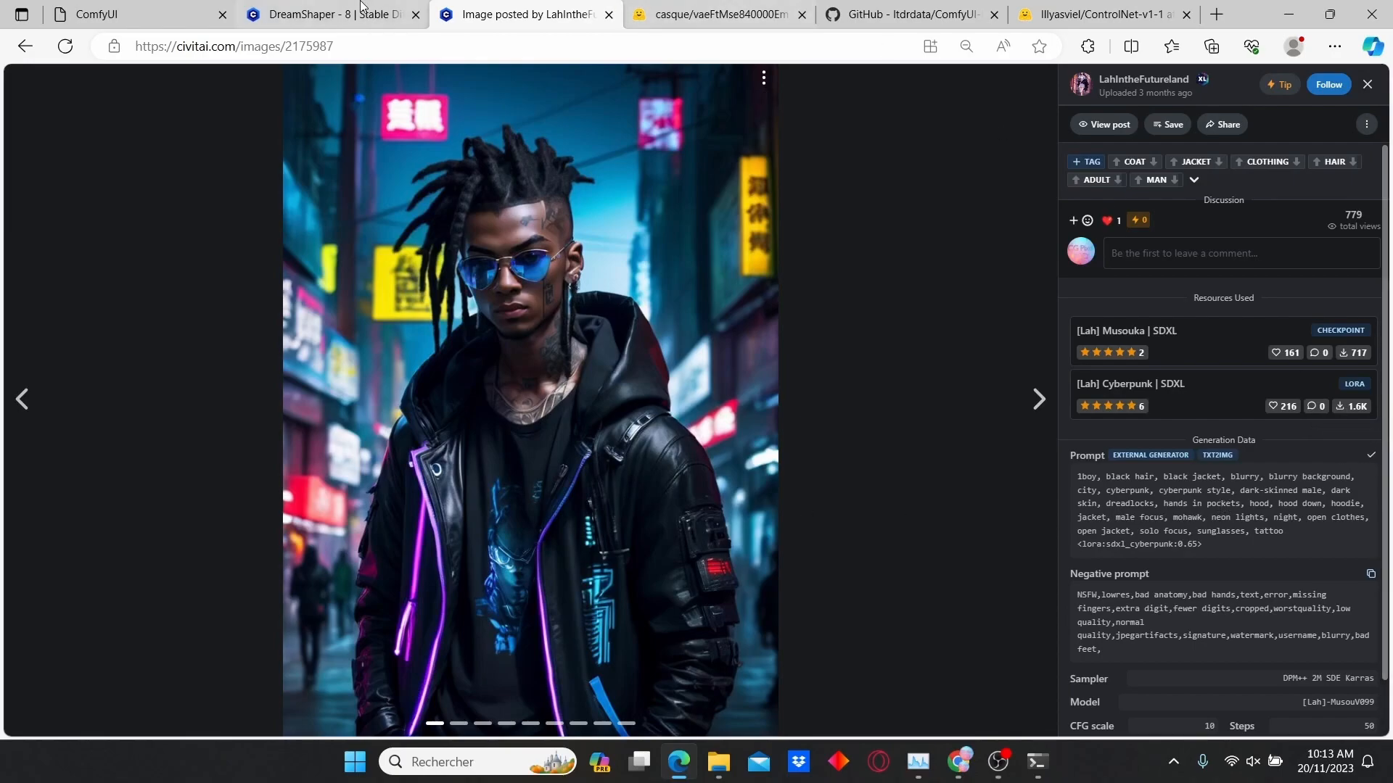
click(134, 15)
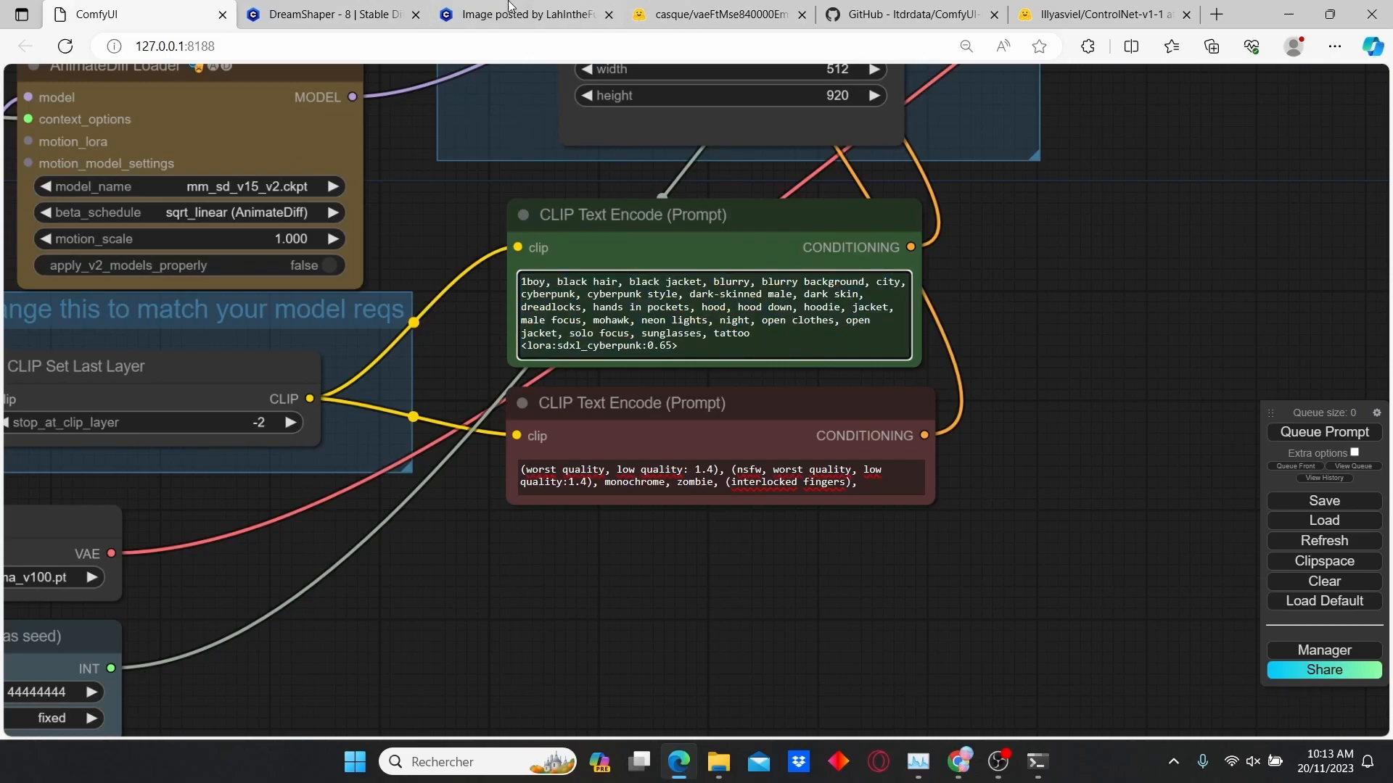
click(524, 15)
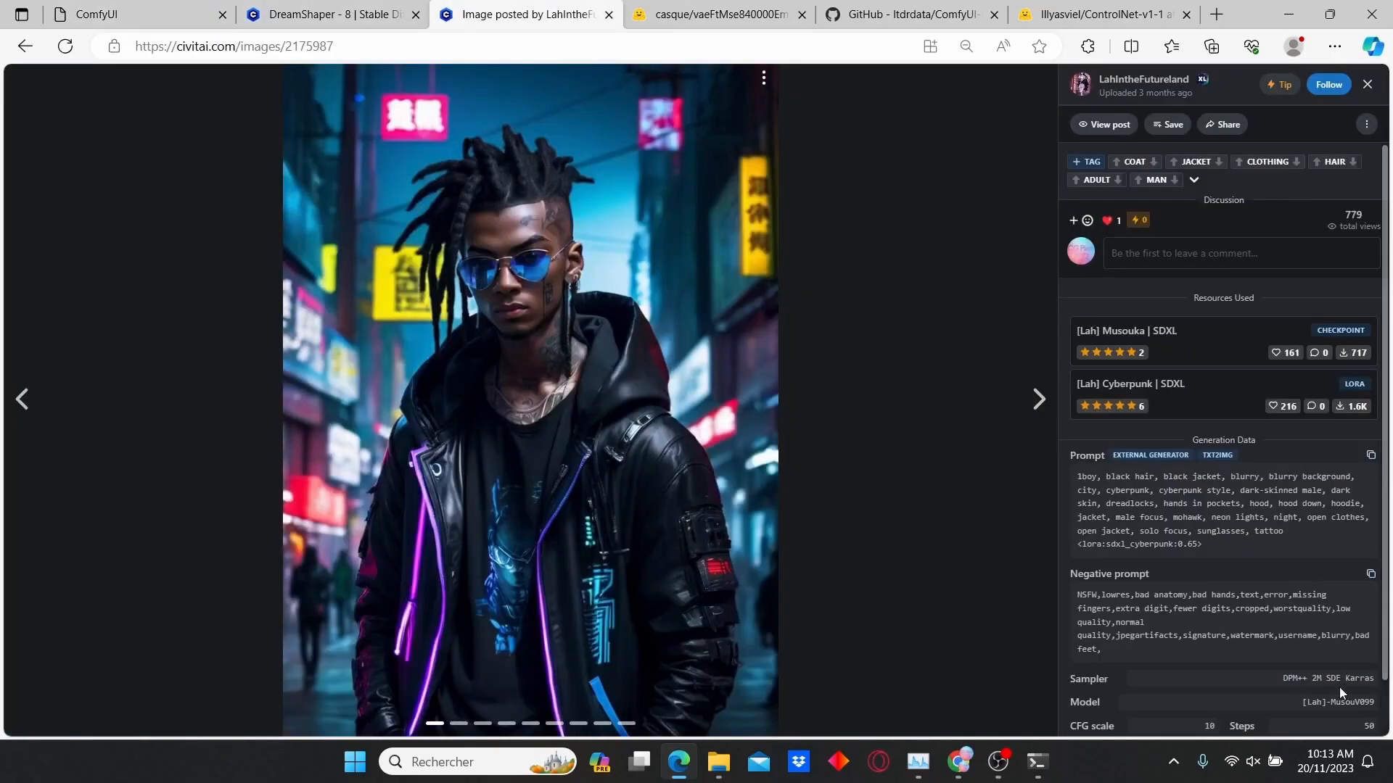
mouse_move(1371, 574)
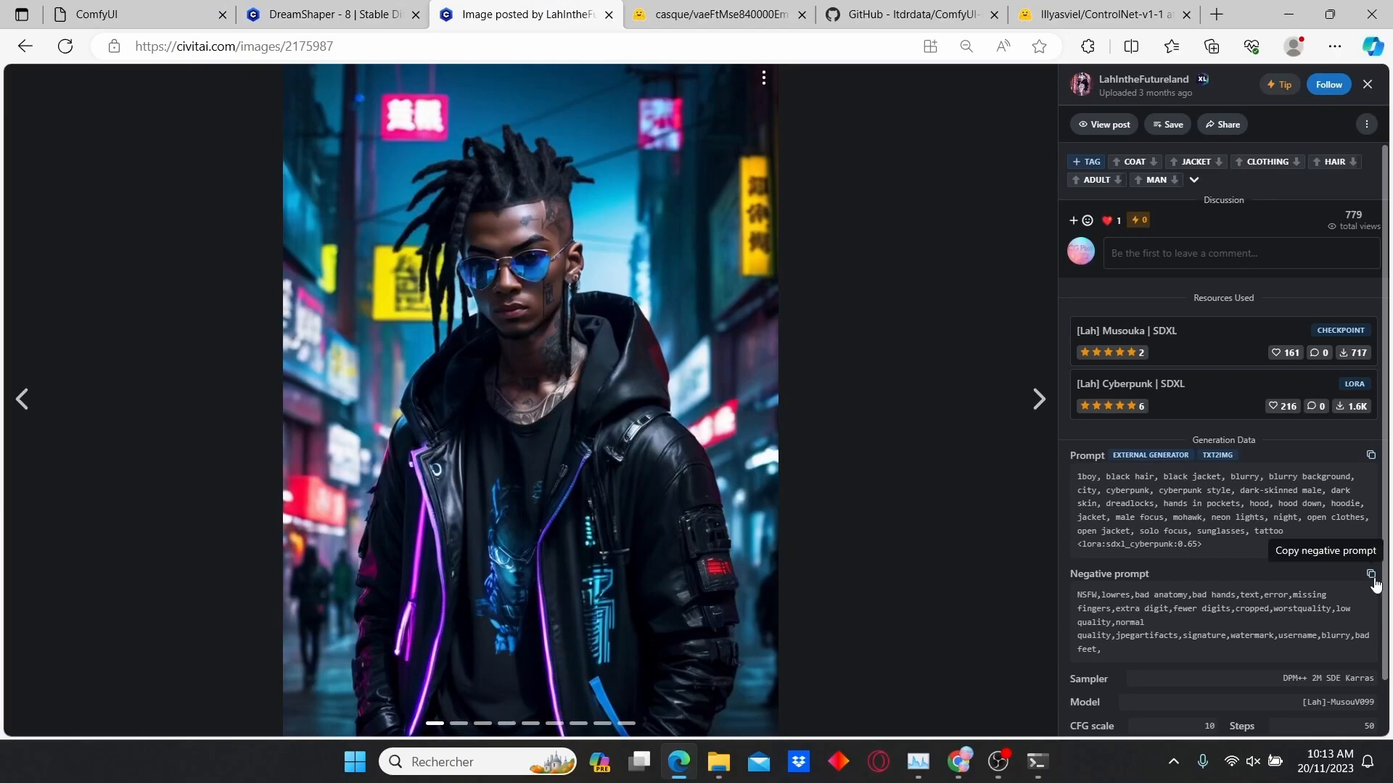
click(133, 14)
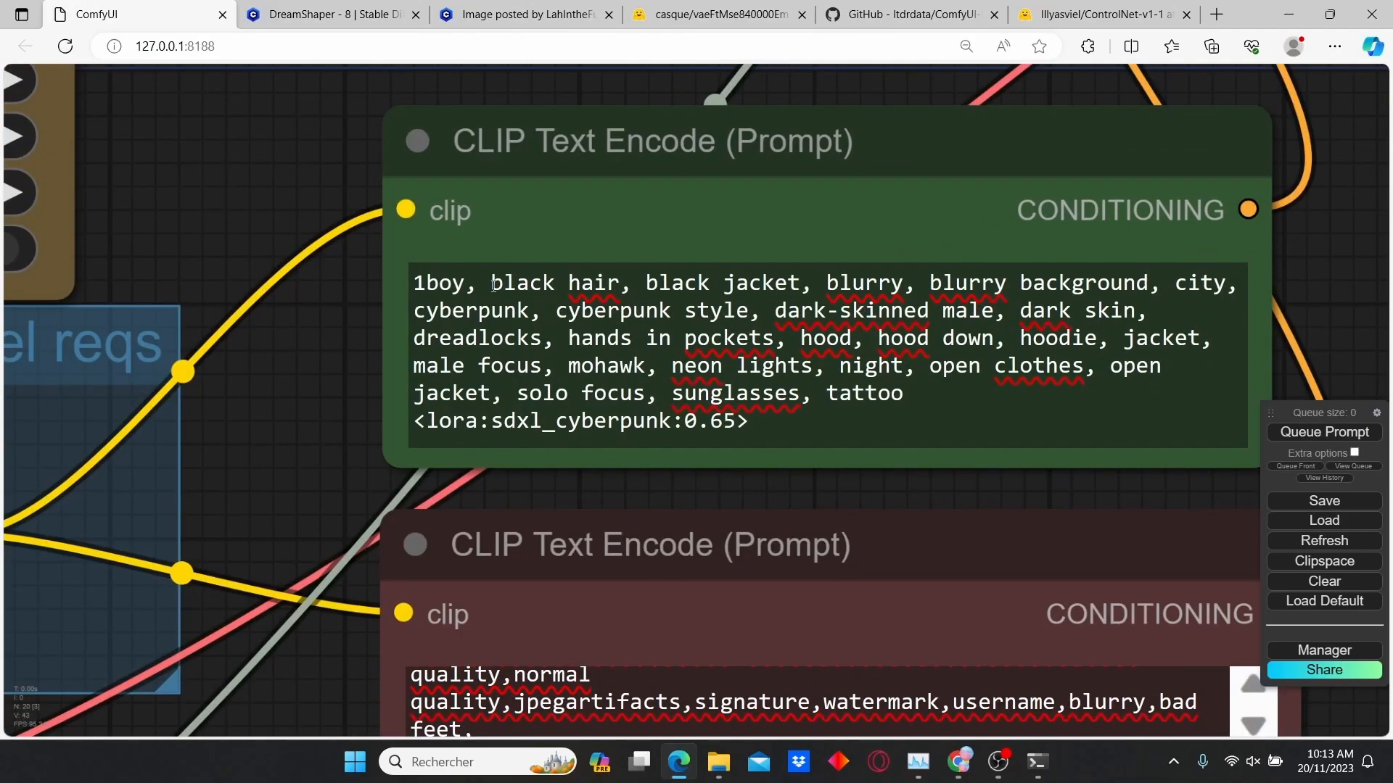
Replace 1boy in the positive prompt with 'two man fighting' after tattoo
double_click(441, 283)
text(, two man fighti)
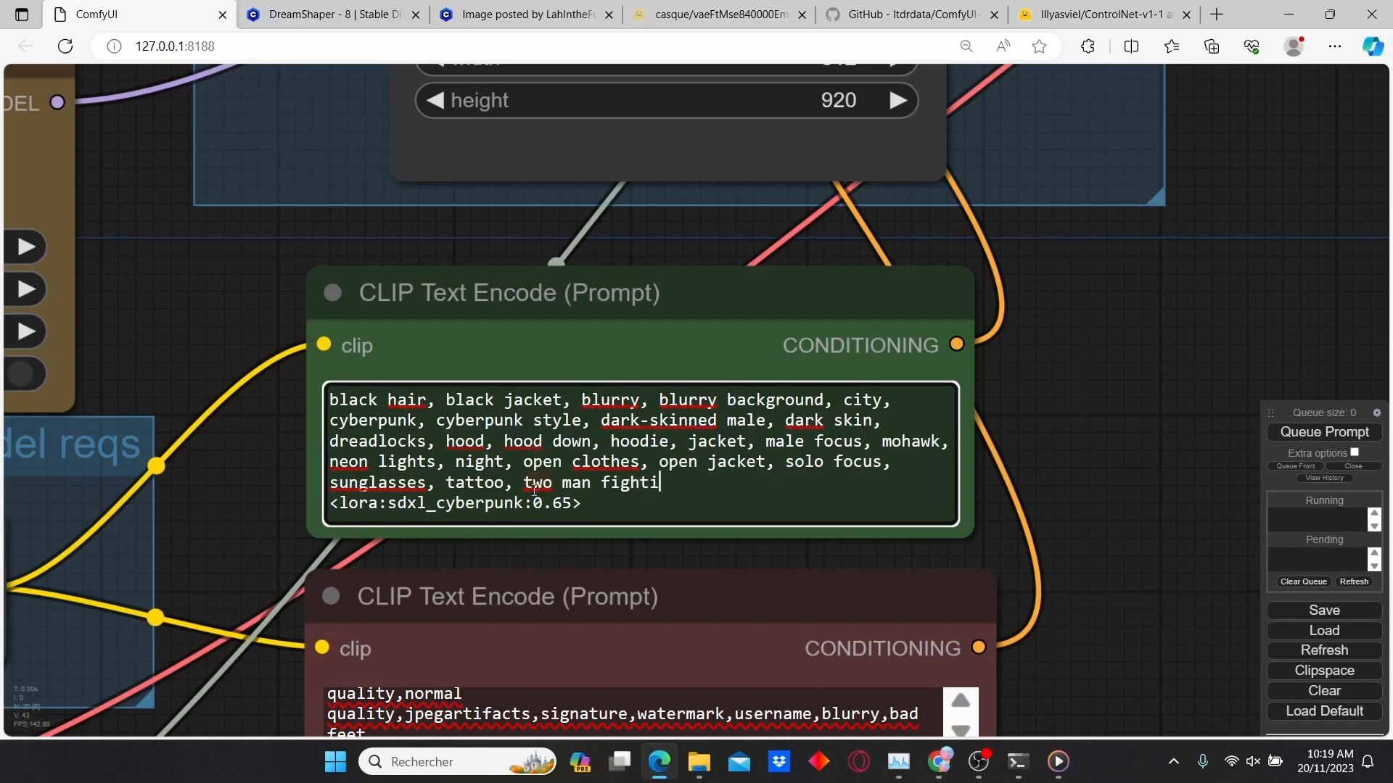
text(ng)
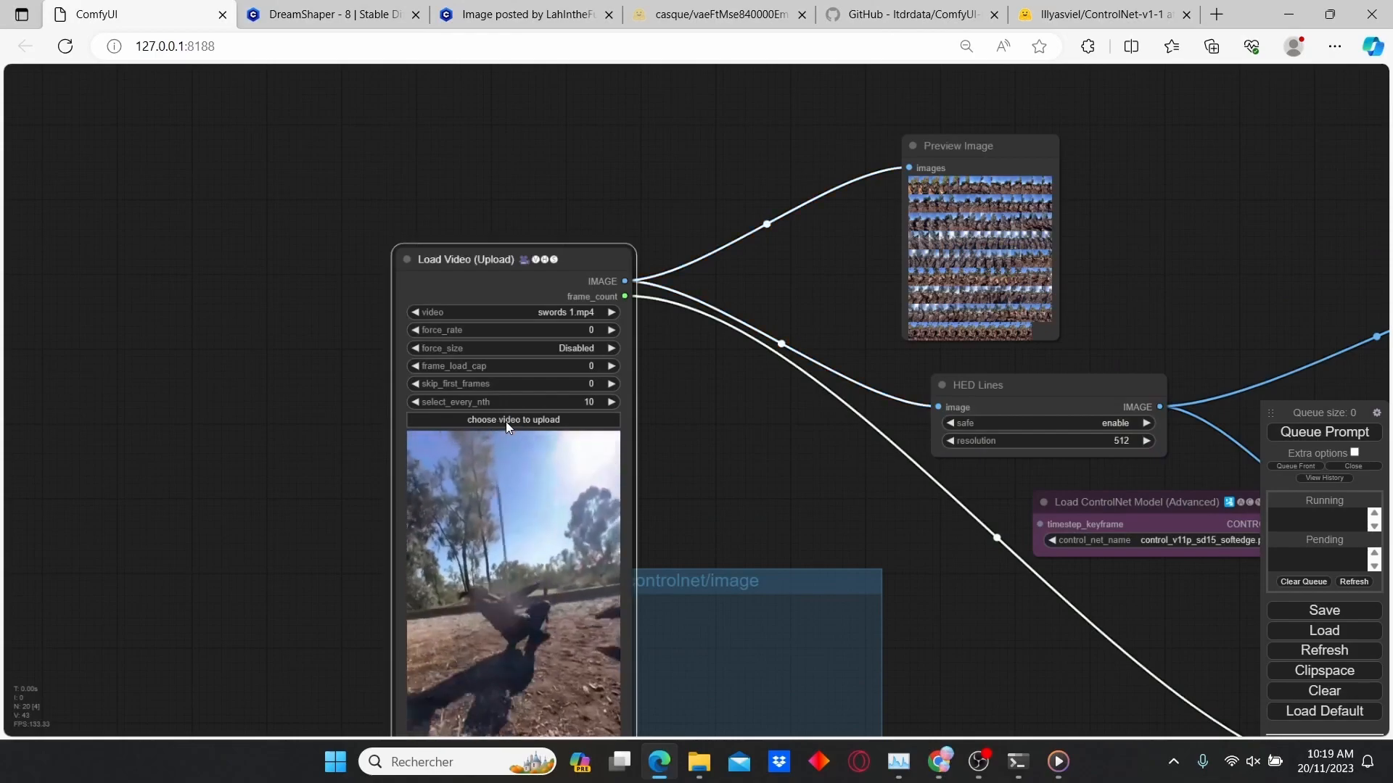
Load the 'fight ref' clip from the Vidéos folder into the Load Video node
click(512, 420)
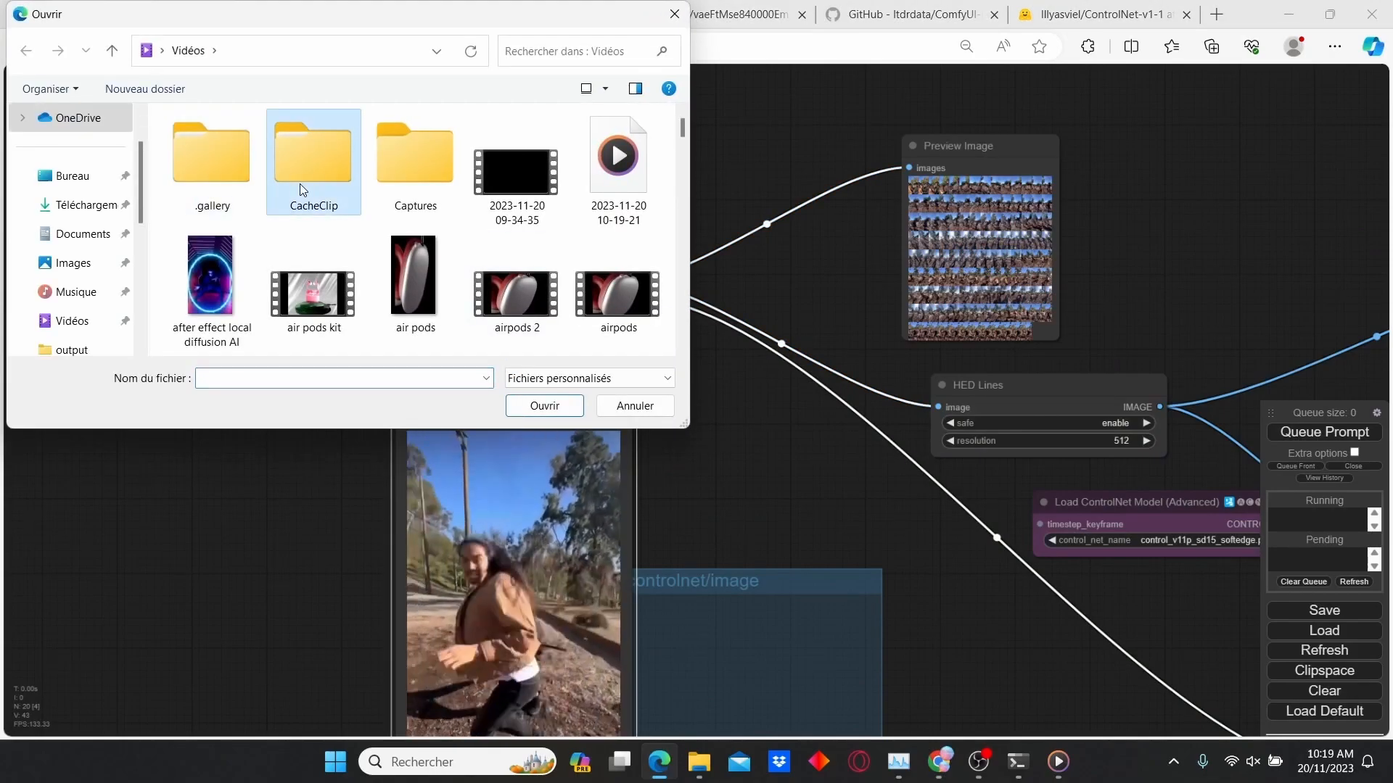
click(517, 164)
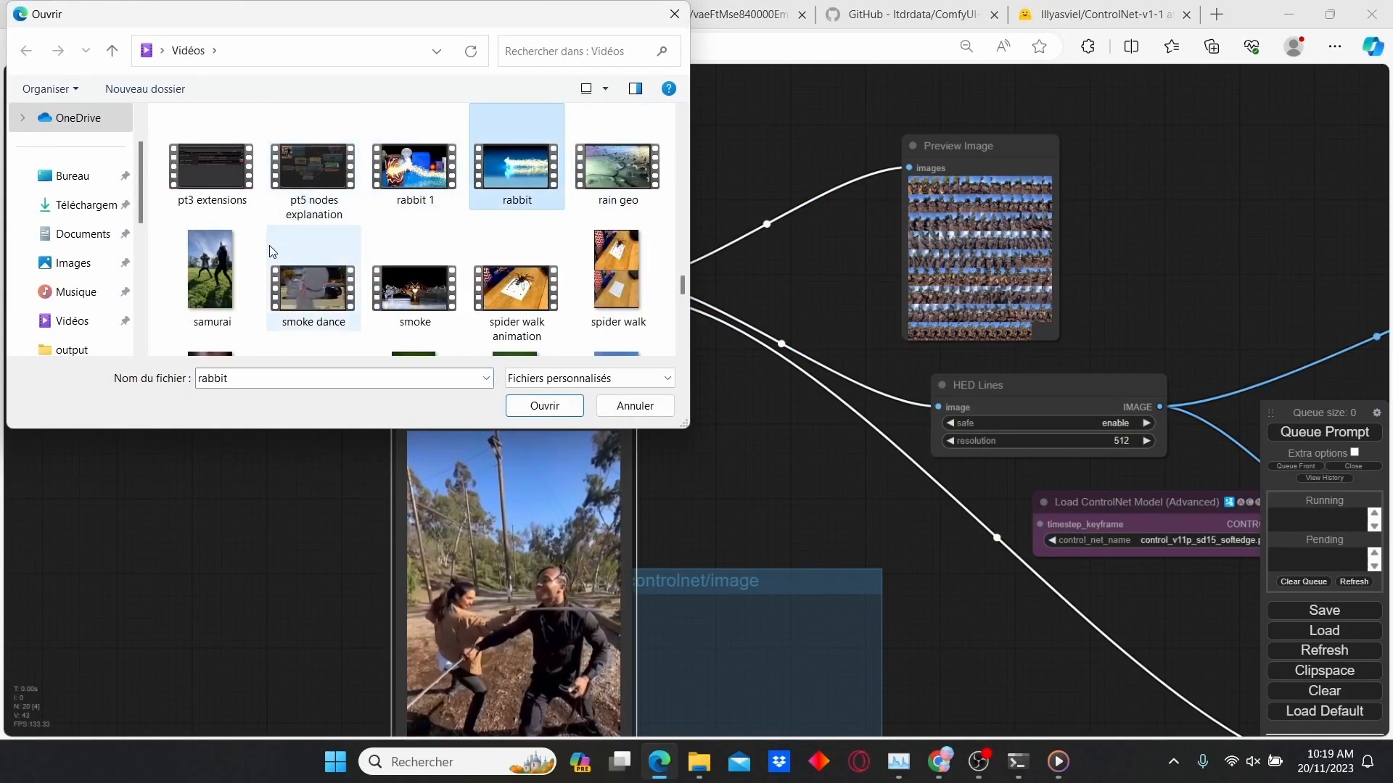
scroll(down, 3)
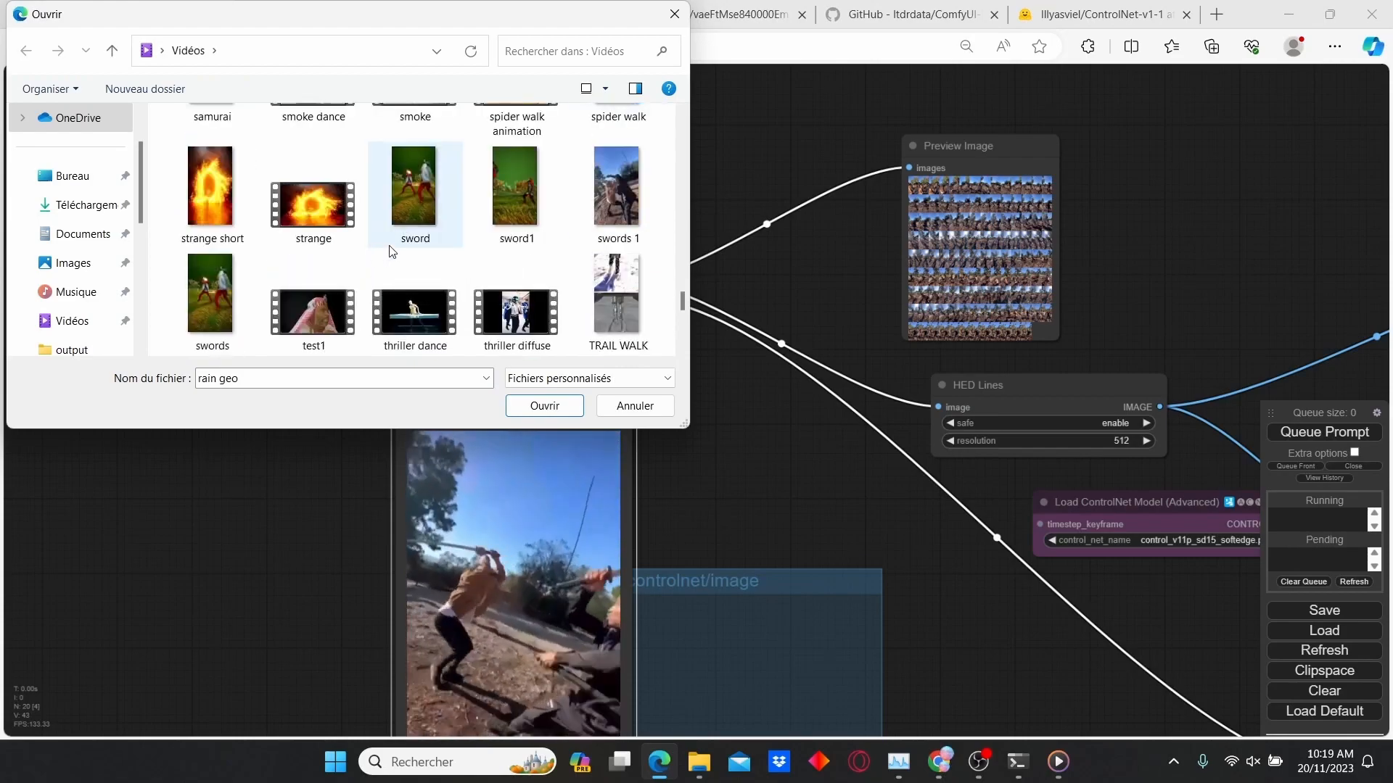
click(617, 267)
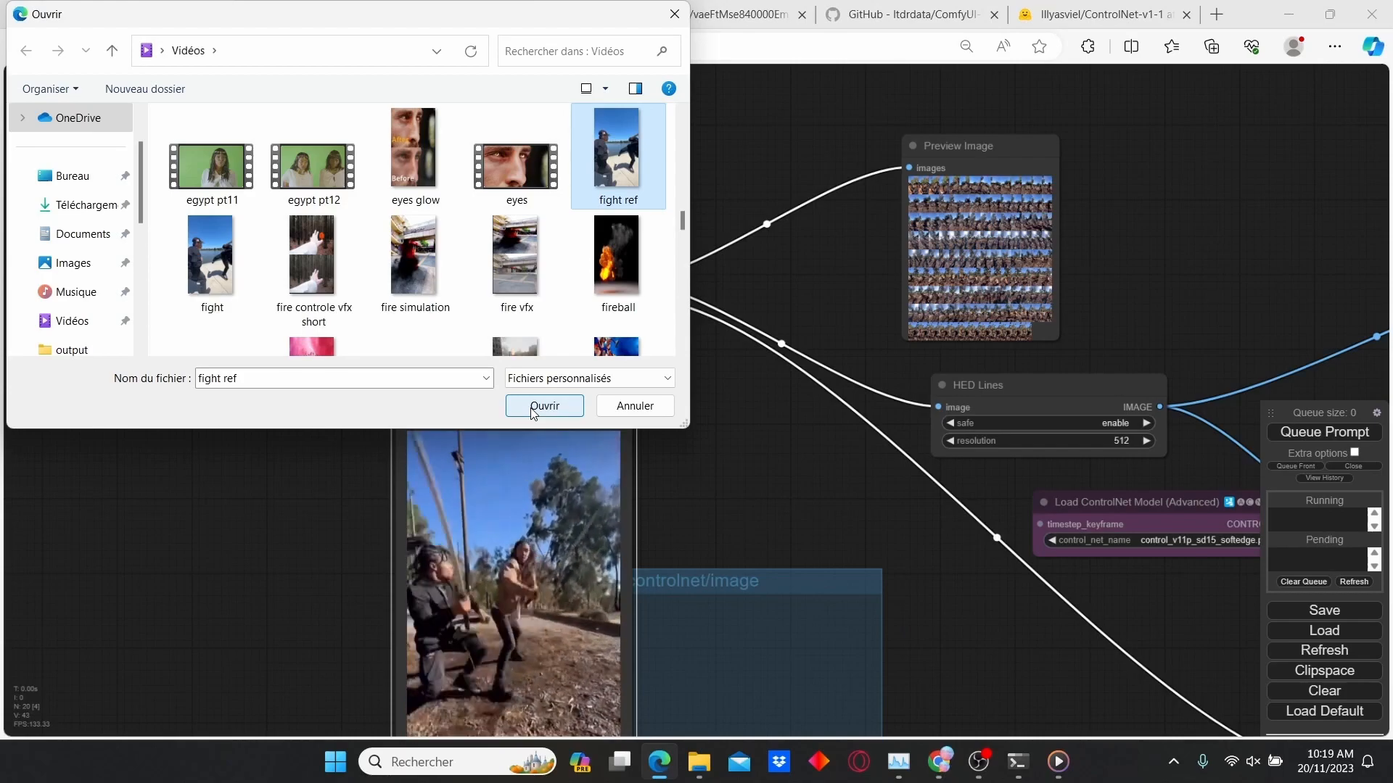
click(544, 406)
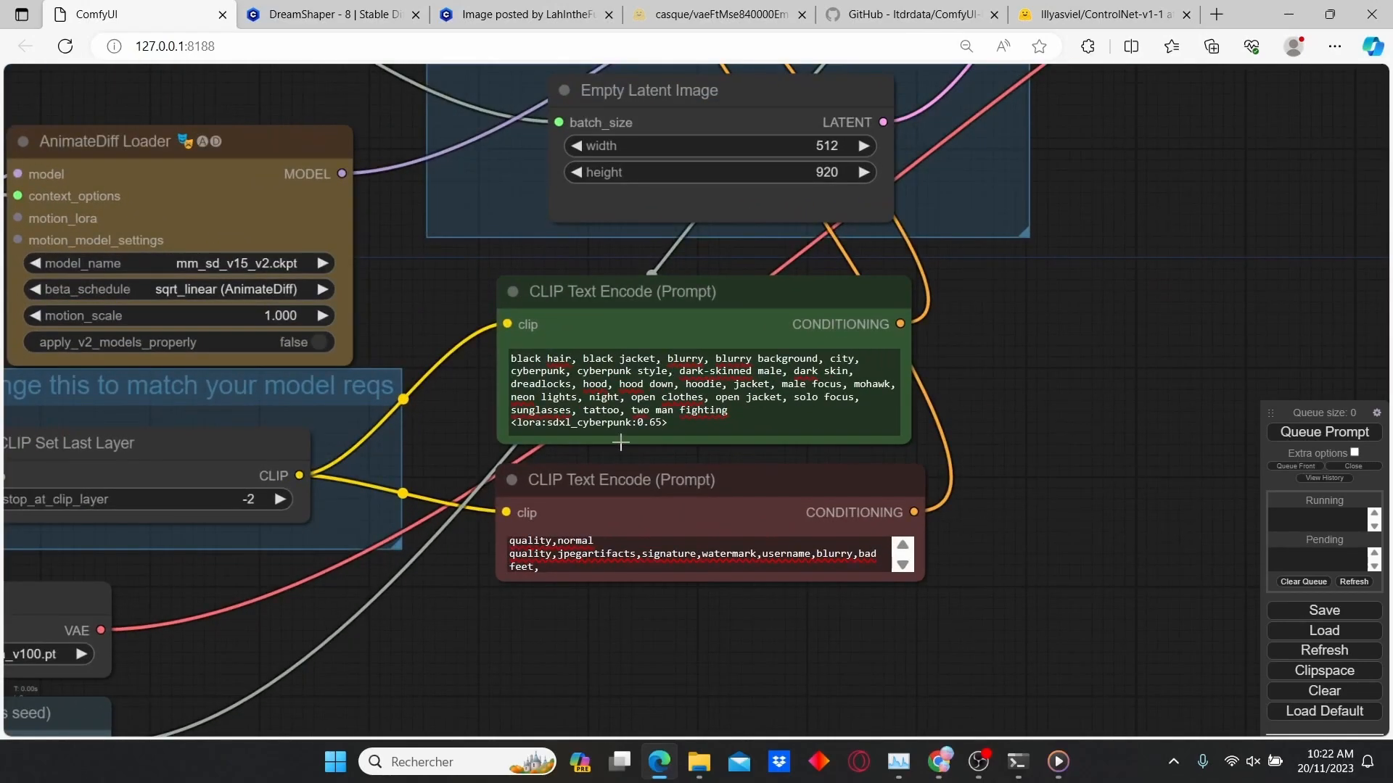
mouse_move(608, 607)
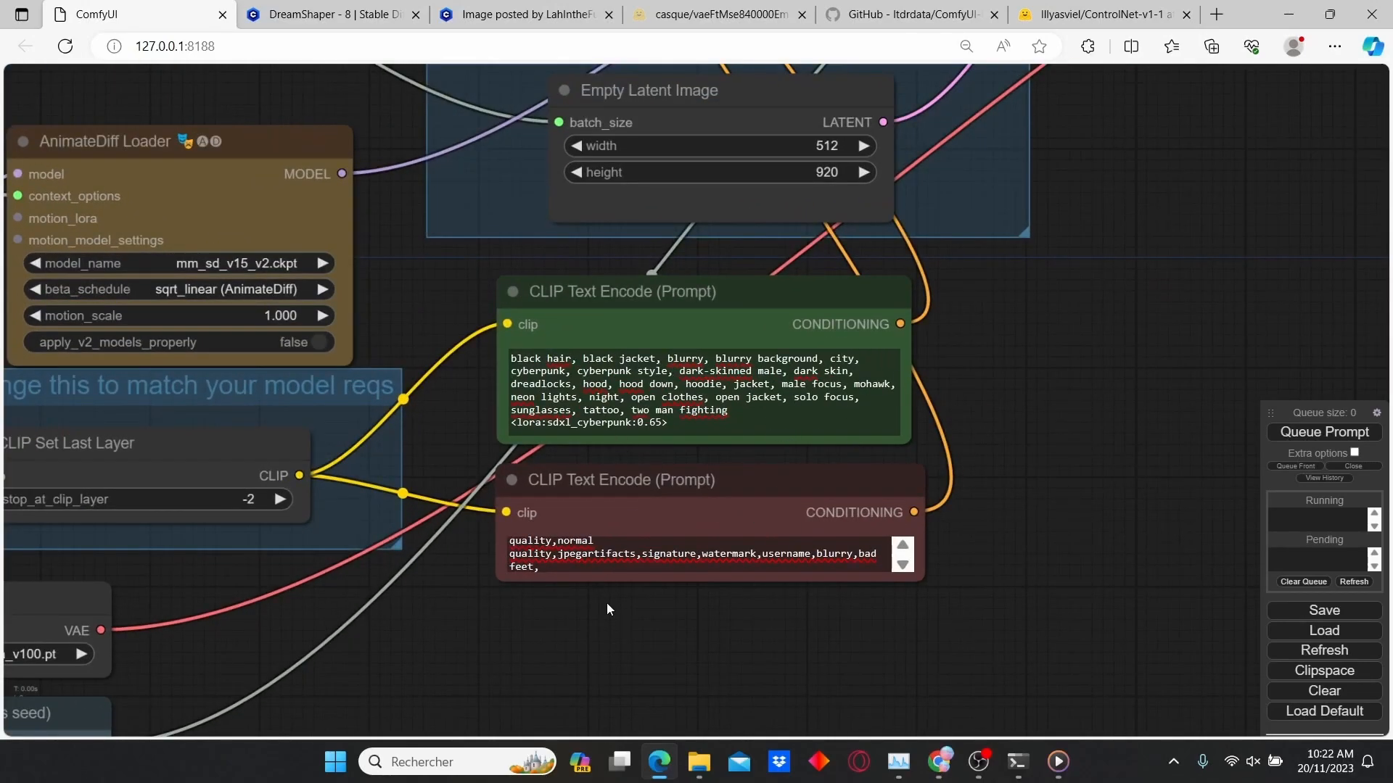